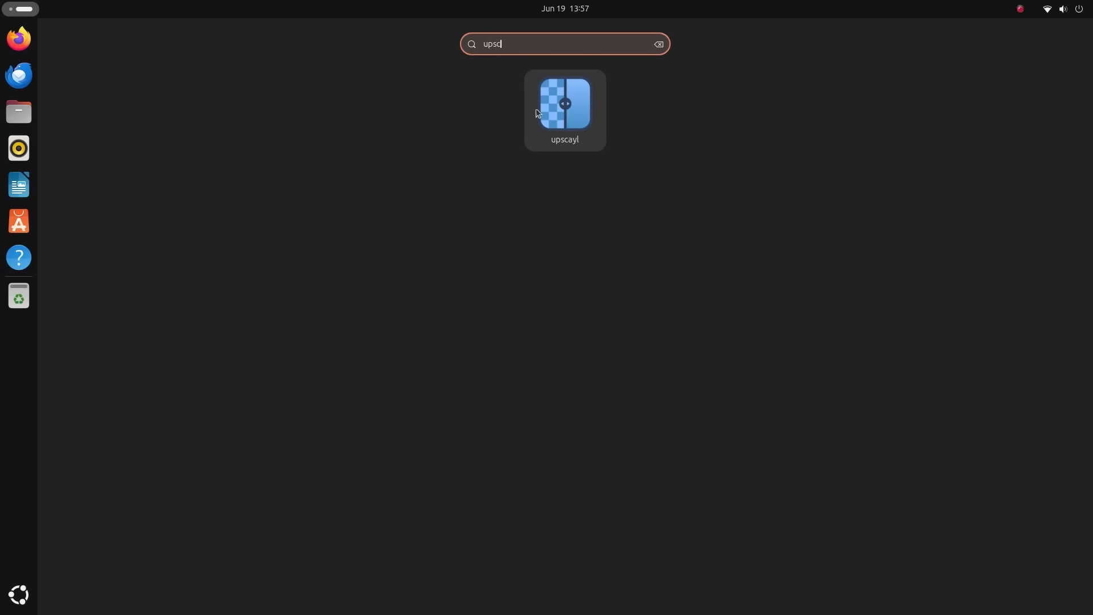
# Launch Upscayl, load Kitty Cat.png and upscale it 4x to 600x552
pyautogui.doubleClick(563, 104)
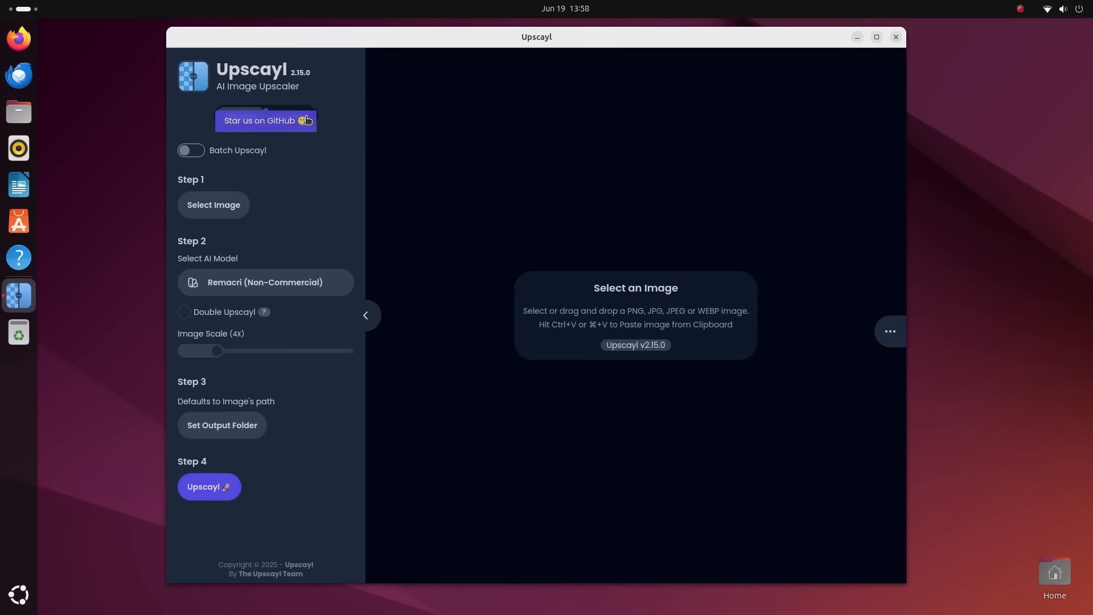
pyautogui.click(213, 204)
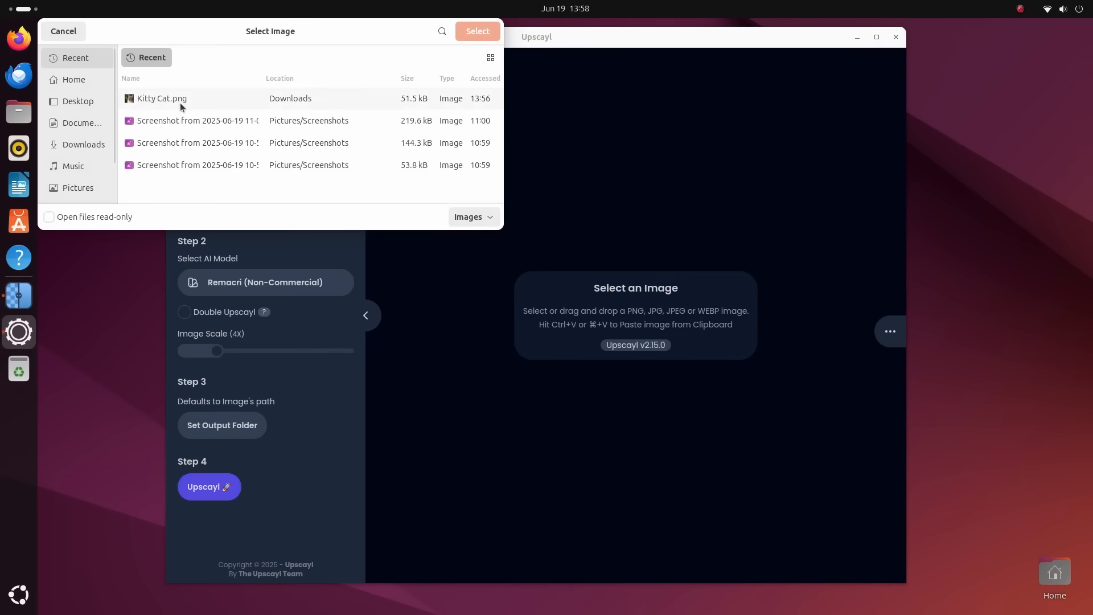
pyautogui.click(477, 31)
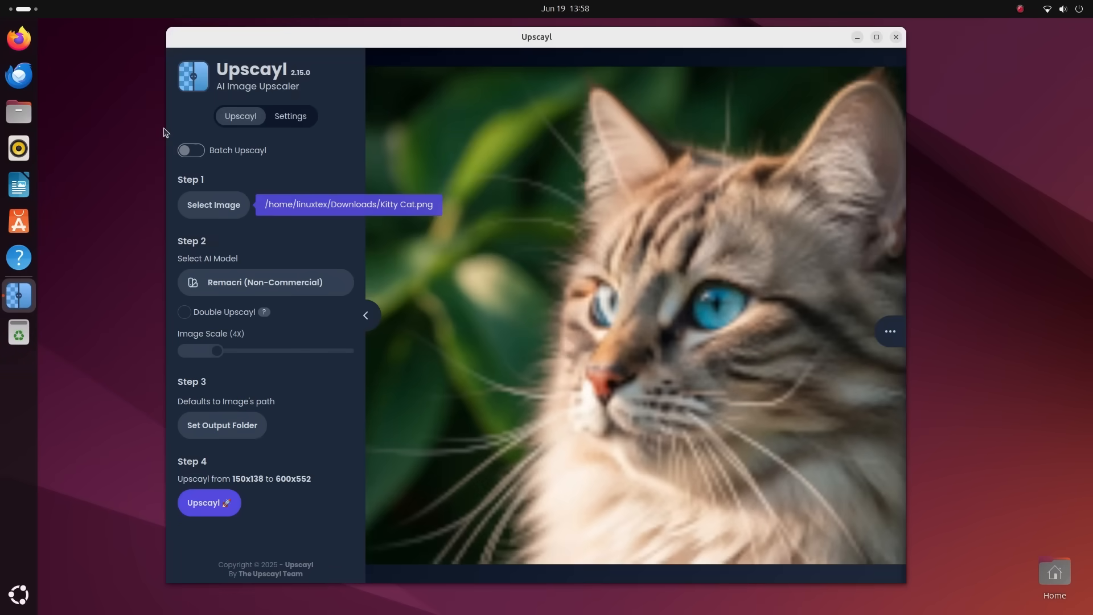
pyautogui.click(266, 283)
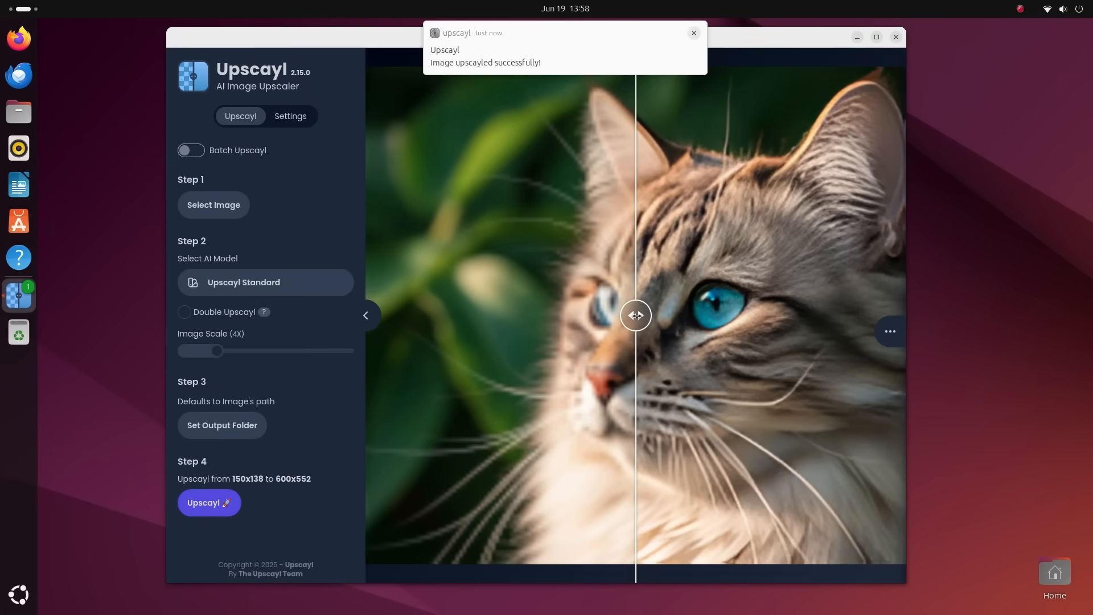
# Compare the upscaled cat against the original with the slider, then start loading another image
pyautogui.moveTo(634, 315); pyautogui.dragTo(896, 315)
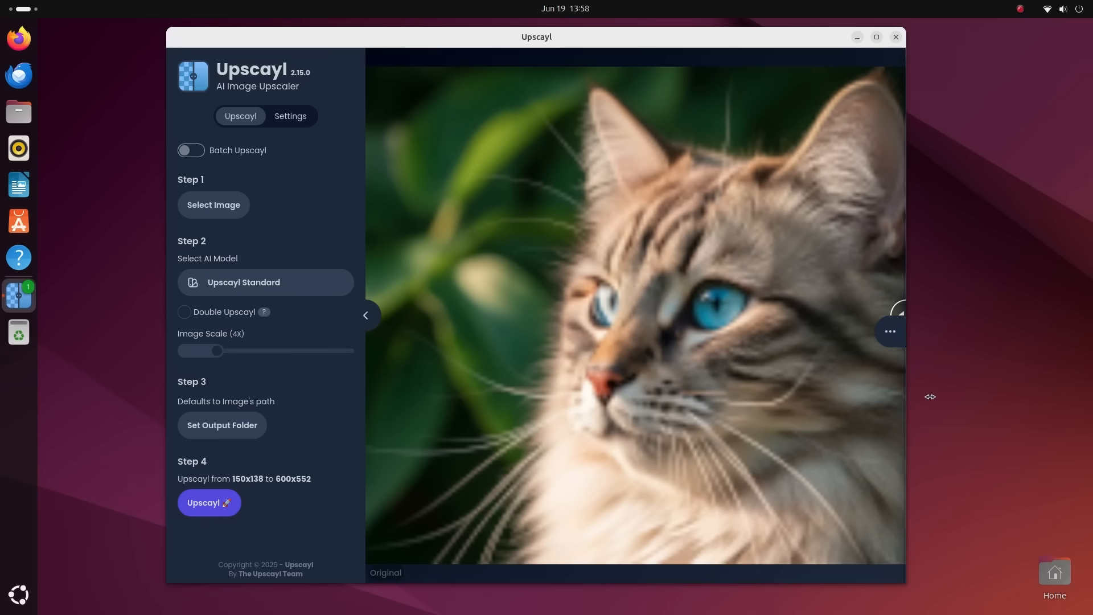
pyautogui.click(213, 204)
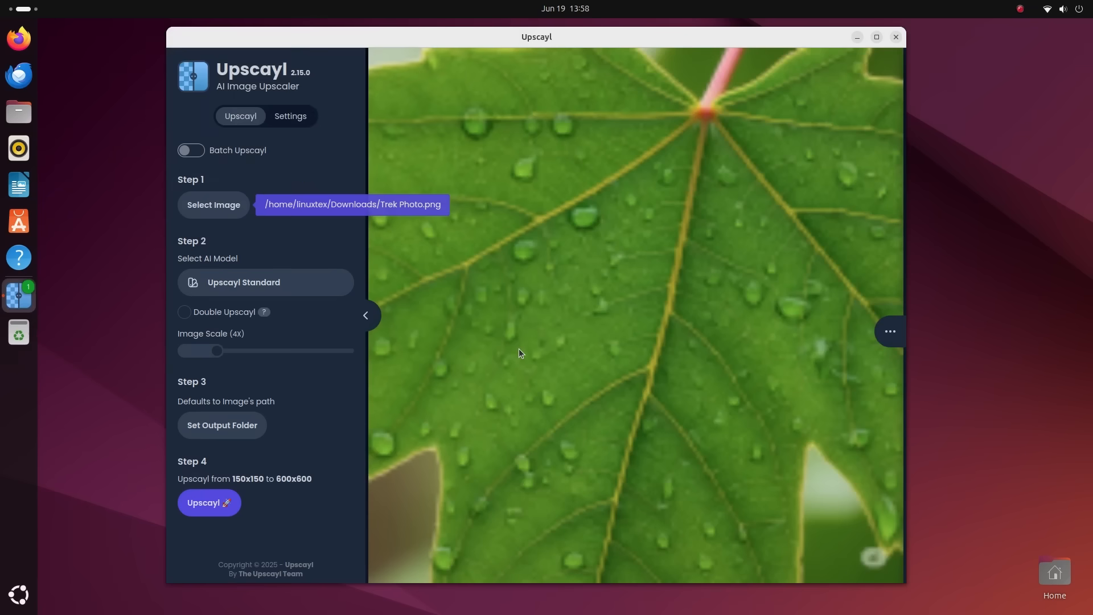
# Upscale the leaf photo with the Ultramix model and compare it against the original
pyautogui.click(265, 282)
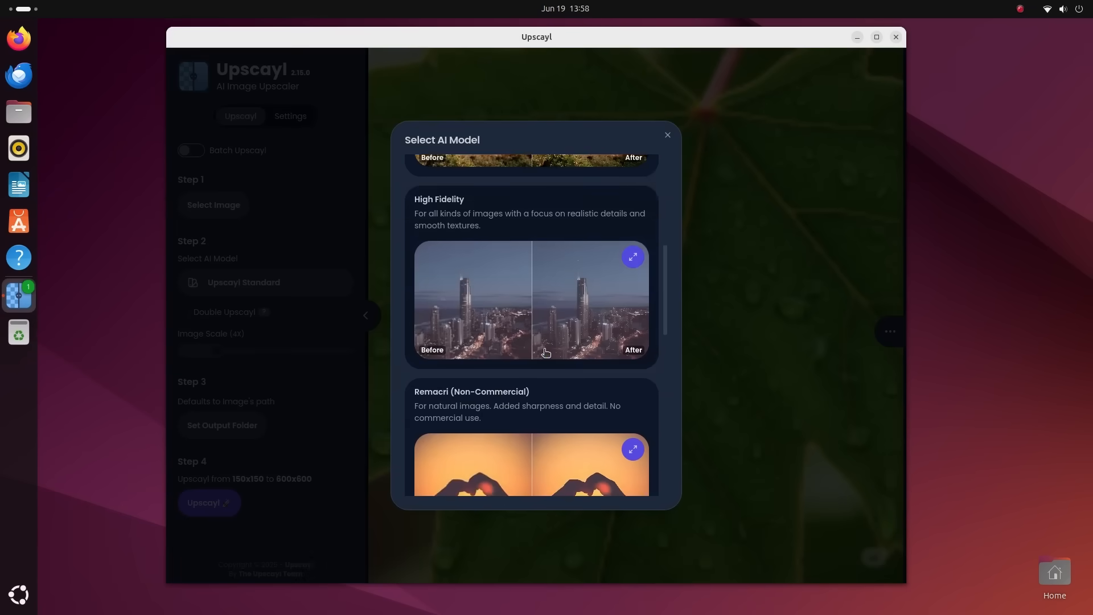
pyautogui.scroll(-3)
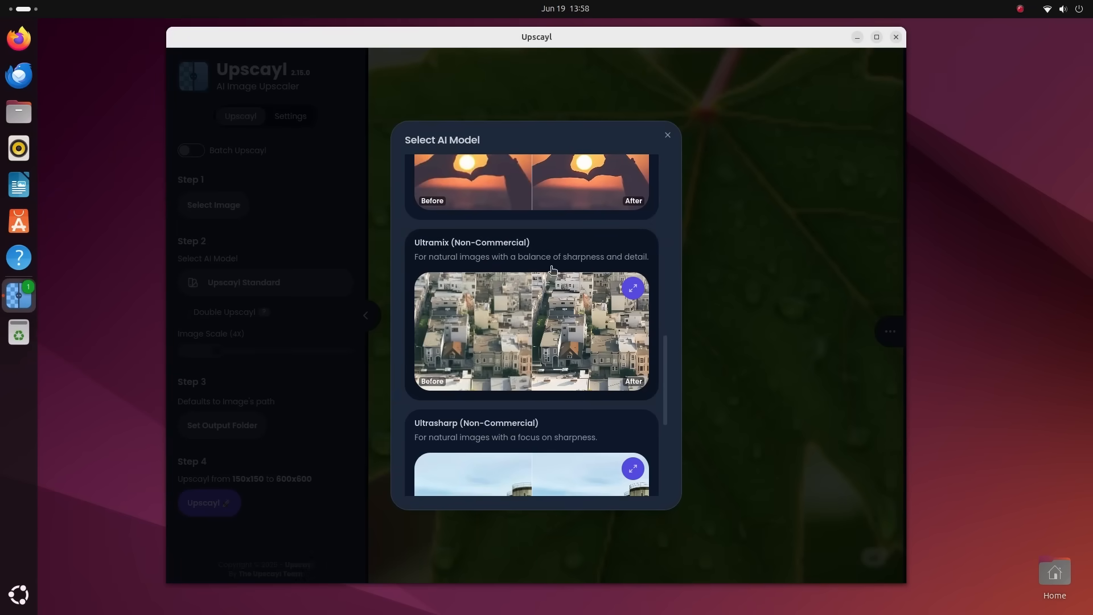
pyautogui.click(529, 315)
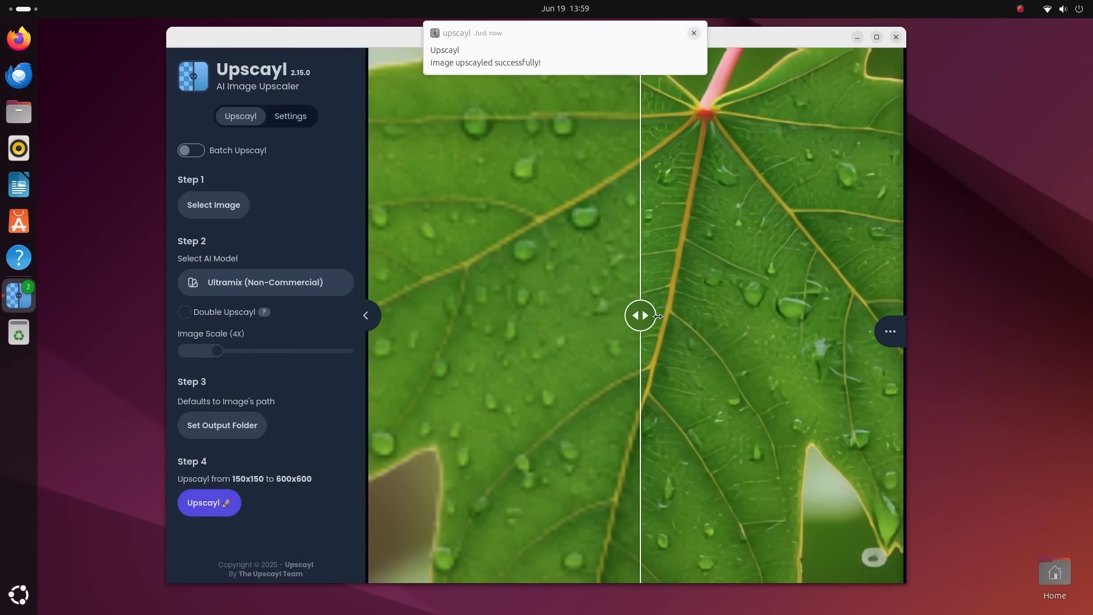
pyautogui.moveTo(639, 316); pyautogui.dragTo(454, 315)
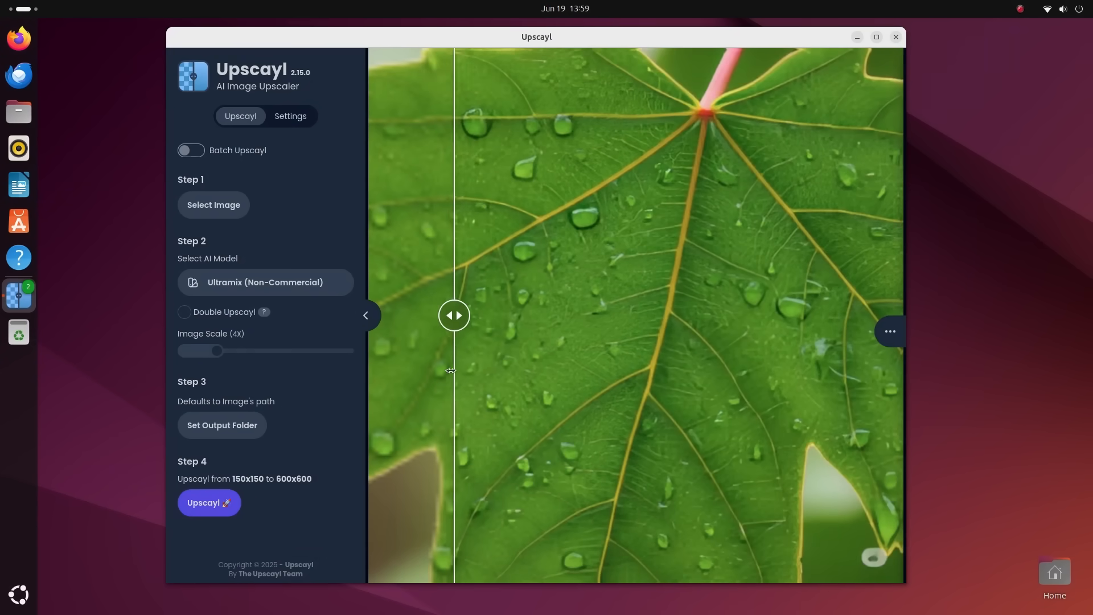
# Redo the leaf upscale doubled to 2400x2400, compare it, then switch to batch folder mode
pyautogui.click(184, 312)
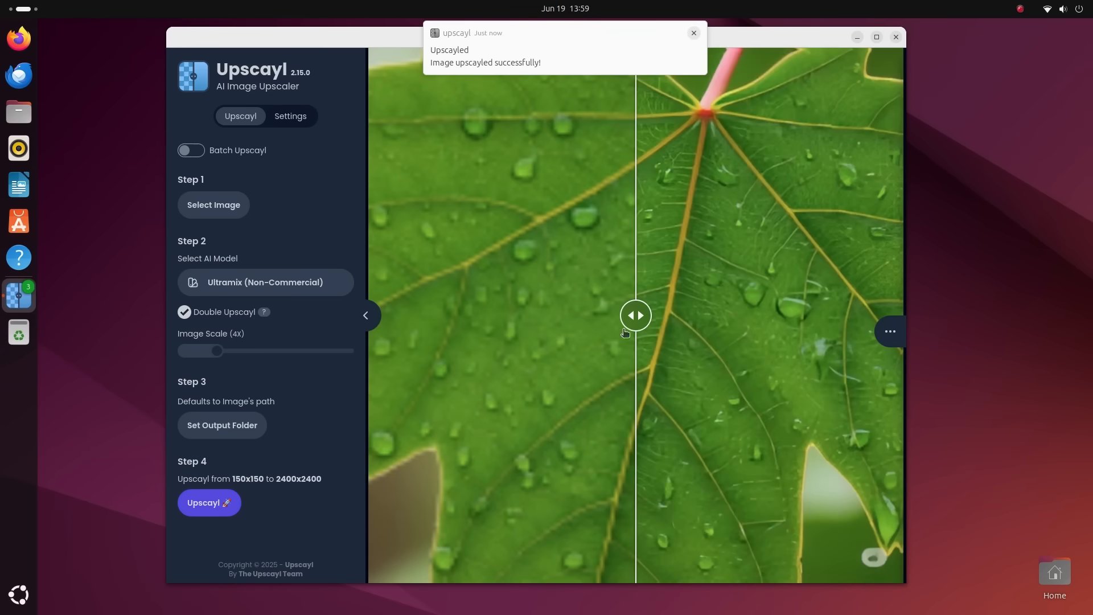
pyautogui.moveTo(635, 315); pyautogui.dragTo(597, 315)
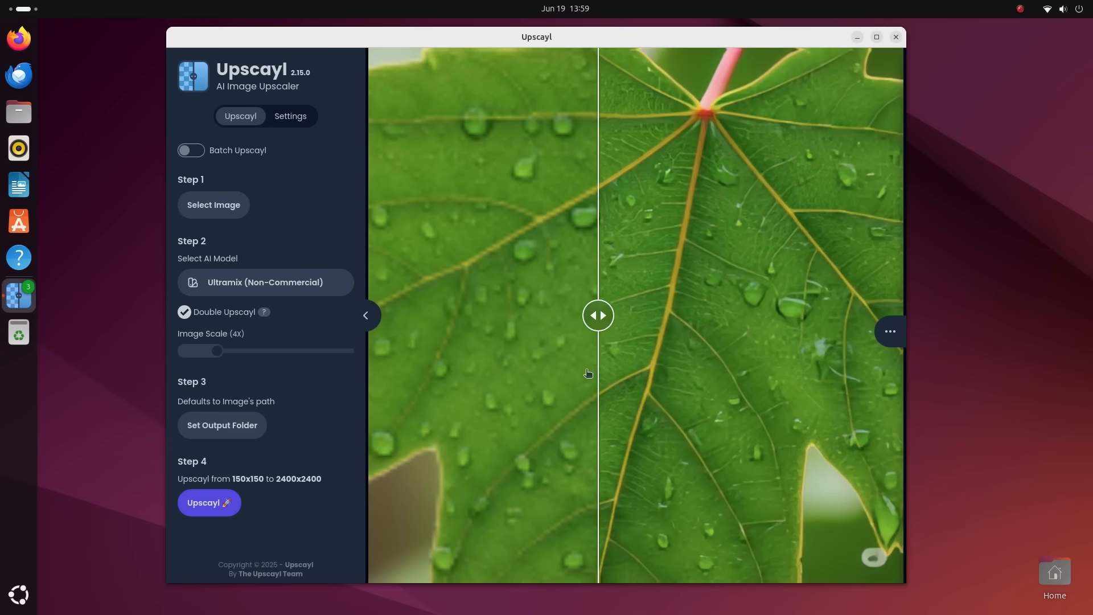
pyautogui.click(190, 150)
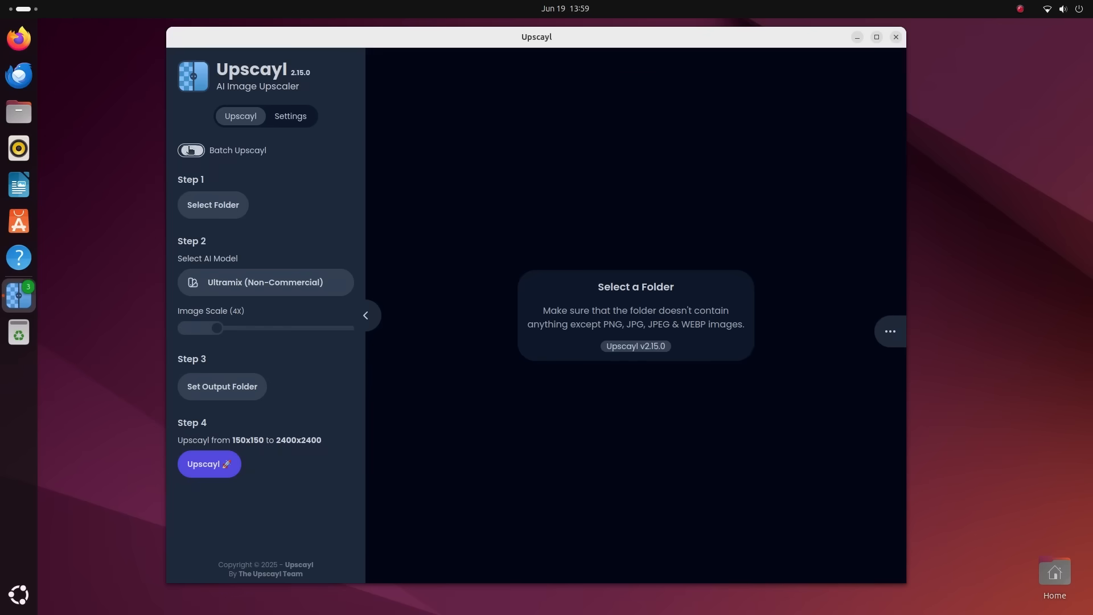
# Cancel the folder chooser and load Legend.jpg, the pixel-art dragon image, instead
pyautogui.click(213, 203)
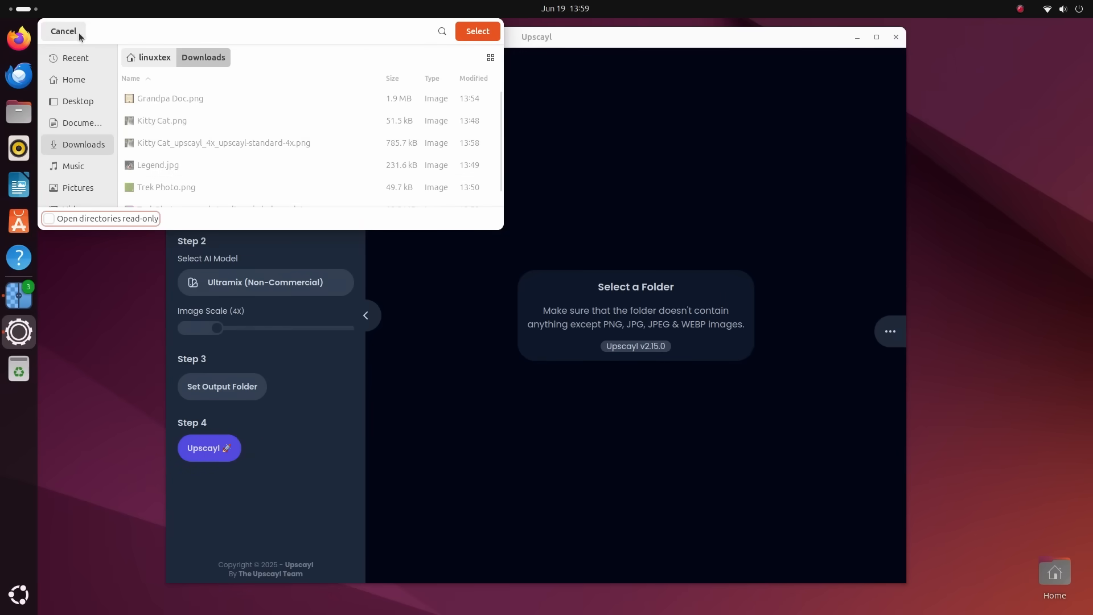
pyautogui.click(63, 31)
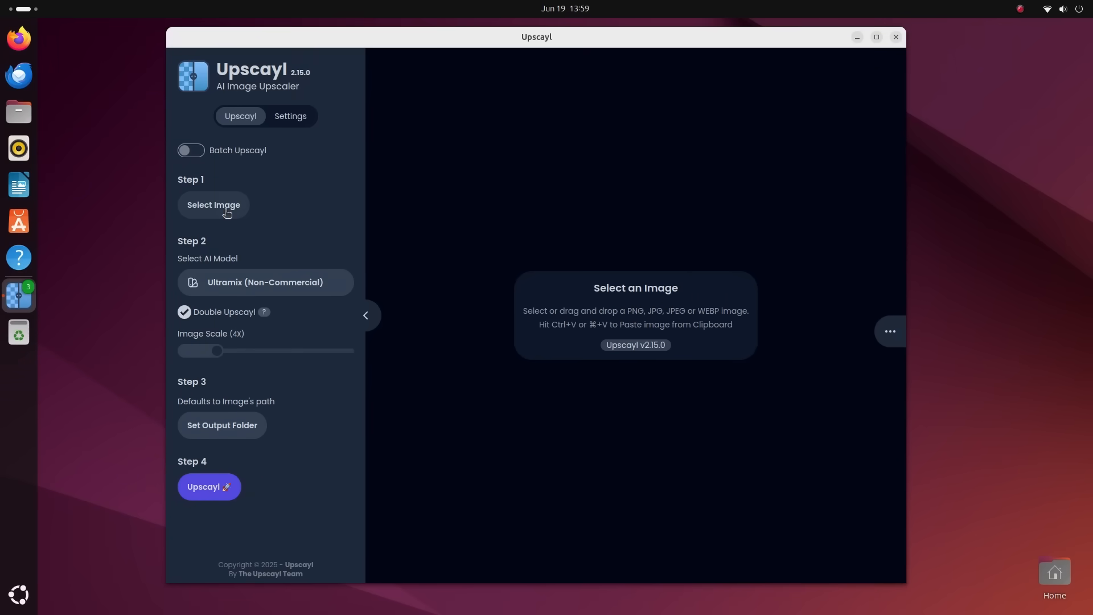
pyautogui.click(213, 204)
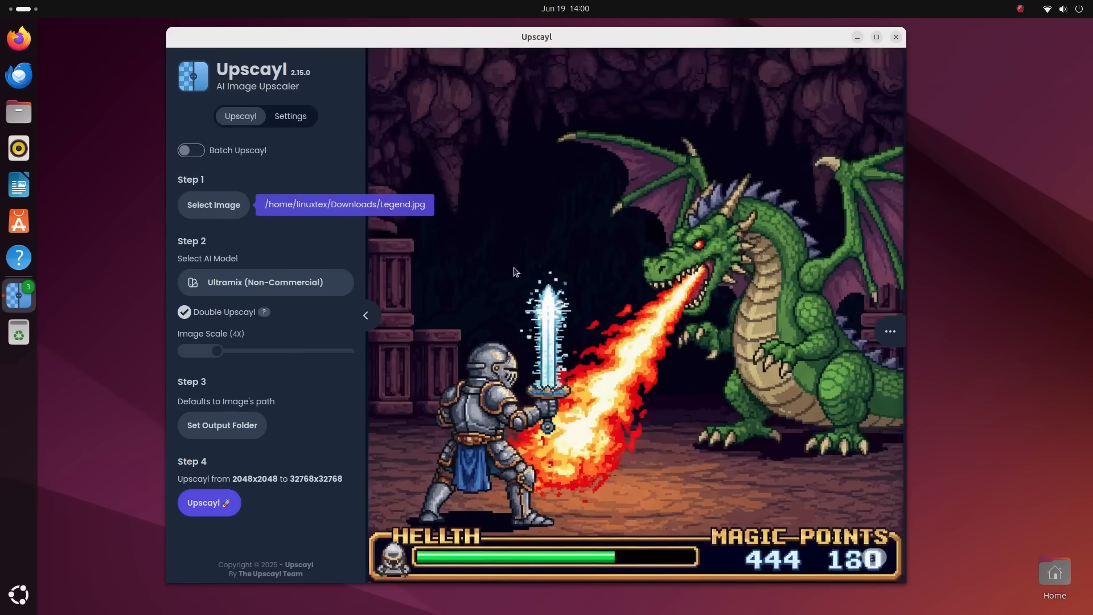
# Switch the AI model to Digital Art, then close Upscayl
pyautogui.click(265, 282)
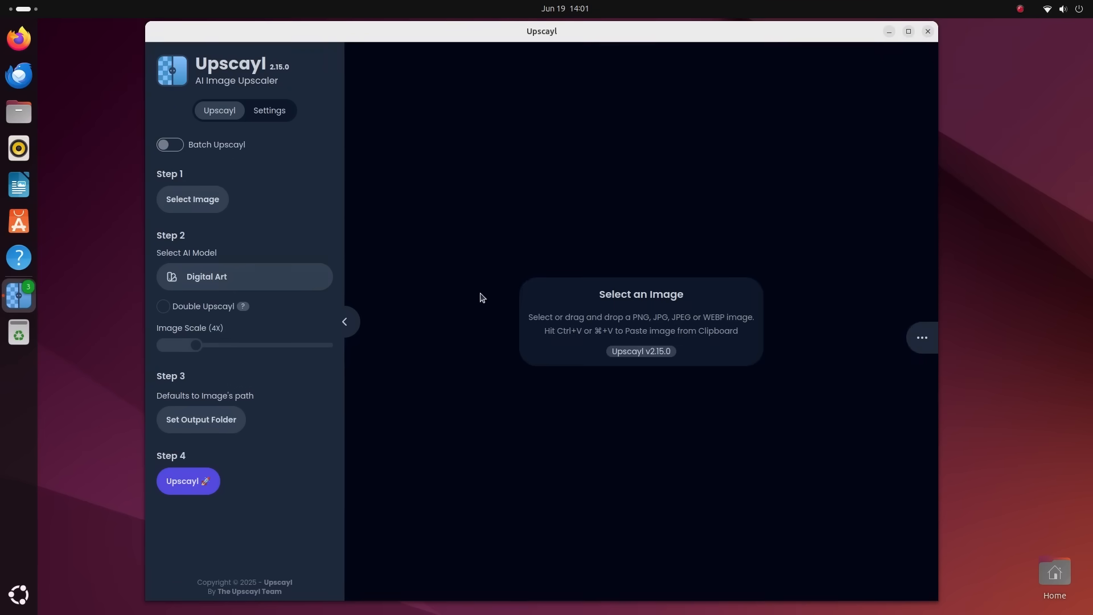
pyautogui.moveTo(423, 142)
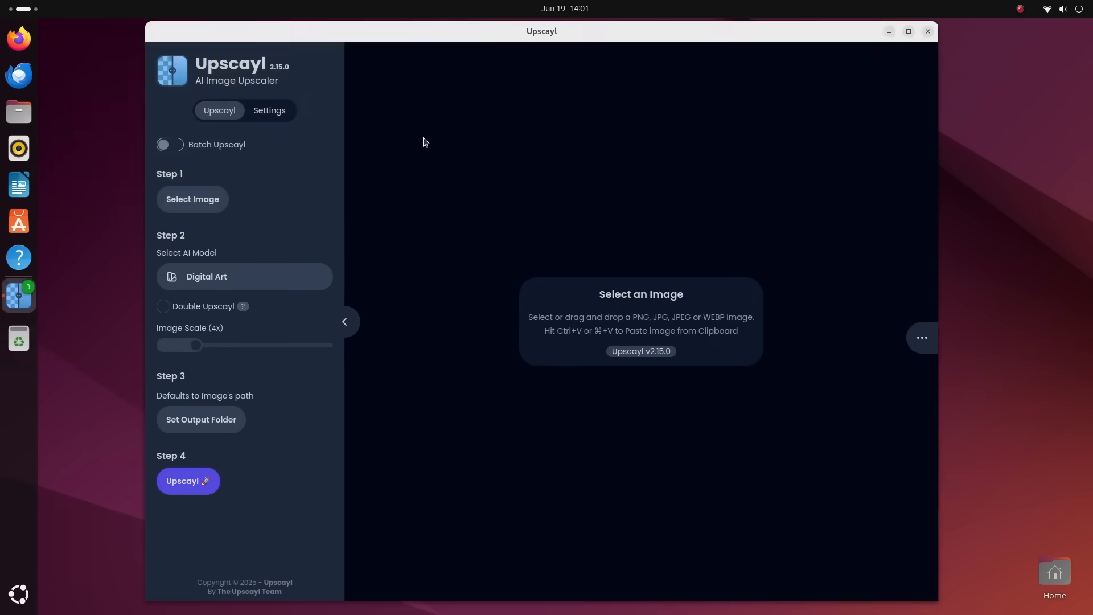
pyautogui.click(244, 275)
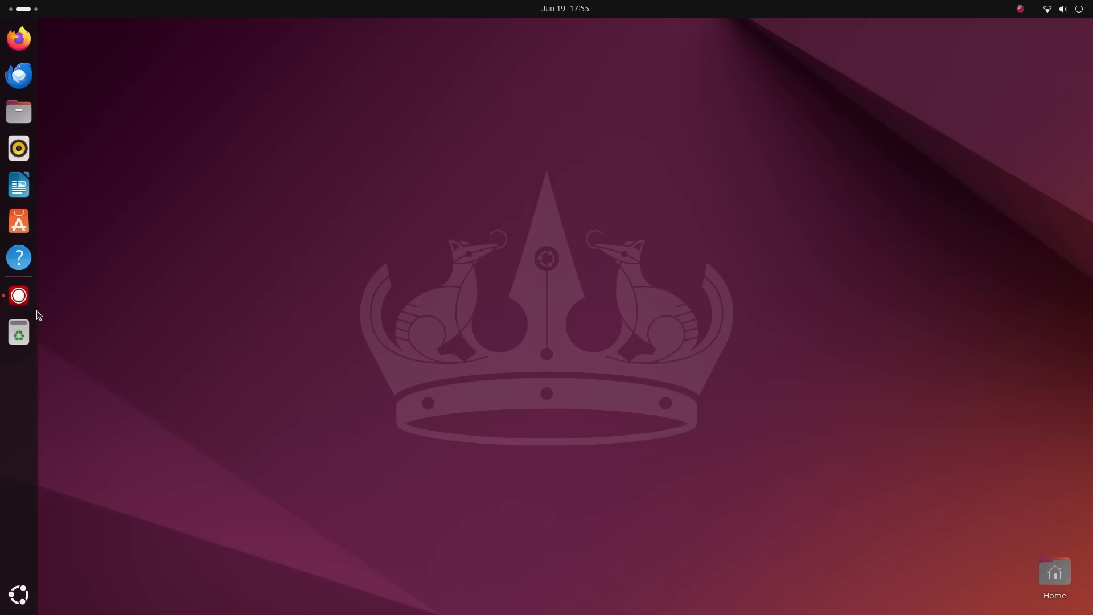
# Launch Buzz, dismiss About, and record live microphone speech into a Whisper Tiny transcript
pyautogui.click(18, 295)
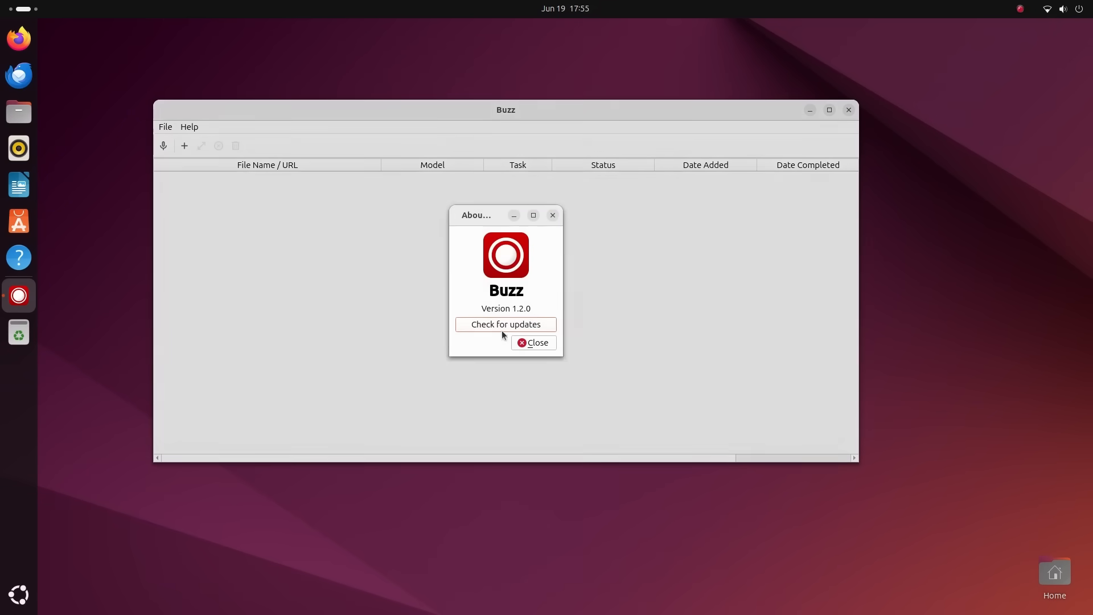
pyautogui.click(533, 343)
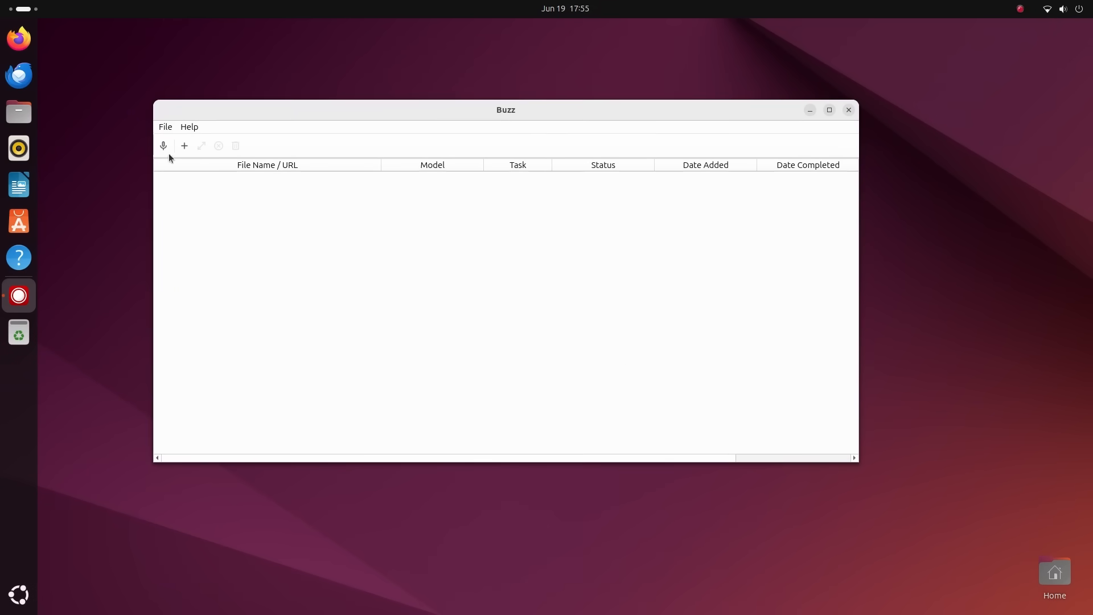
pyautogui.click(163, 146)
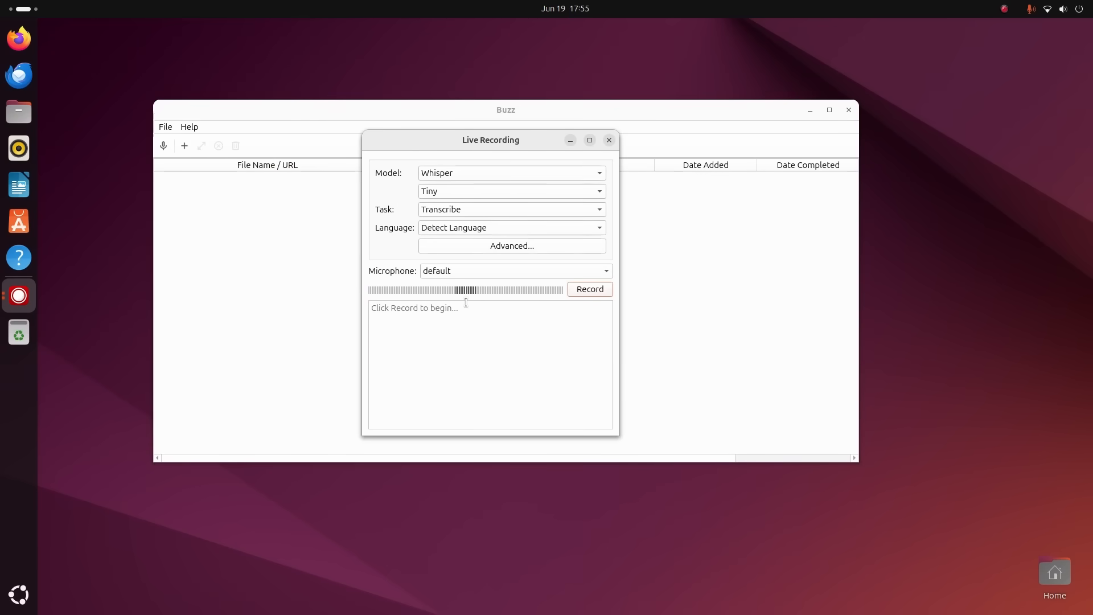
pyautogui.click(588, 288)
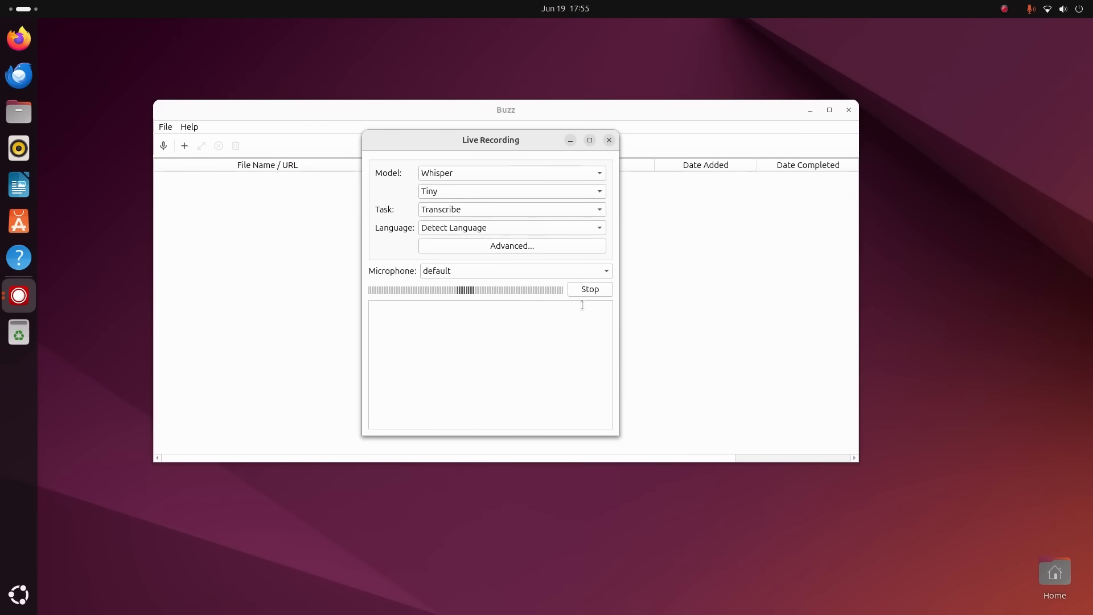
pyautogui.moveTo(570, 331)
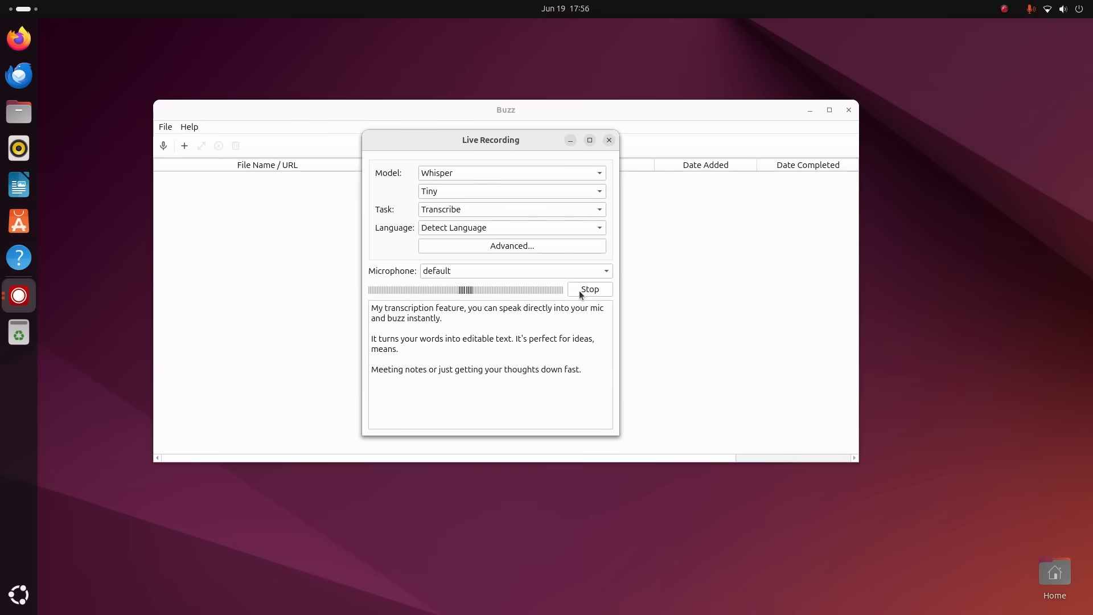
pyautogui.click(589, 288)
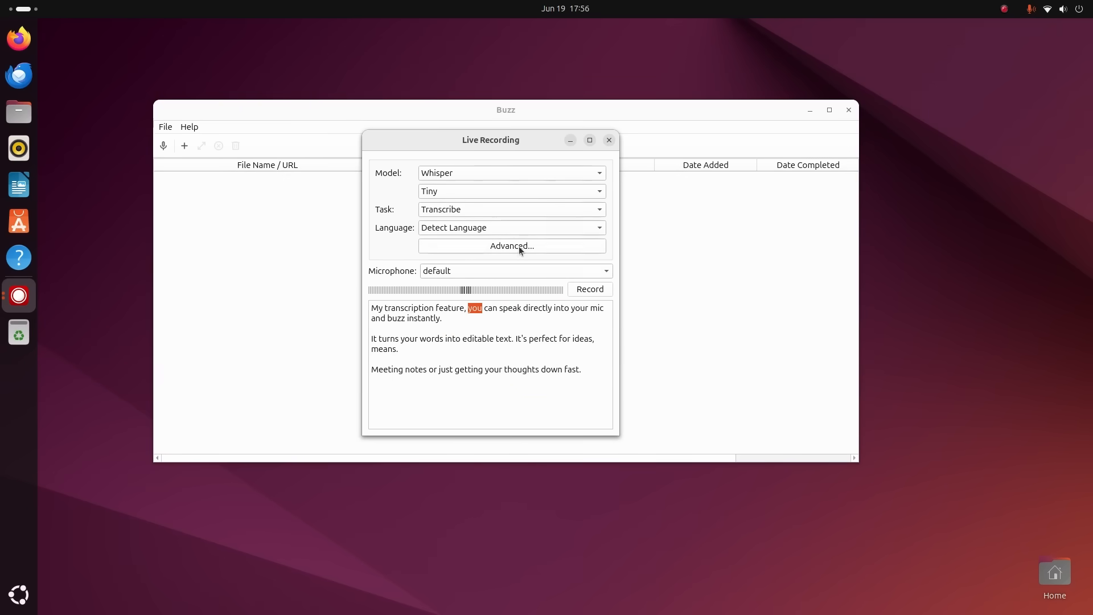
# Review the advanced speech recognition settings and close them
pyautogui.click(512, 246)
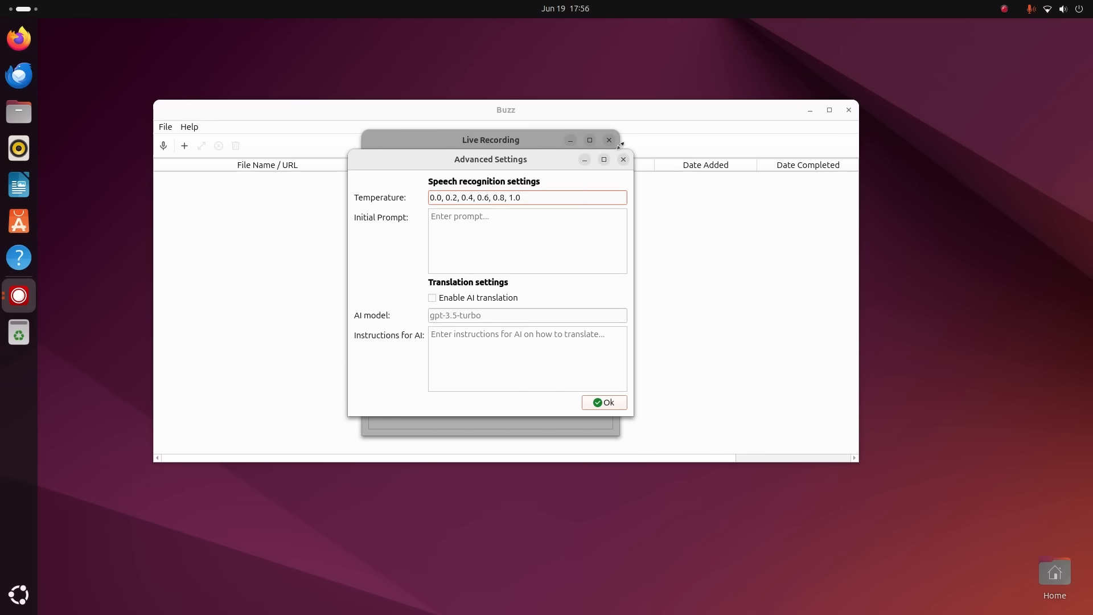
pyautogui.click(603, 402)
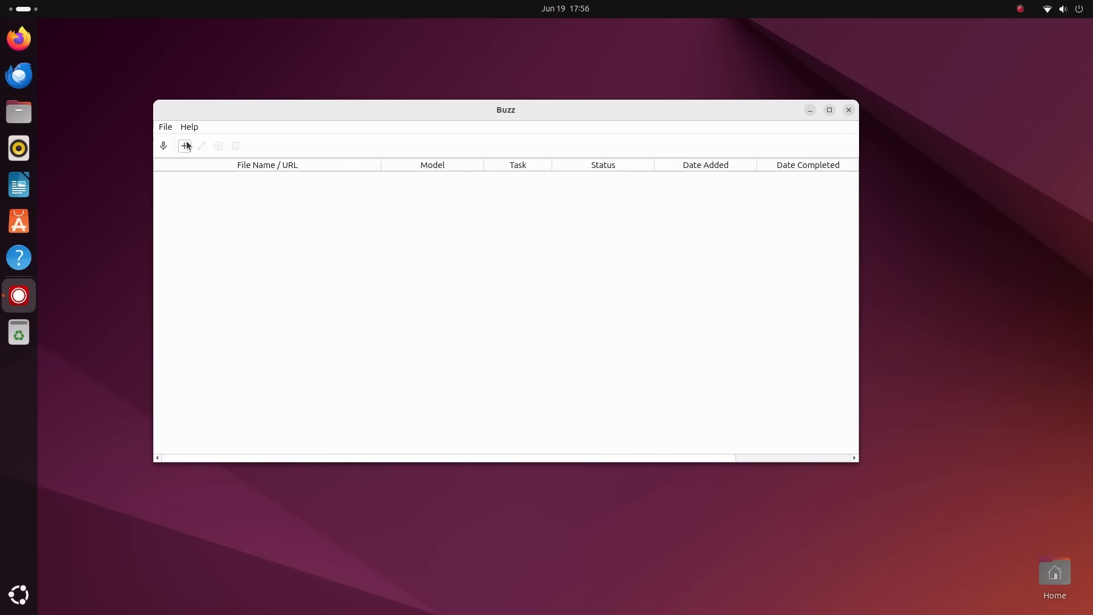
# Add the Cal Newport MP3 and run Whisper Tiny transcription exporting TXT only
pyautogui.click(185, 146)
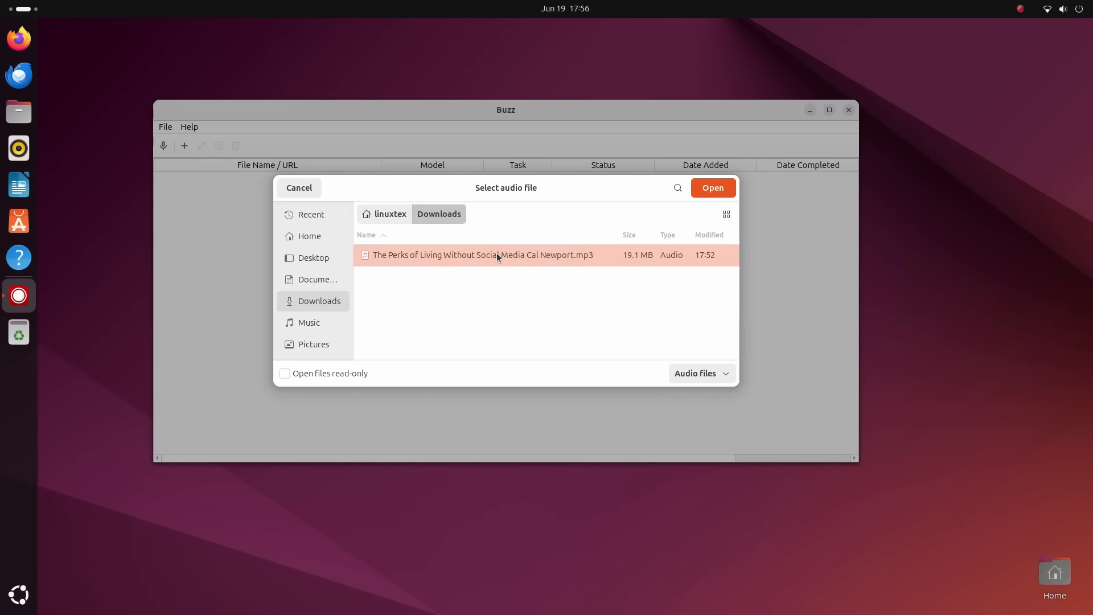
pyautogui.click(711, 188)
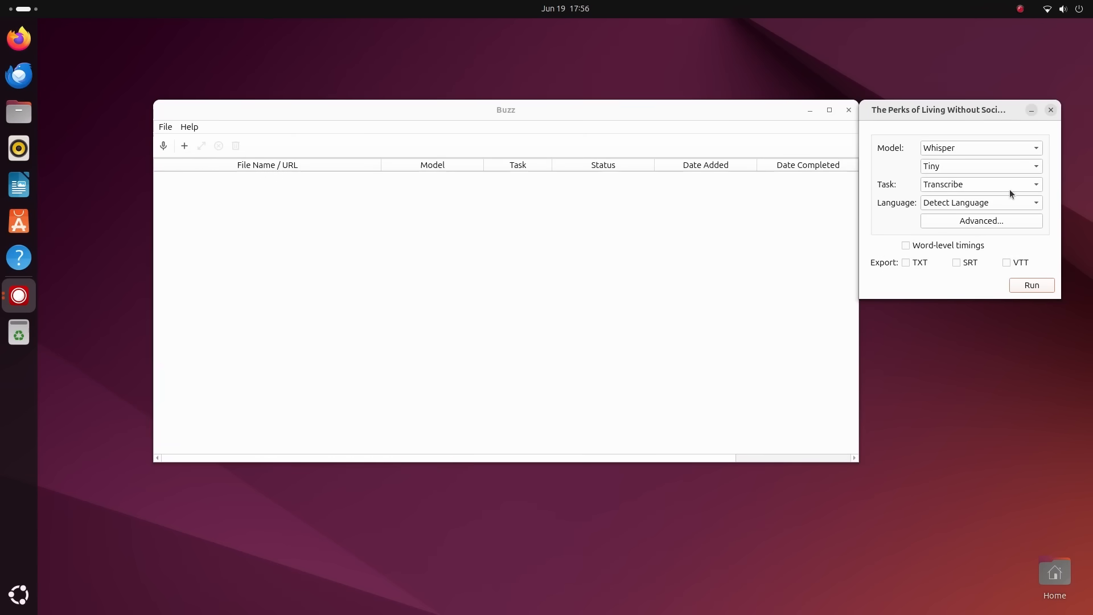
pyautogui.moveTo(1005, 202)
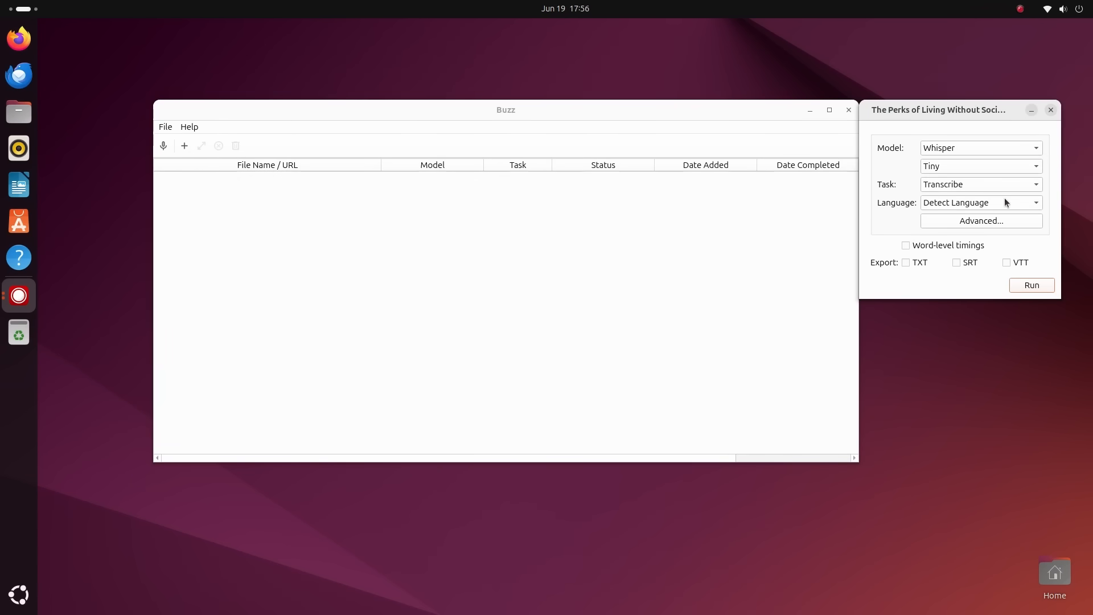
pyautogui.moveTo(955, 246)
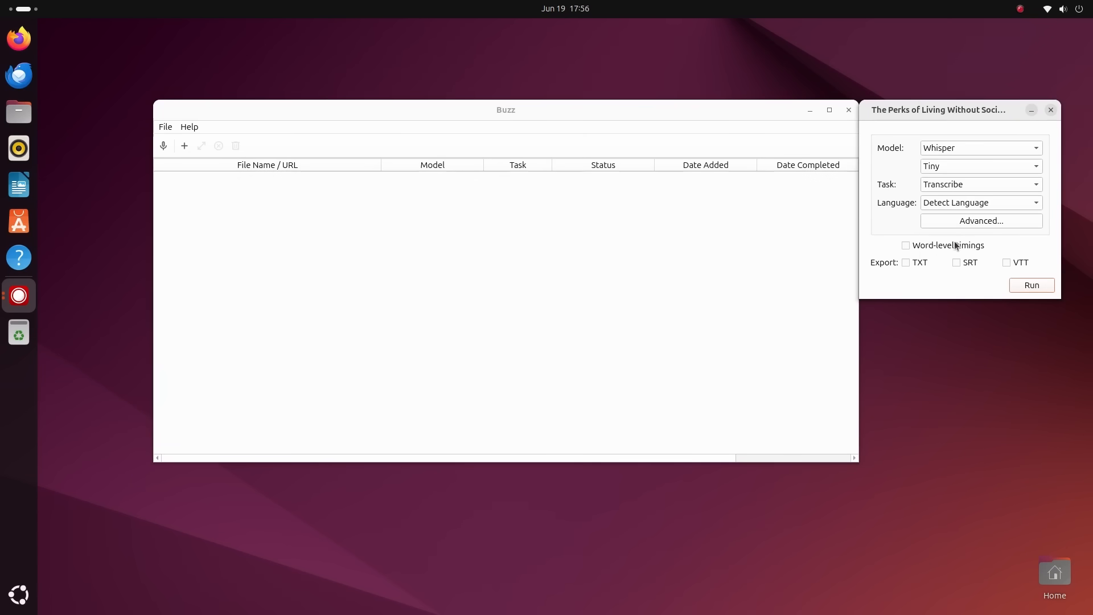
pyautogui.click(1006, 262)
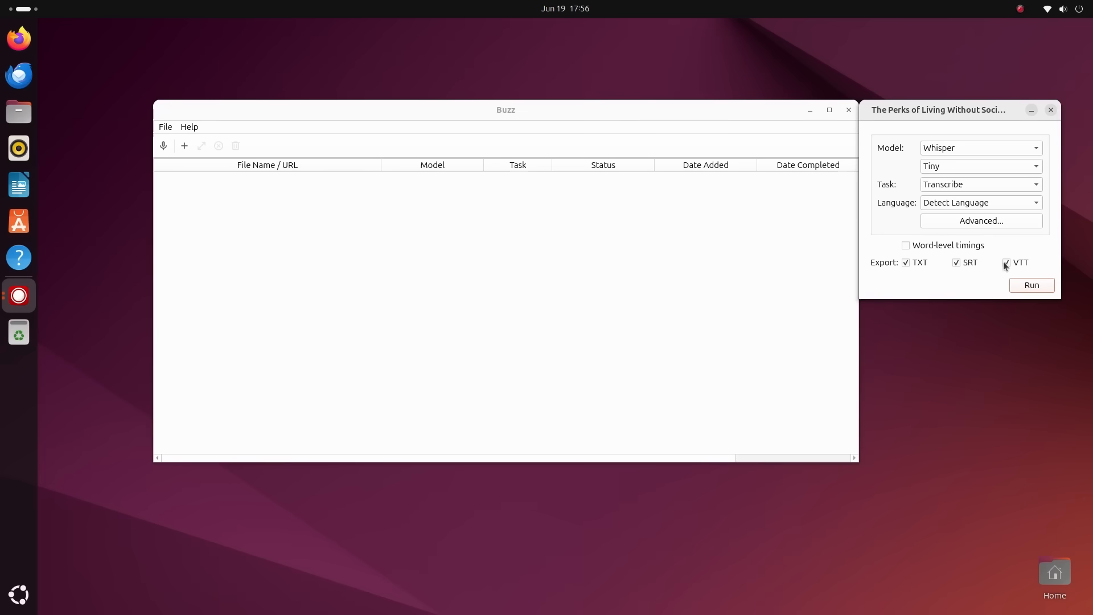
pyautogui.click(1006, 262)
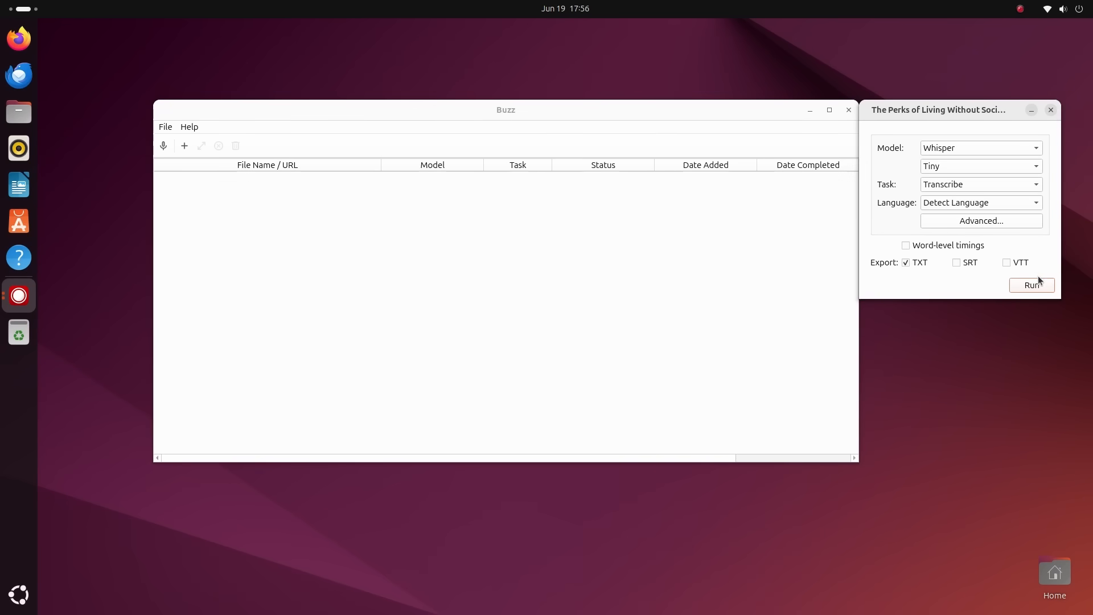
pyautogui.click(1030, 284)
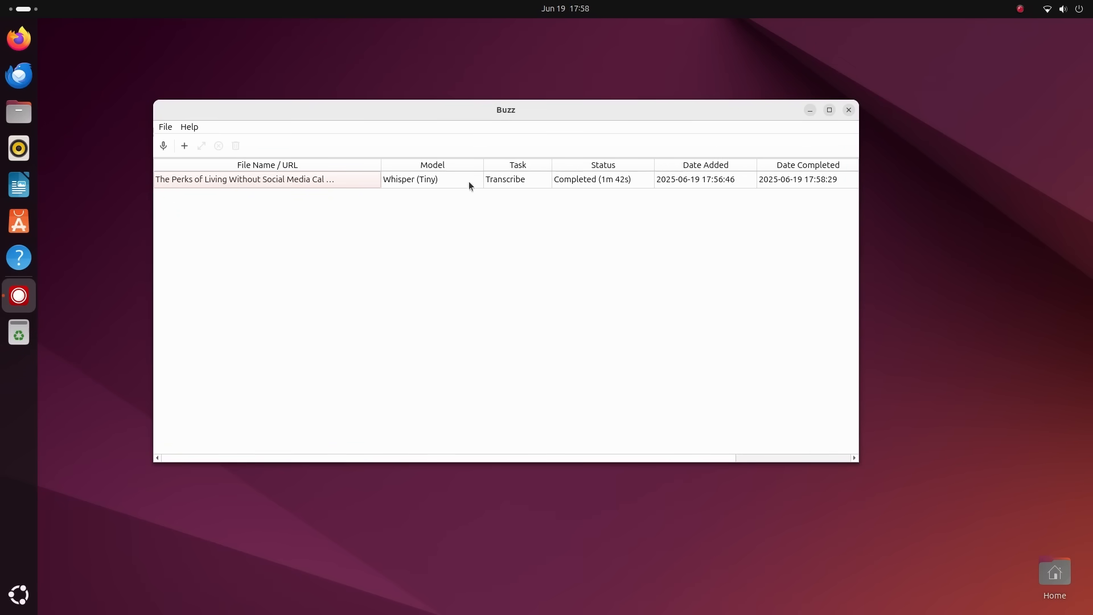
# View the finished transcript as timestamped segments and browse Whisper models, selecting Large-V3-Turbo
pyautogui.click(267, 179)
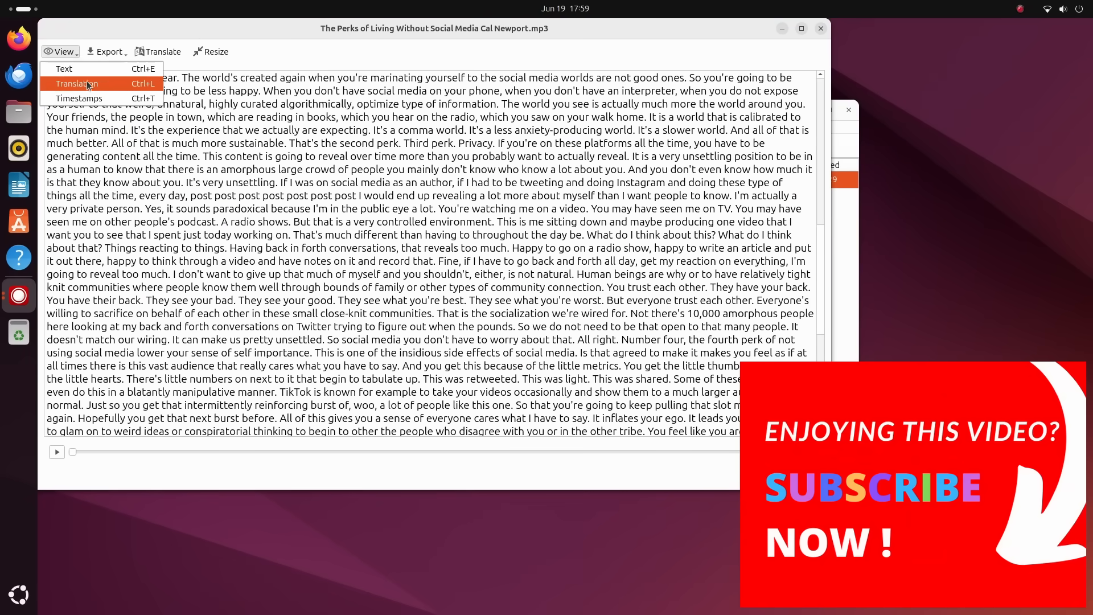
pyautogui.click(64, 68)
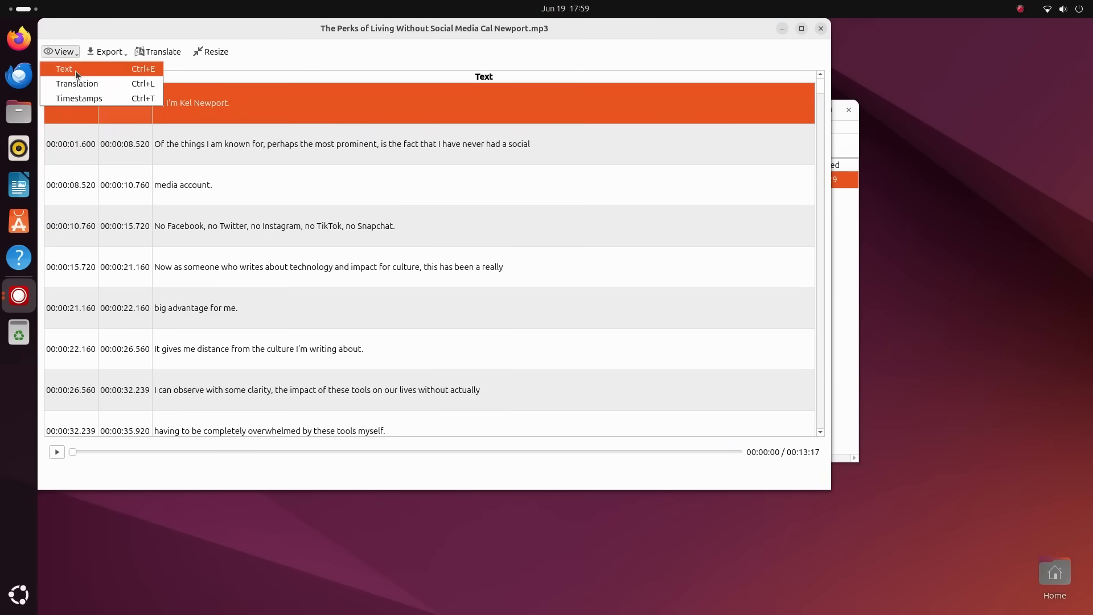
pyautogui.click(64, 68)
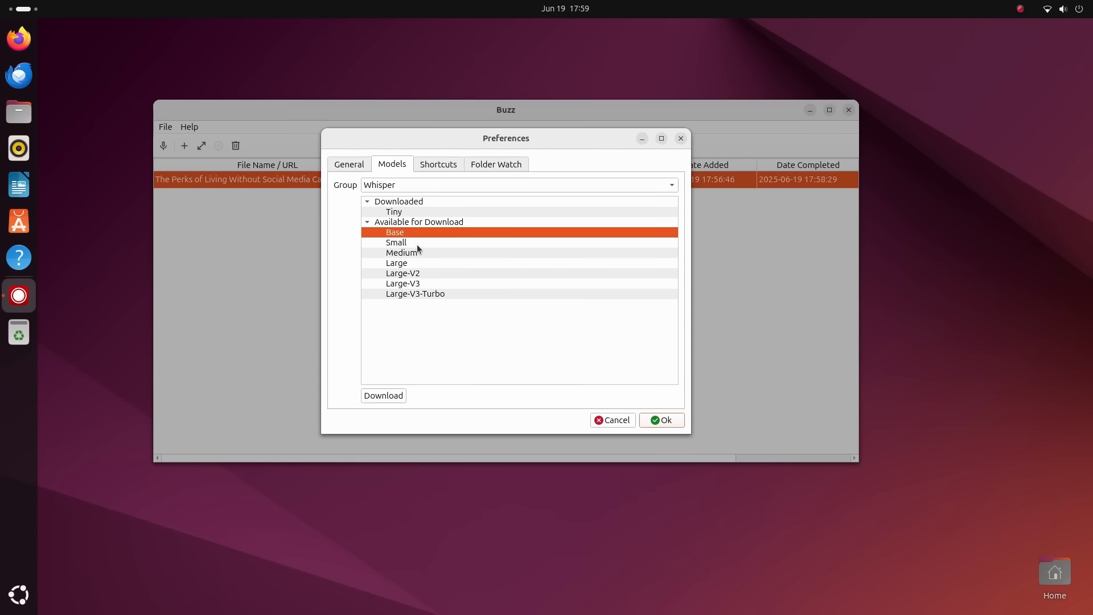
pyautogui.click(414, 294)
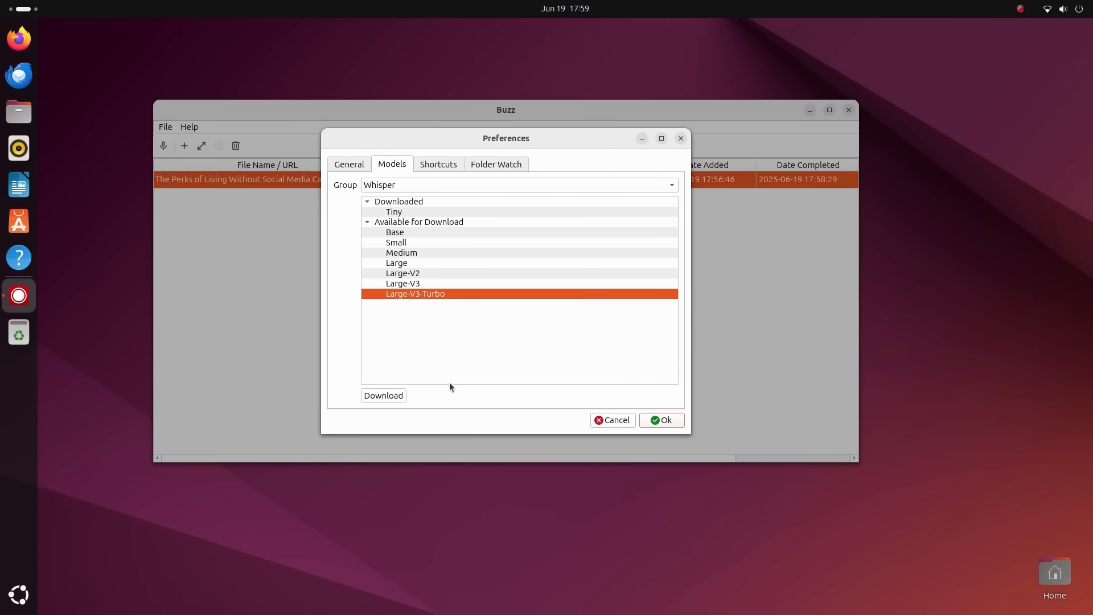
pyautogui.click(495, 164)
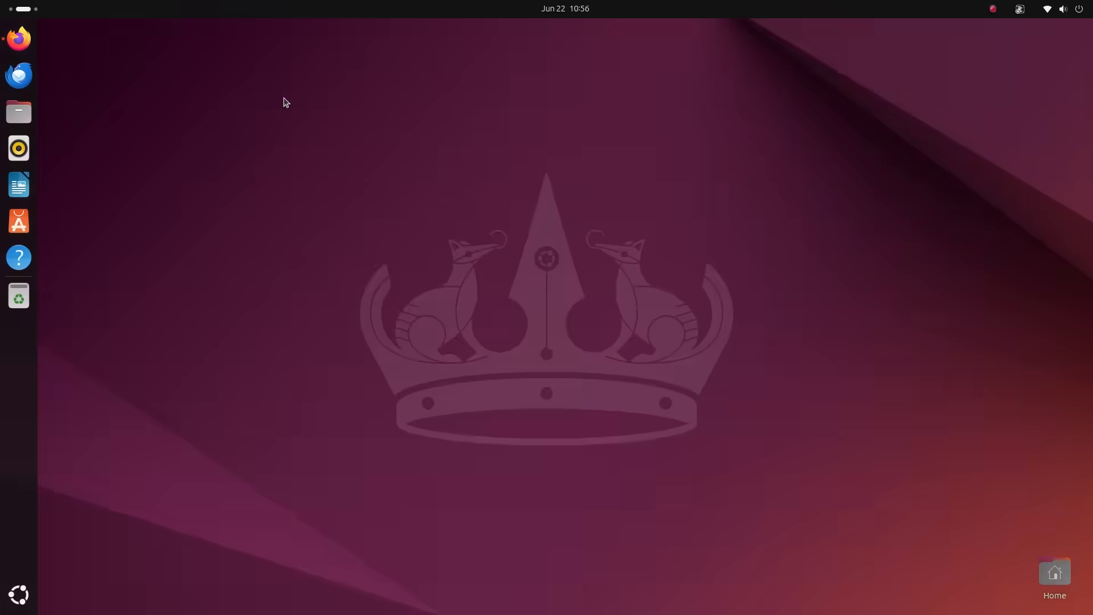
# Launch Frog from the Activities search
pyautogui.write('frog')
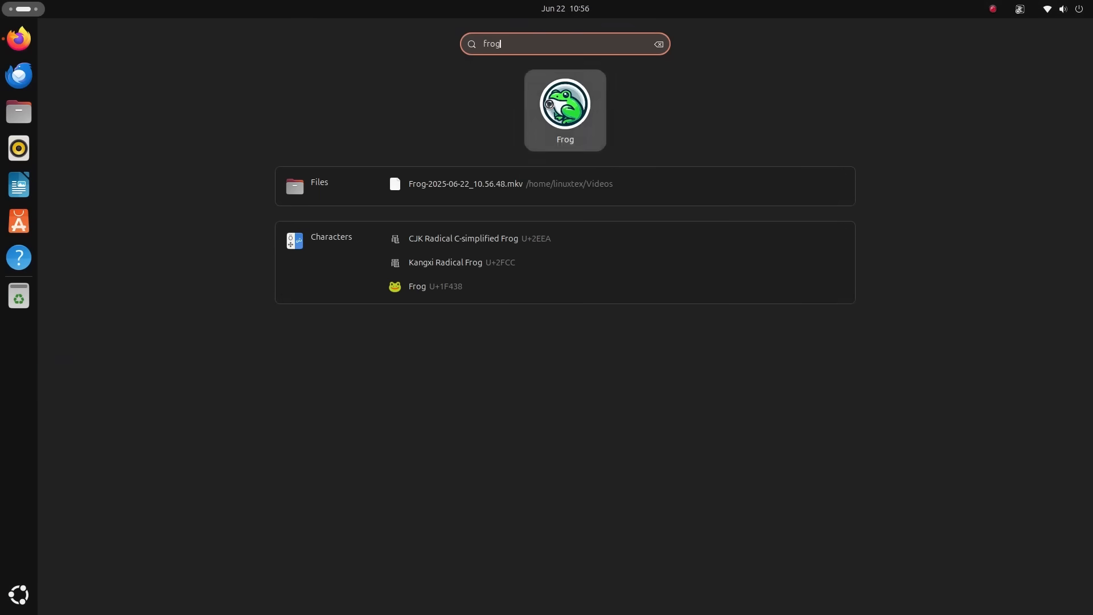
pyautogui.click(564, 109)
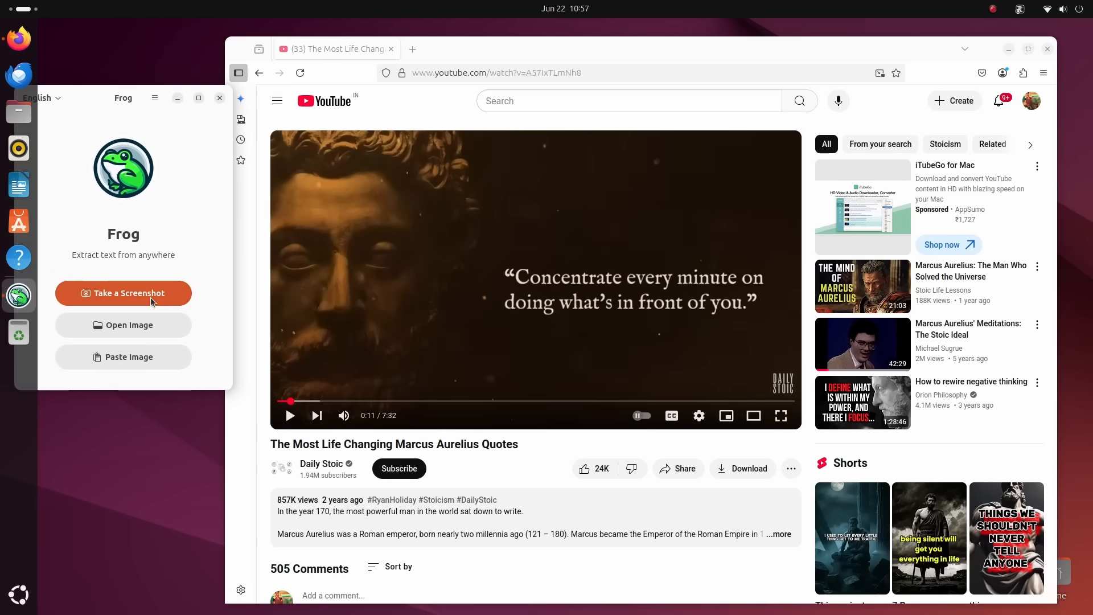
# Capture the quote area of the Marcus Aurelius video and extract its text
pyautogui.click(123, 293)
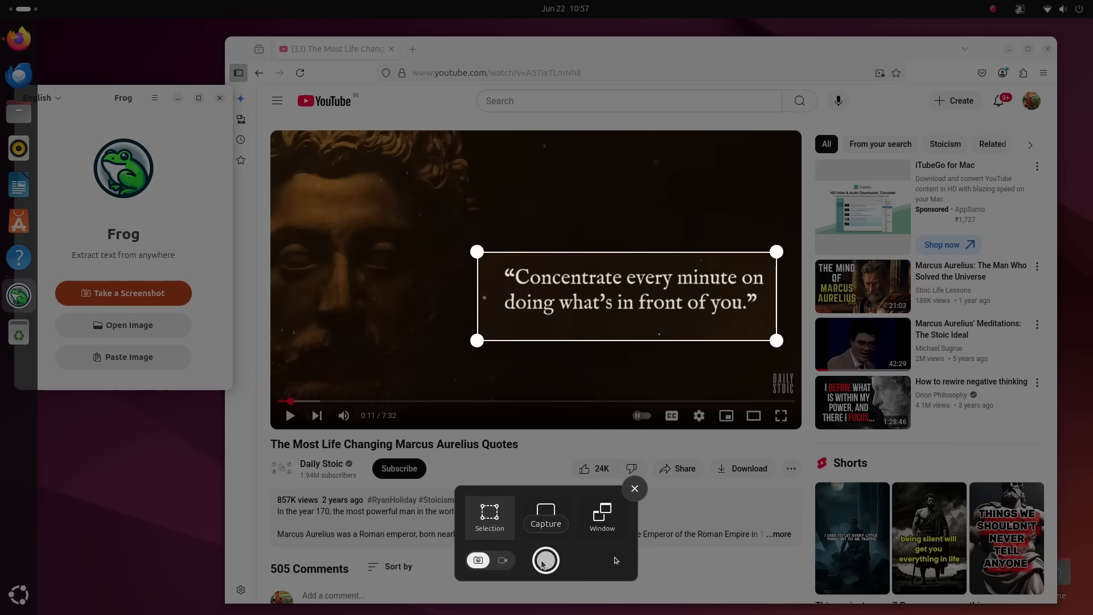
pyautogui.click(545, 560)
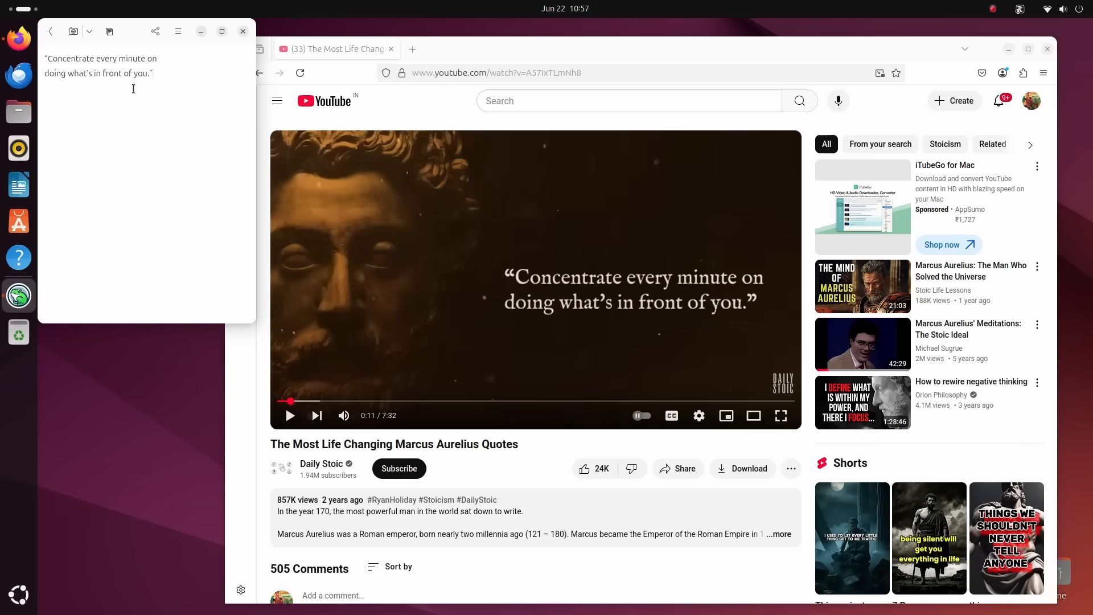
pyautogui.moveTo(33, 117)
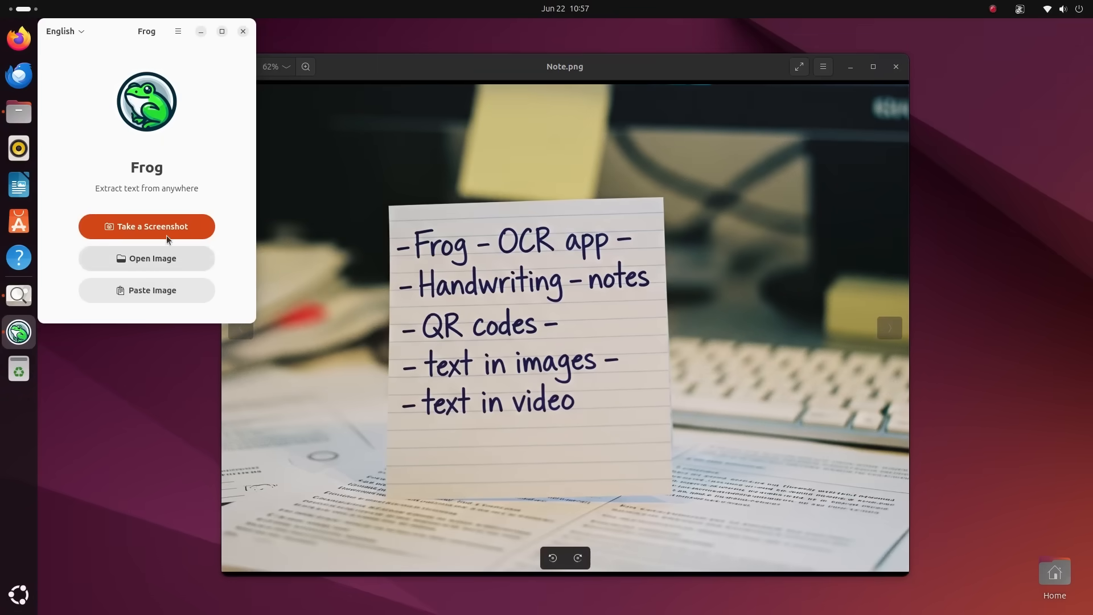
# Capture the handwritten sticky note in Note.png and get its five lines as editable text
pyautogui.click(147, 226)
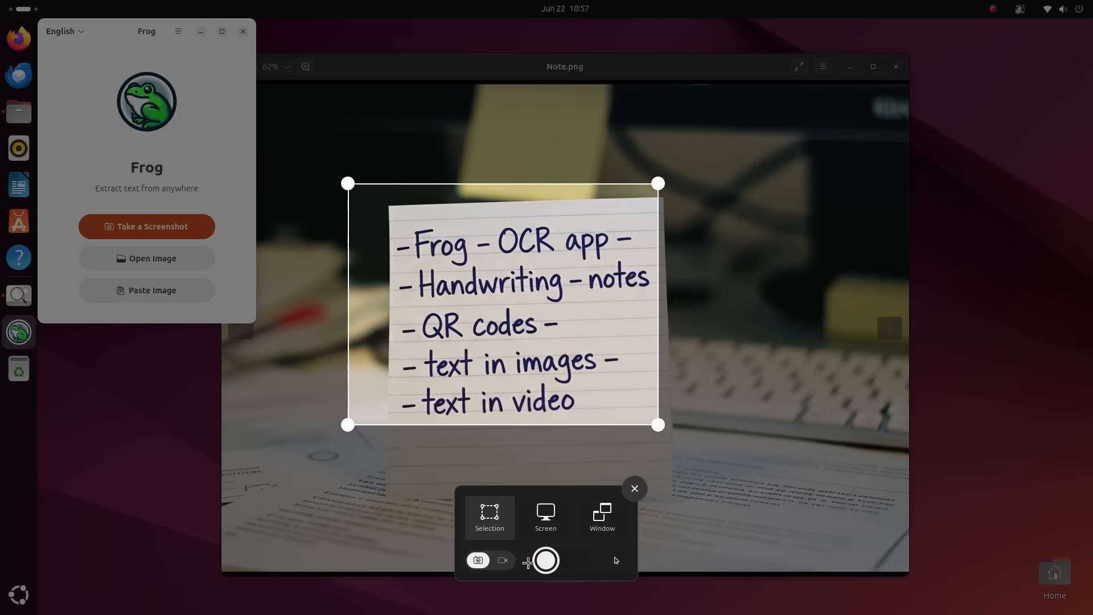
pyautogui.click(545, 560)
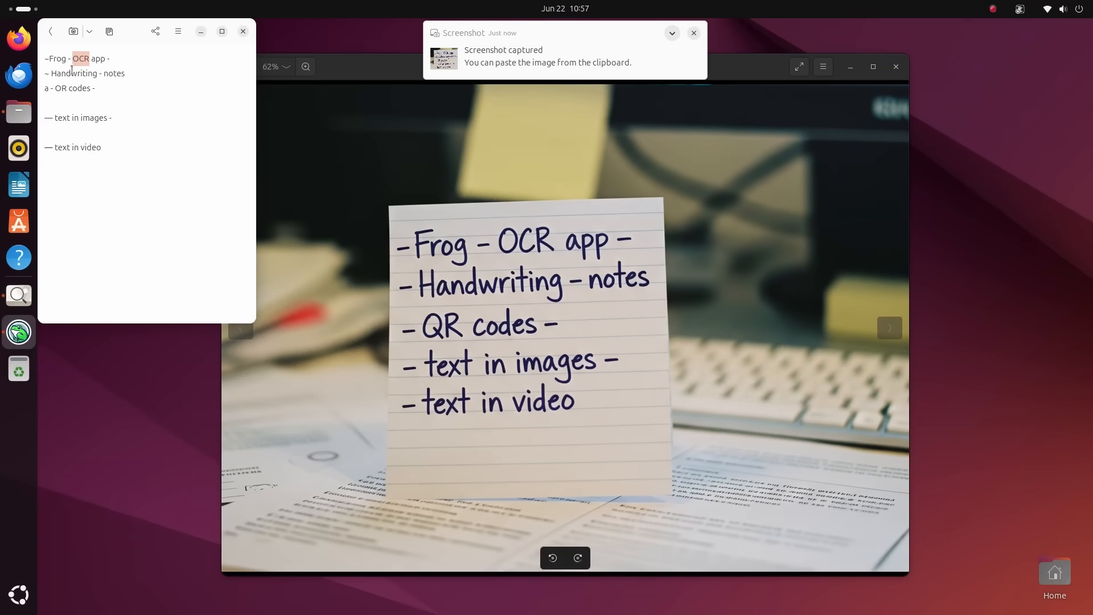
pyautogui.write('dsfdssf')
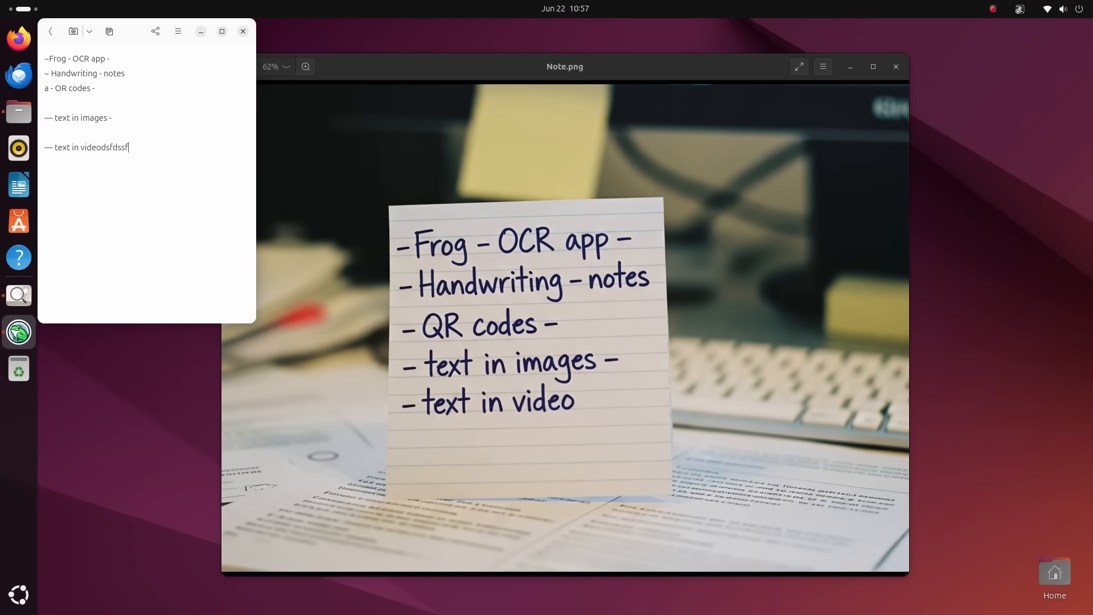
pyautogui.press('BackSpace')
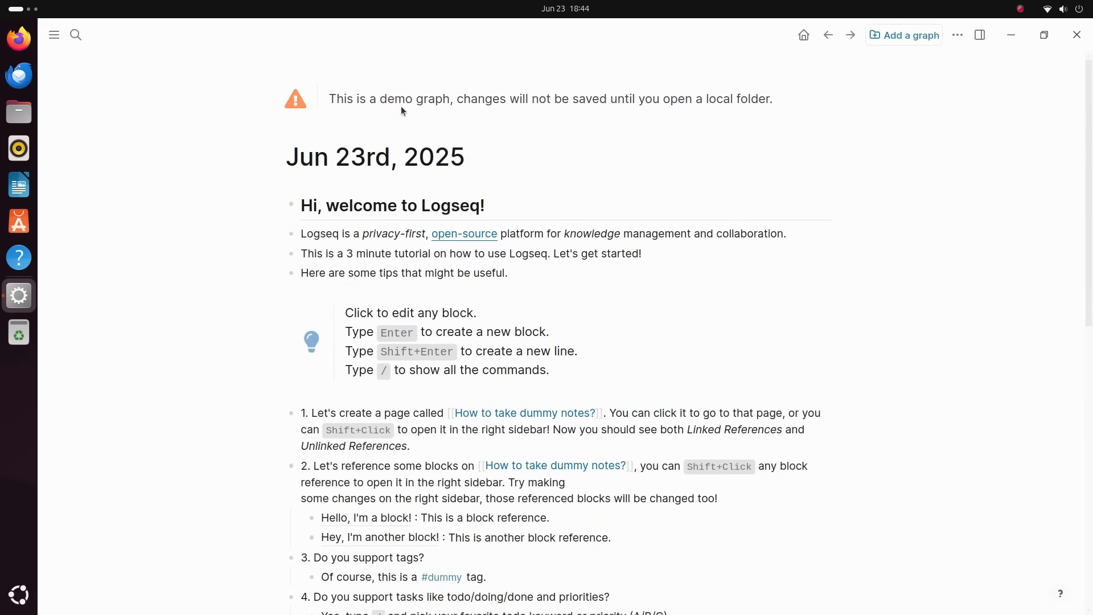
# Edit the welcome heading, scroll the tutorial, and visit the #dummy tag page
pyautogui.click(391, 205)
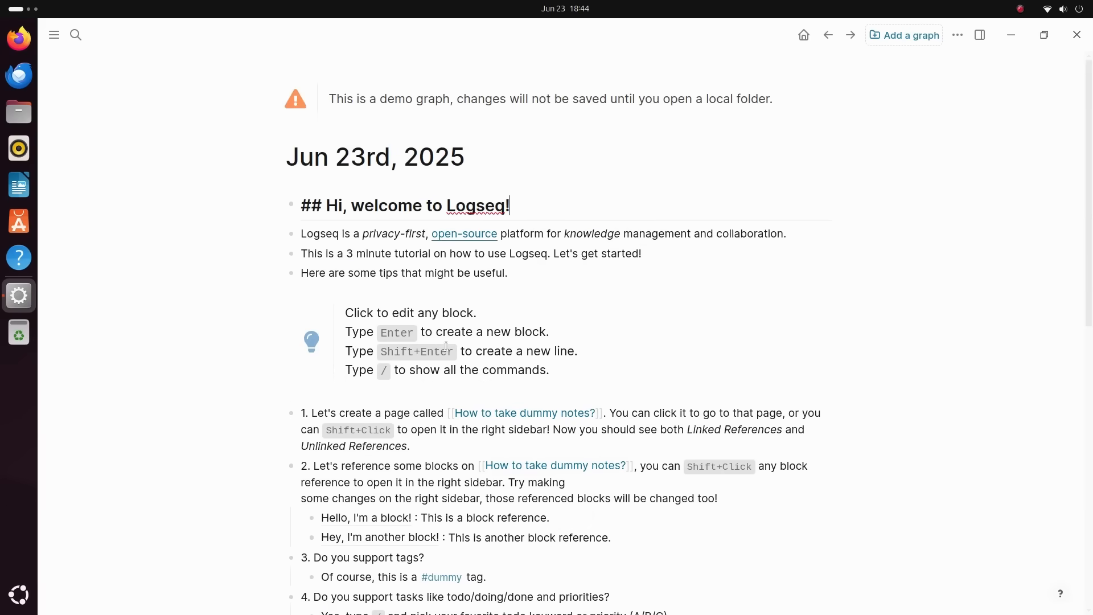
pyautogui.scroll(-3)
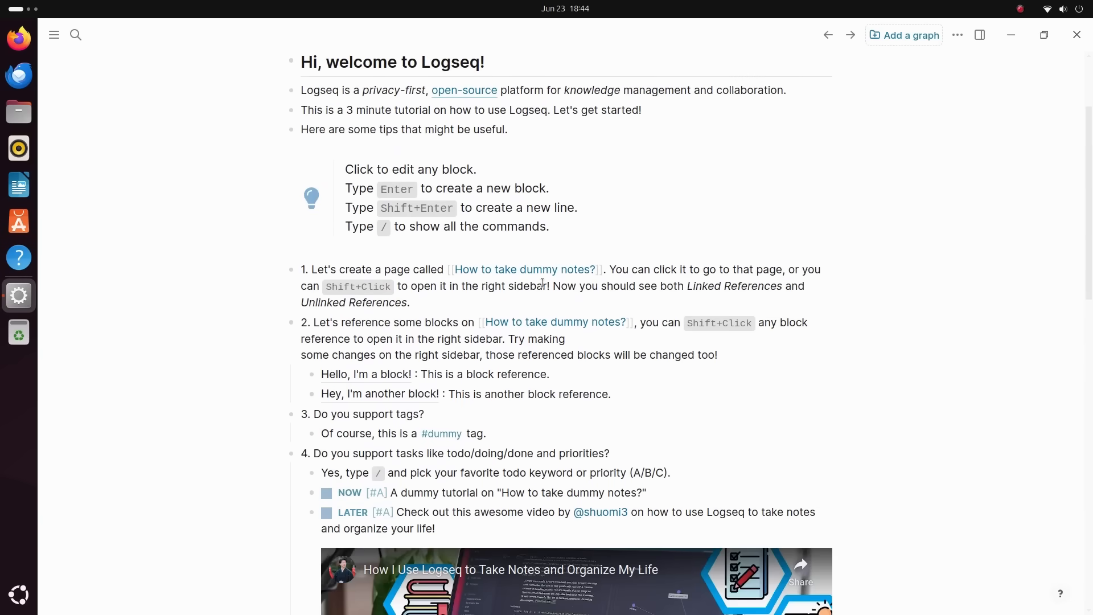
pyautogui.click(526, 269)
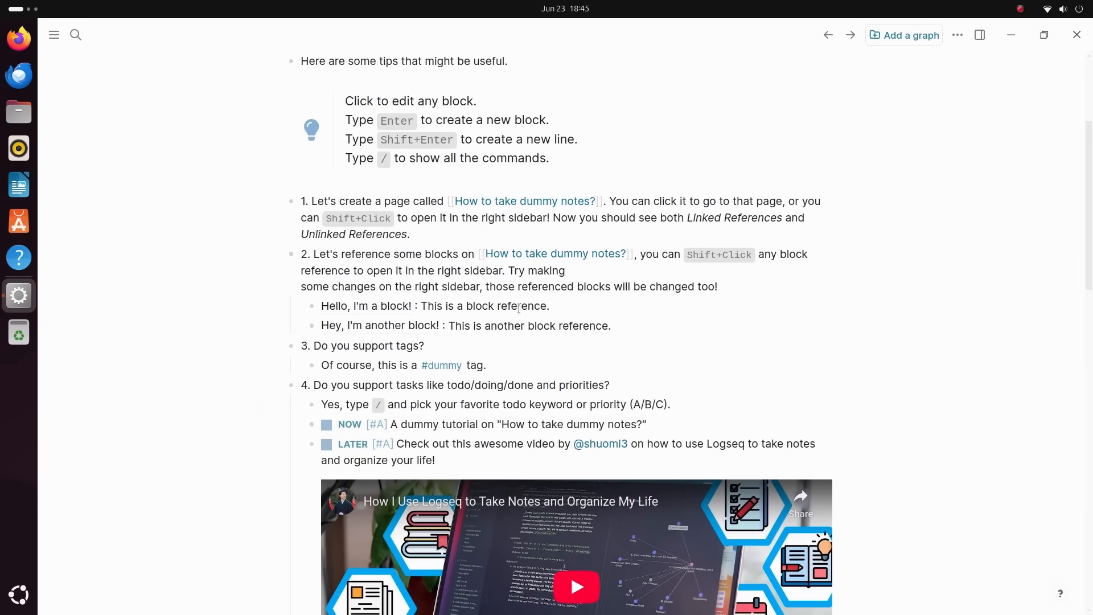
pyautogui.click(441, 364)
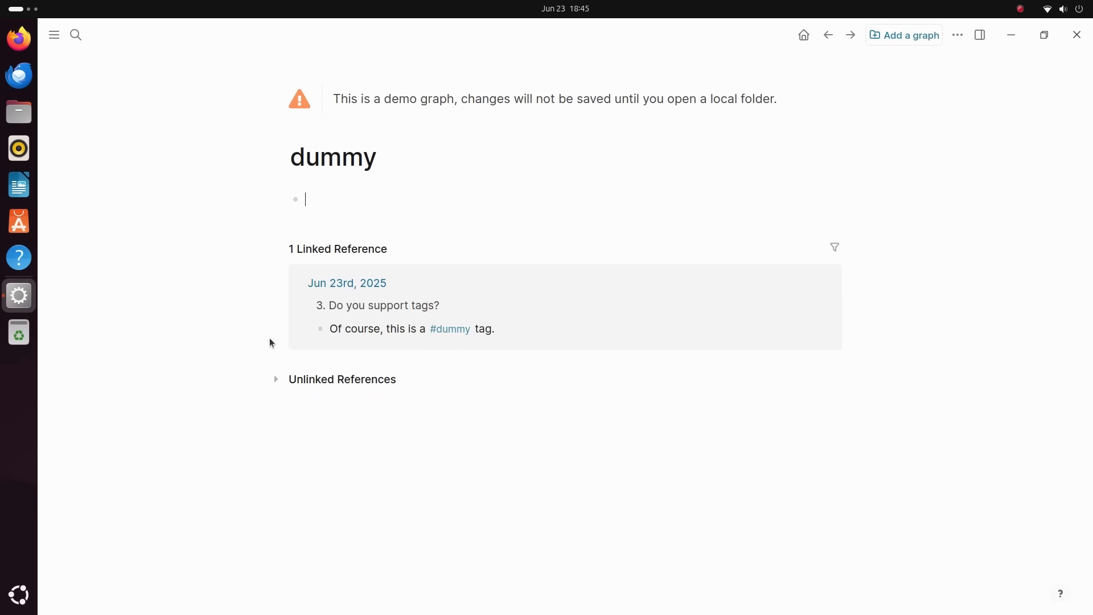
pyautogui.moveTo(573, 356)
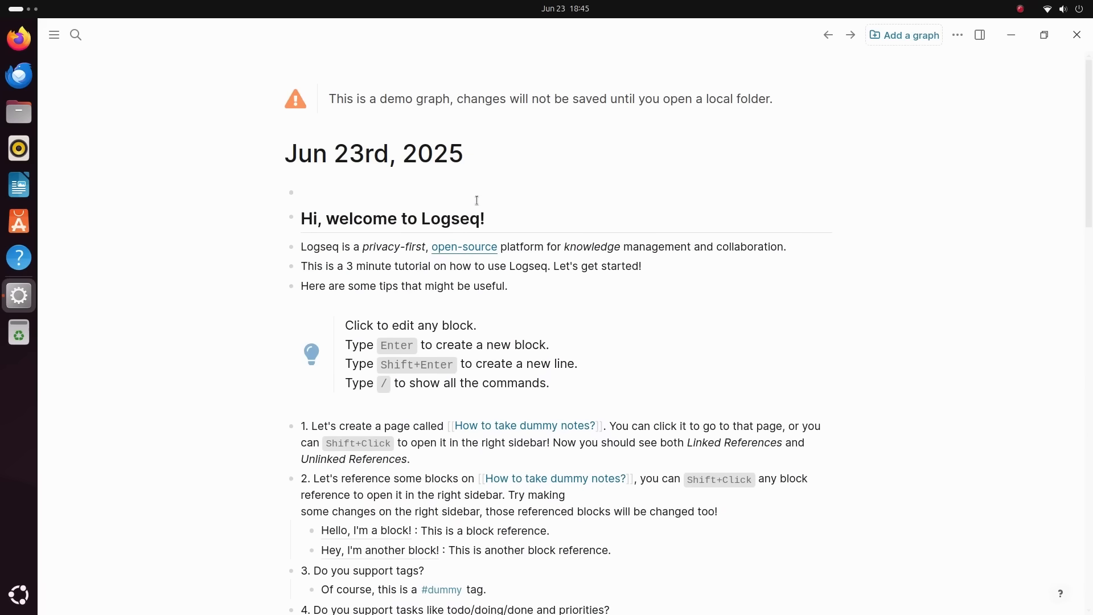
# Write an intro block: "I'm making a video, I'm gonna list the 10 apps"
pyautogui.write("I'm")
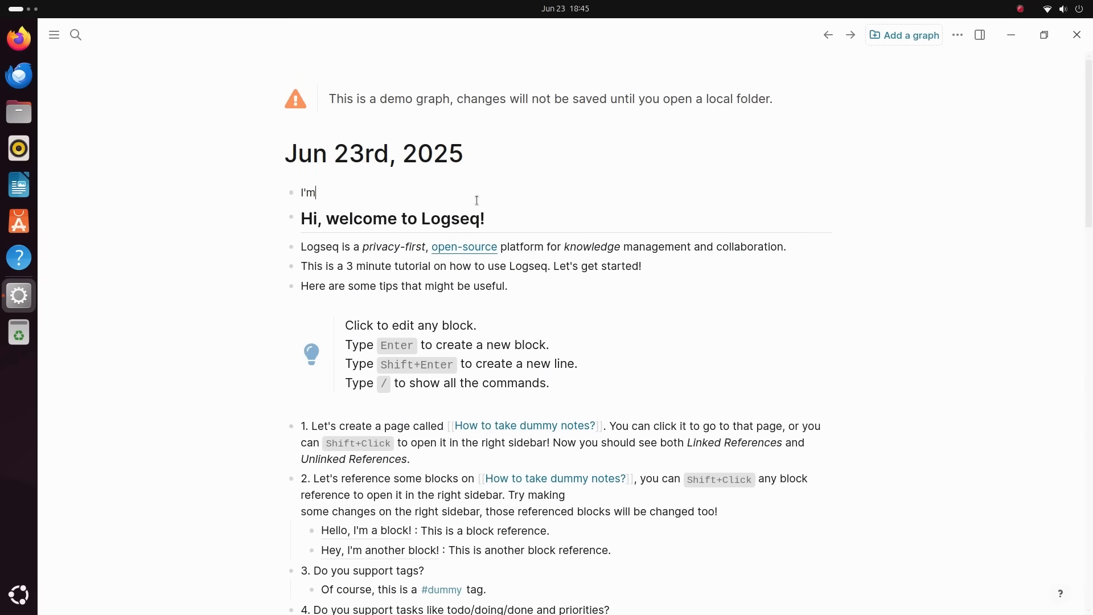
pyautogui.write('making a video')
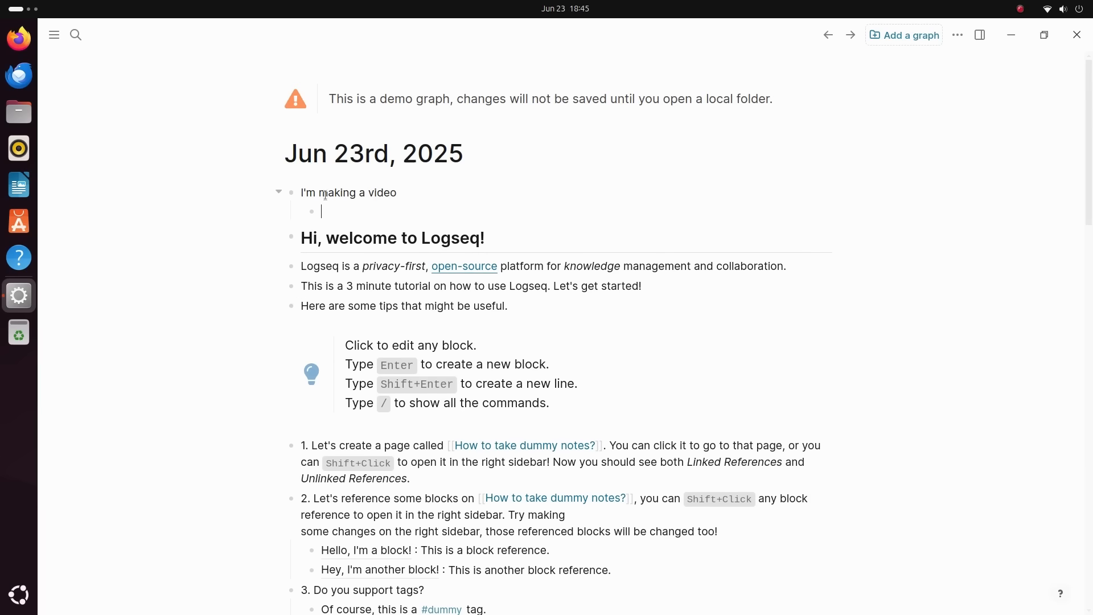
pyautogui.write("I'm go")
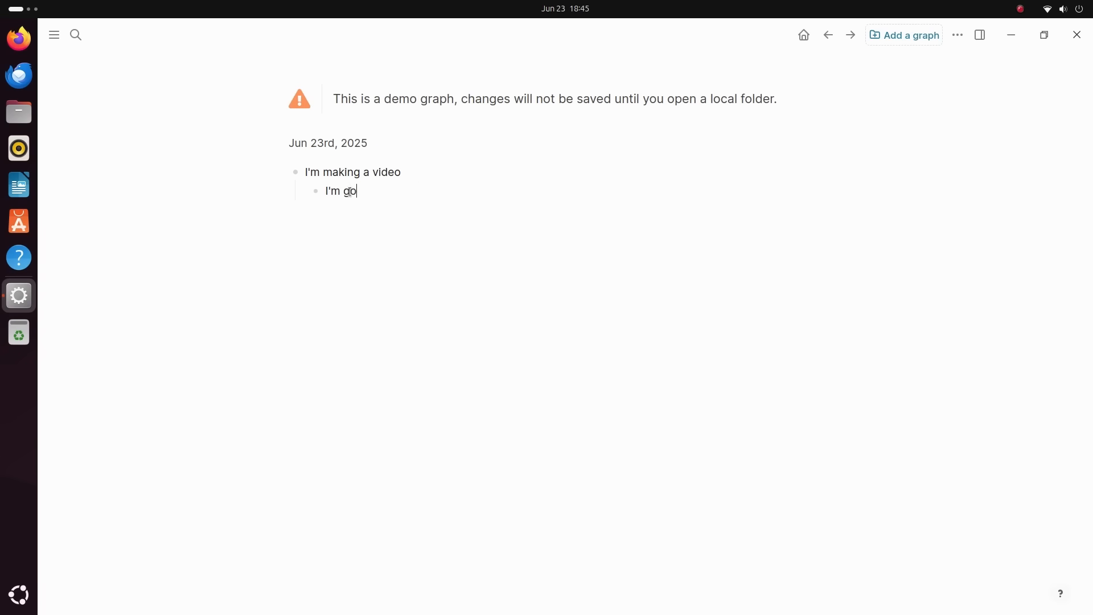
pyautogui.write('nna list the 10 apps here')
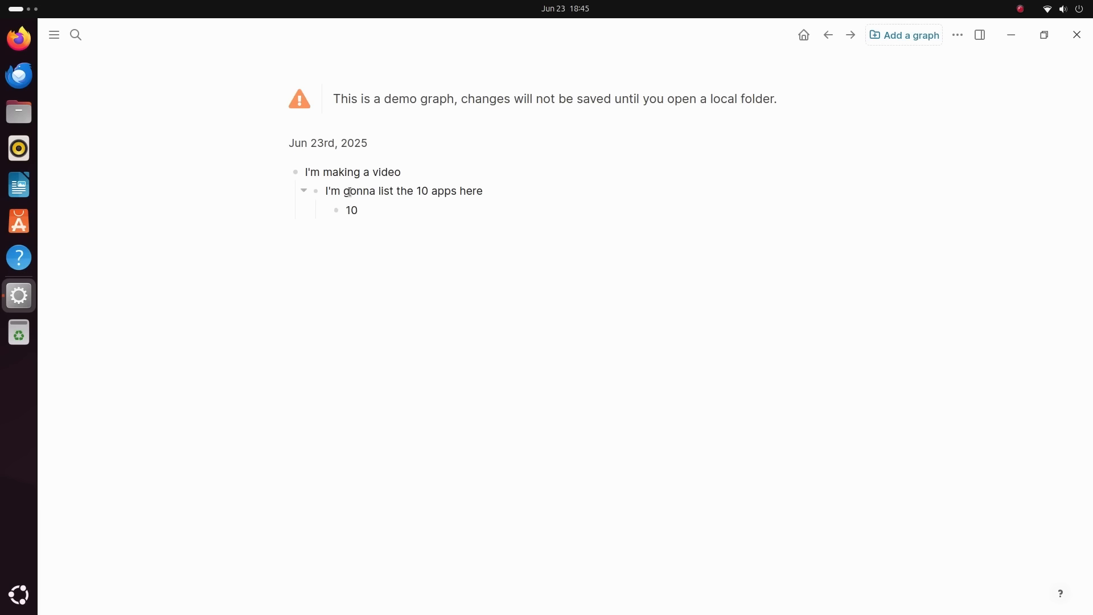
# List Logseq, Appflowy and LM Studio as numbered apps
pyautogui.write('Logs')
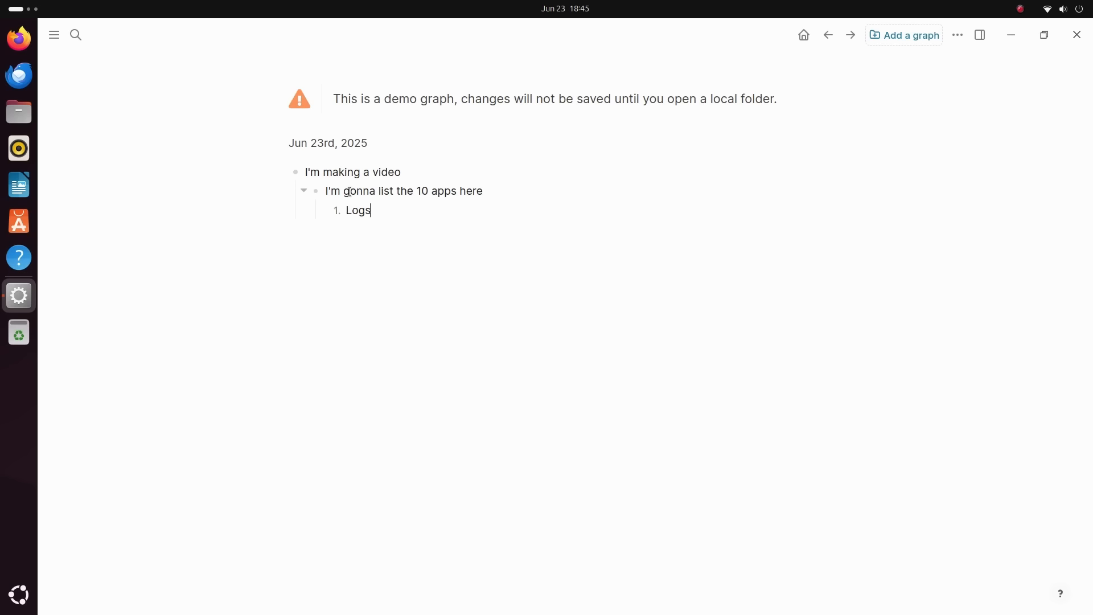
pyautogui.write('eq')
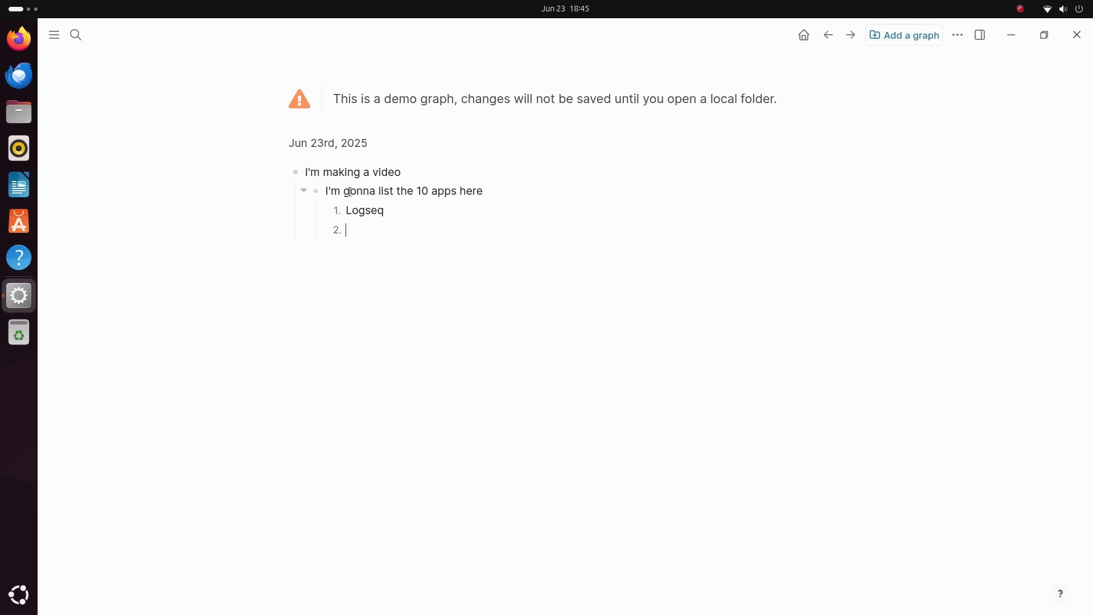
pyautogui.write('Appflowy')
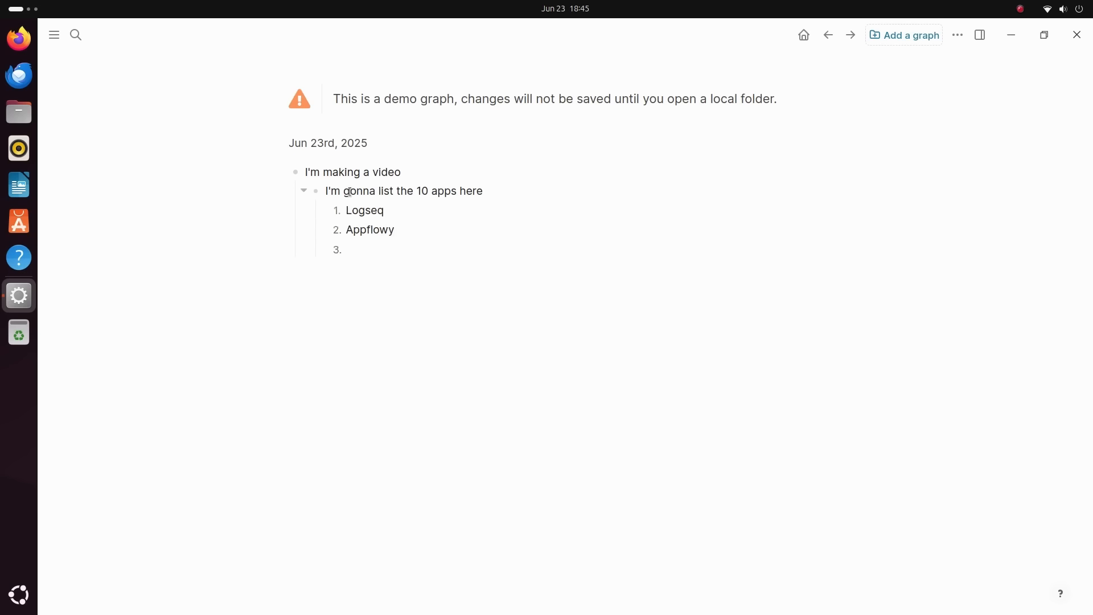
pyautogui.write('LM Studio')
pyautogui.write('Logseq is my favorite')
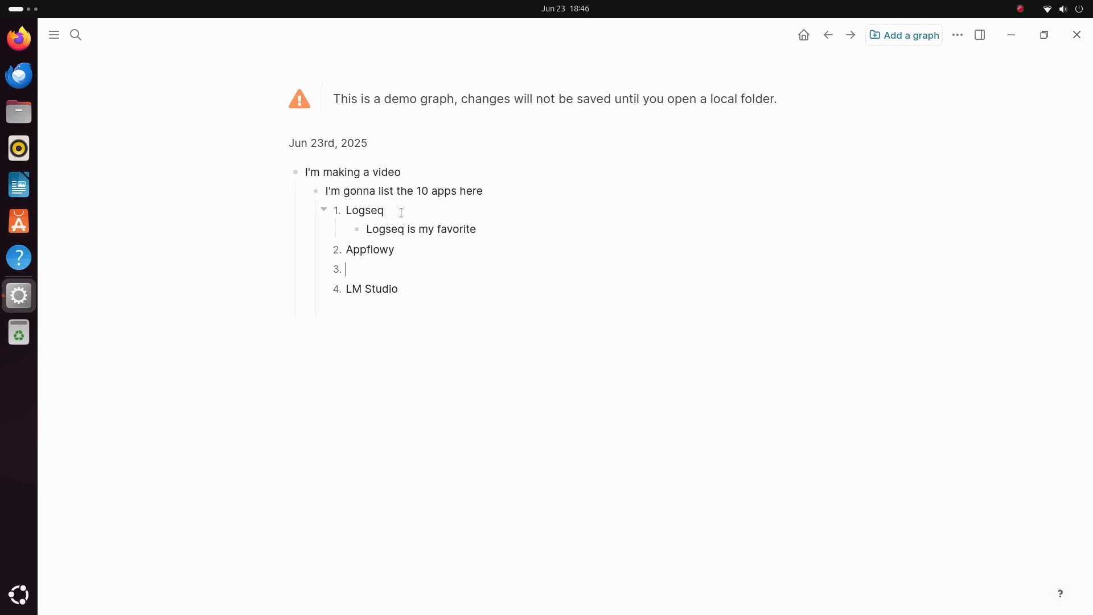
# Add notes under Appflowy: "really cool", "It's like notion", "I can focus on this one thing"
pyautogui.write('Appf')
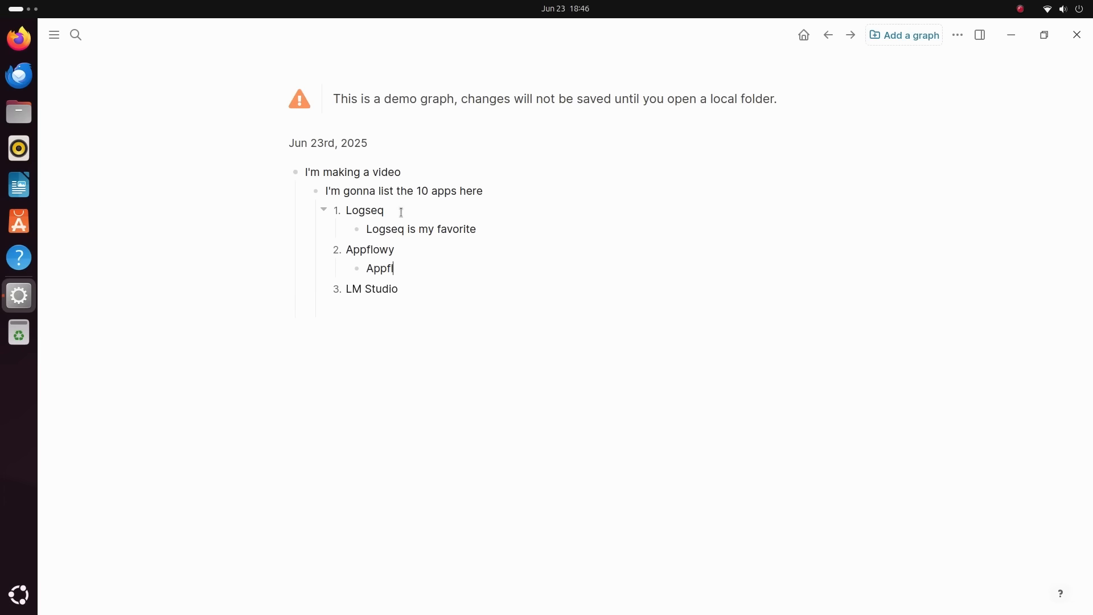
pyautogui.write('lowy is really cool.')
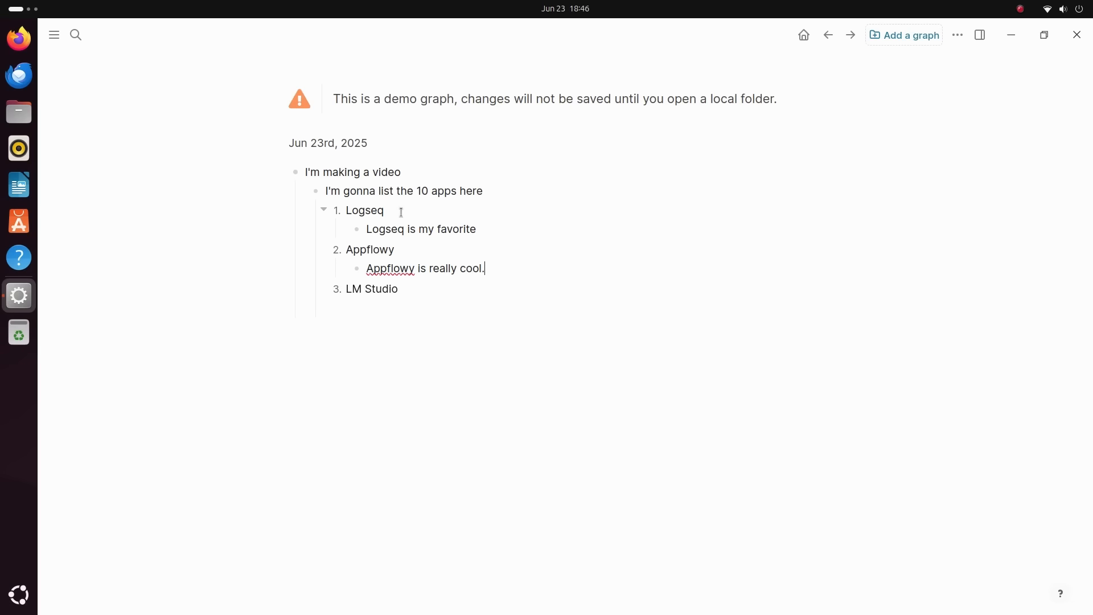
pyautogui.write("It's like notion")
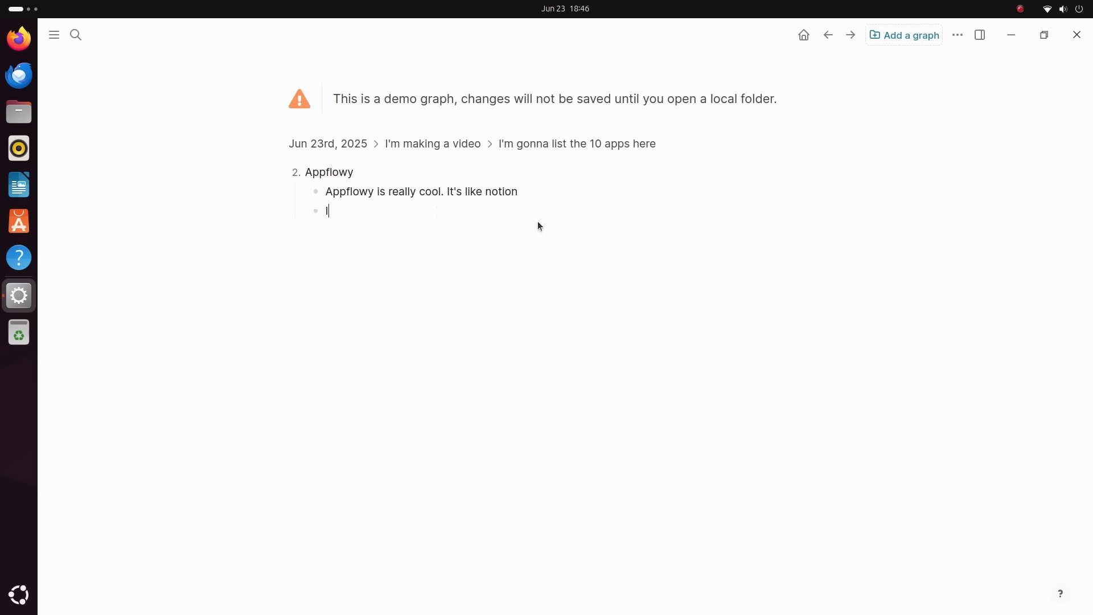
pyautogui.write('I can focus on this one thing')
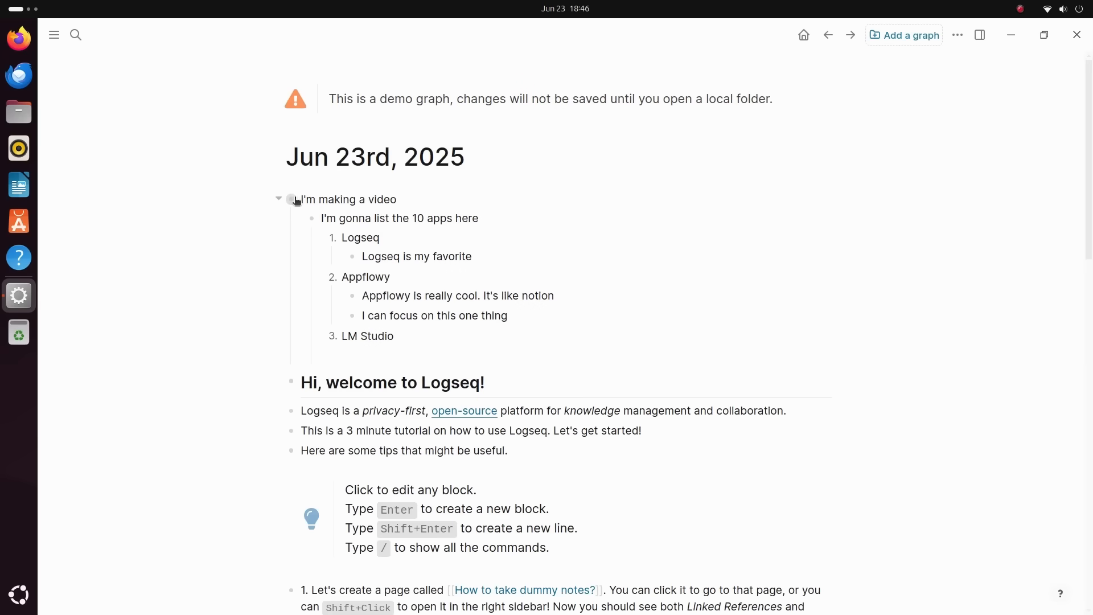
# Finish editing the app list, view Flashcards and dismiss the flashcard tutorial
pyautogui.click(292, 199)
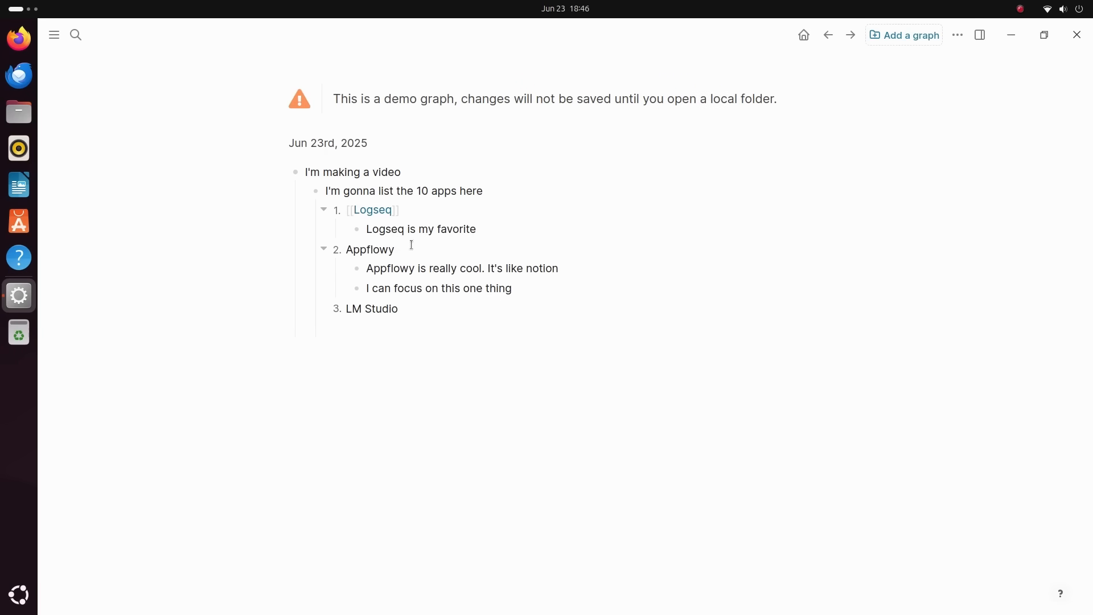
pyautogui.moveTo(294, 171)
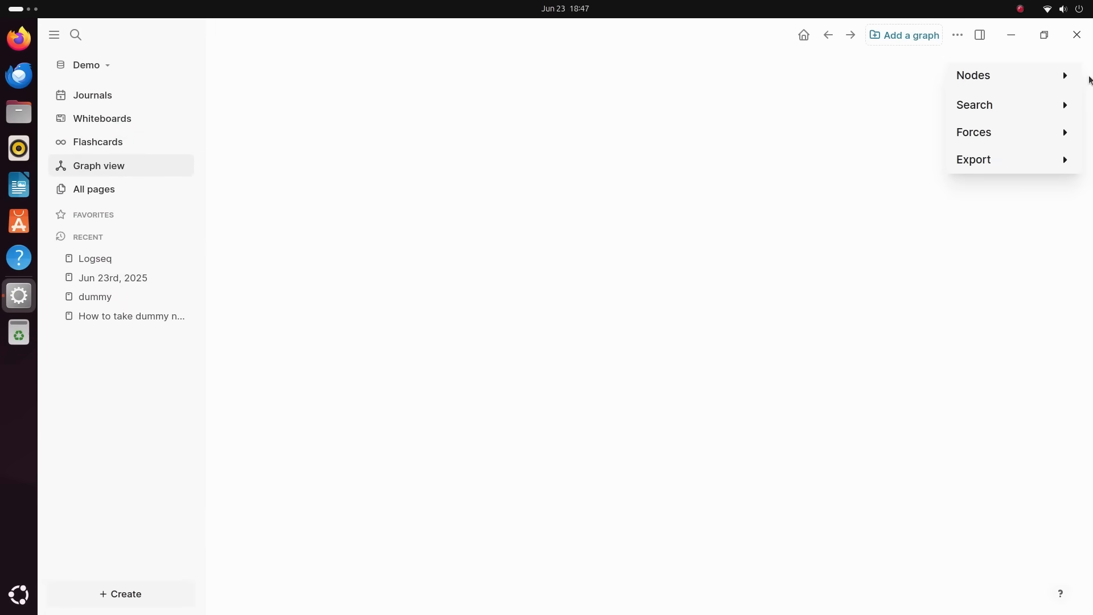
pyautogui.click(97, 143)
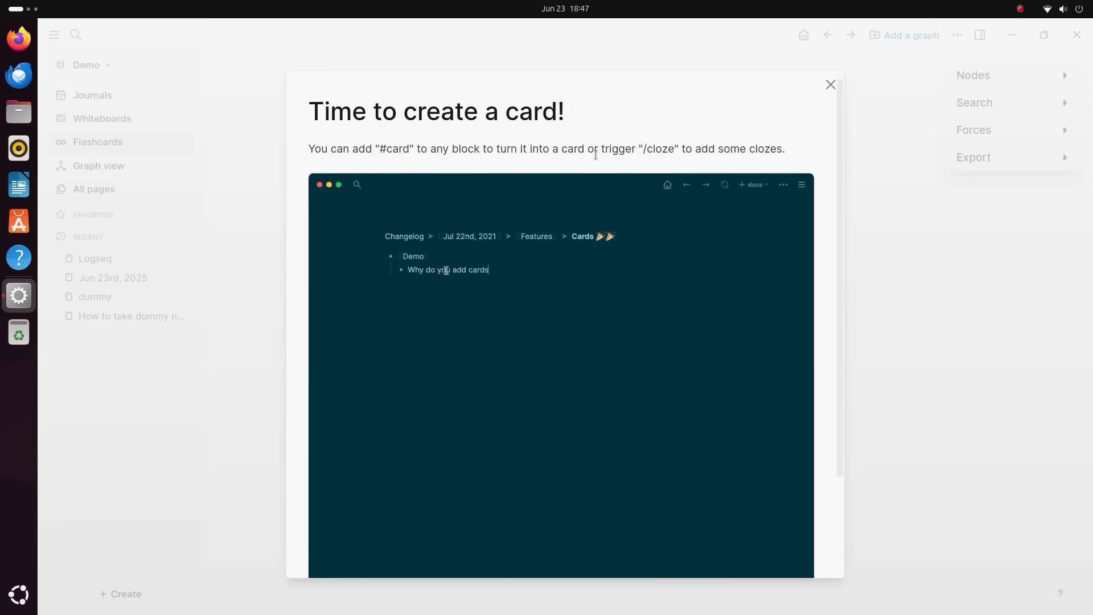
pyautogui.click(830, 84)
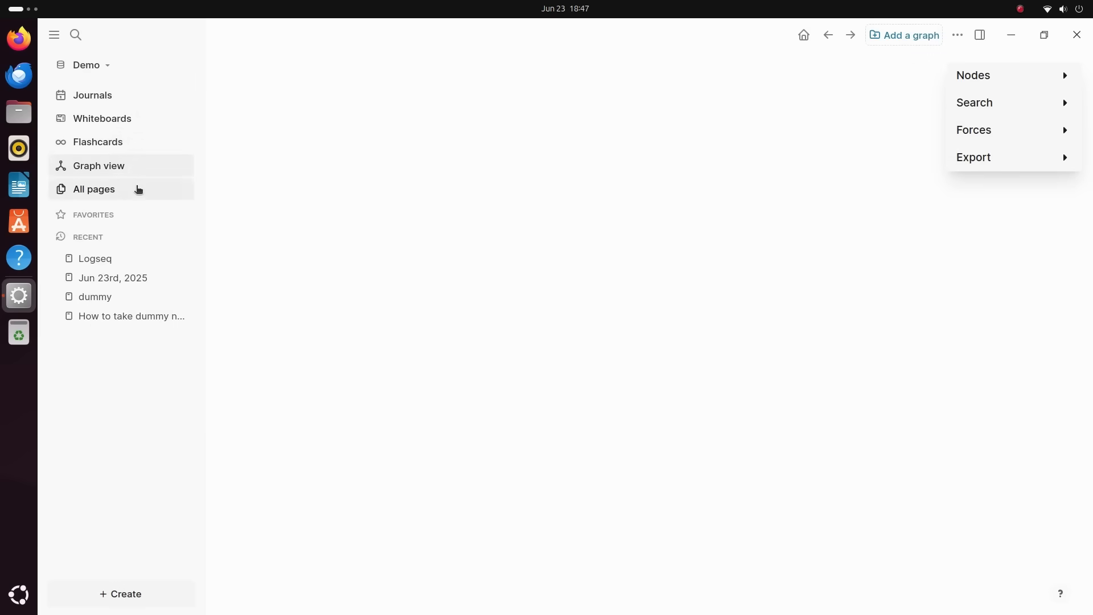
# Open the Logseq page and show its page graph in the right sidebar
pyautogui.click(93, 189)
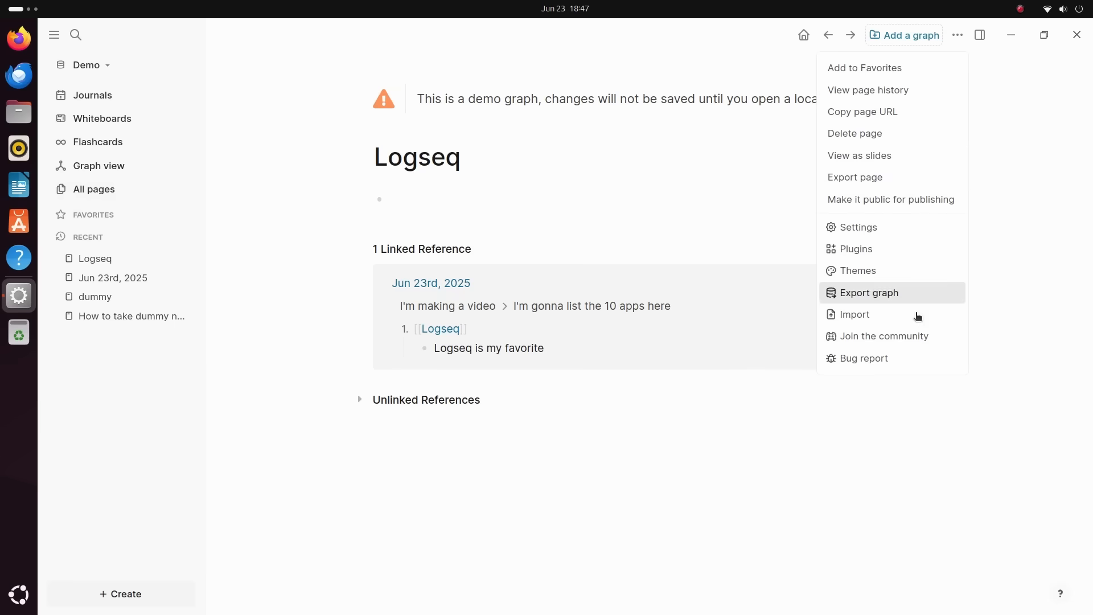
pyautogui.moveTo(854, 176)
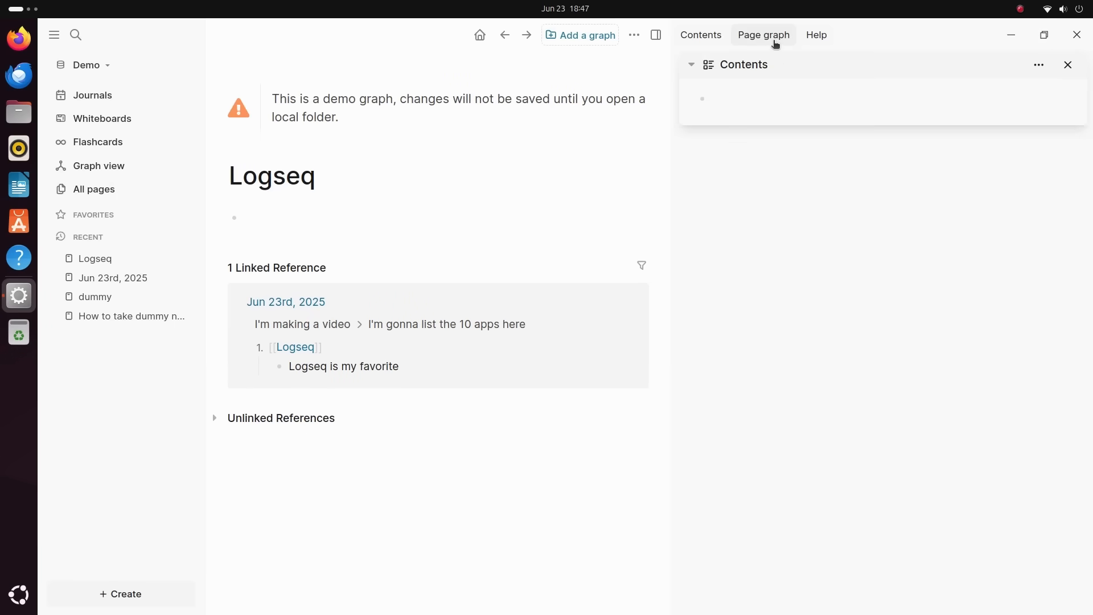
pyautogui.click(763, 35)
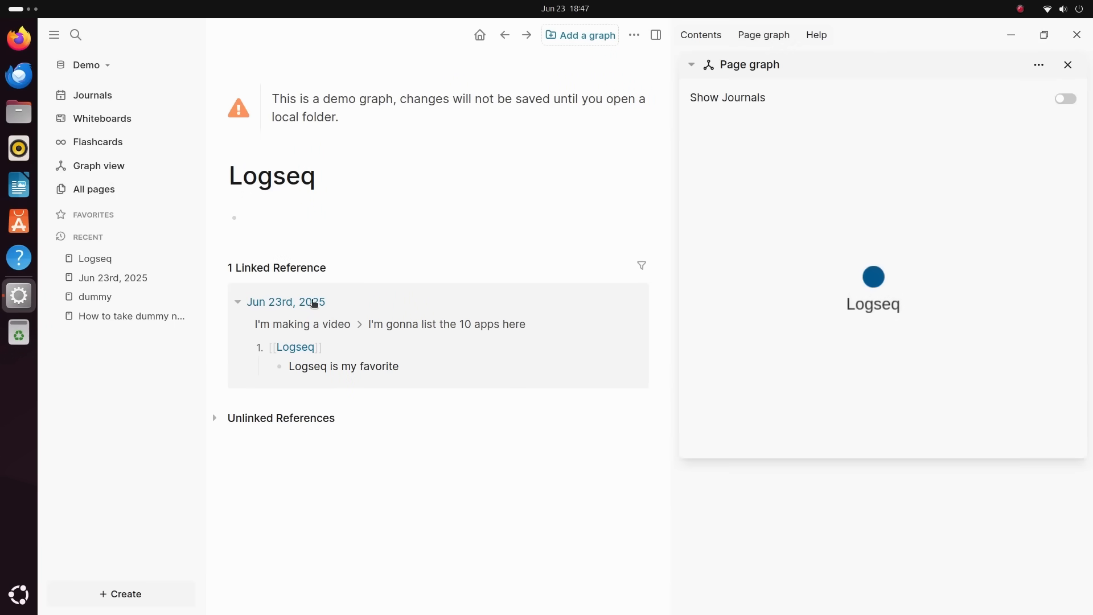
pyautogui.click(285, 301)
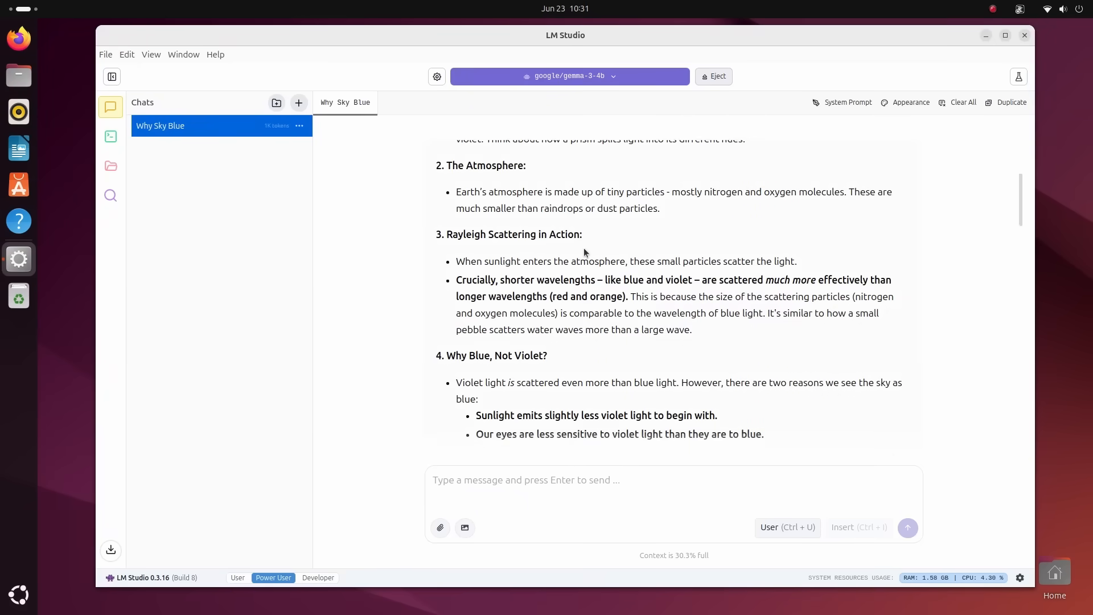
# Scroll through the Why Sky Blue answer's ASCII scattering illustration and start a new chat
pyautogui.scroll(-3)
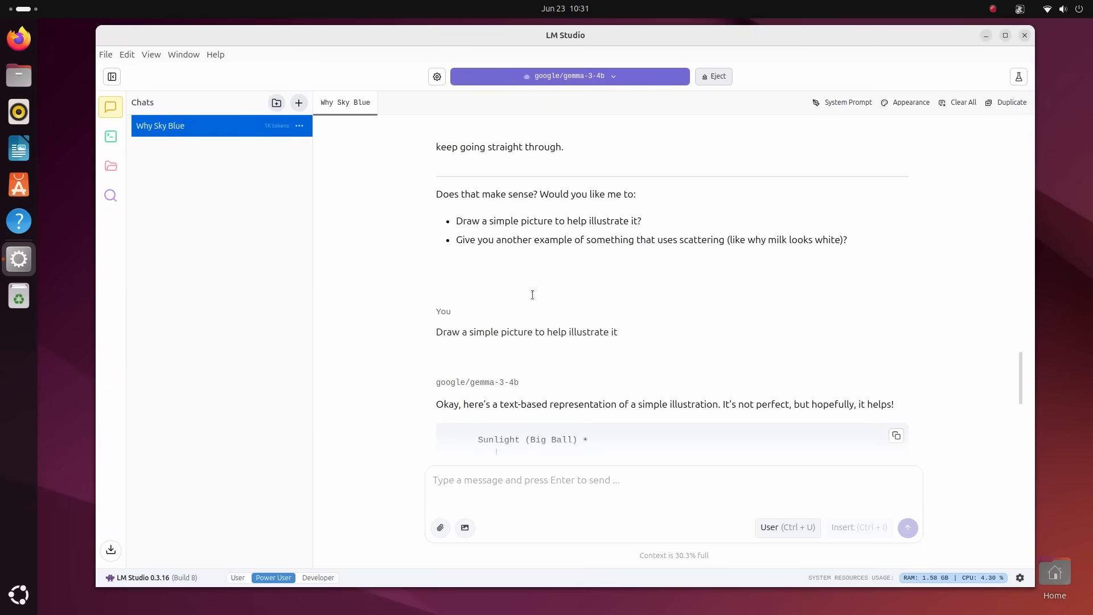
pyautogui.scroll(-3)
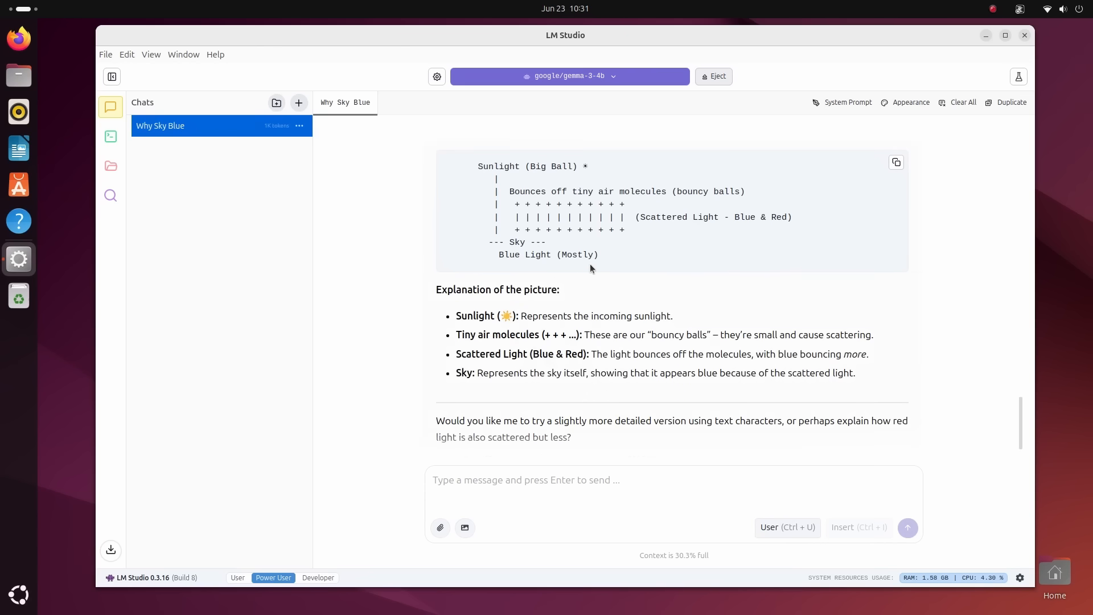
pyautogui.scroll(-3)
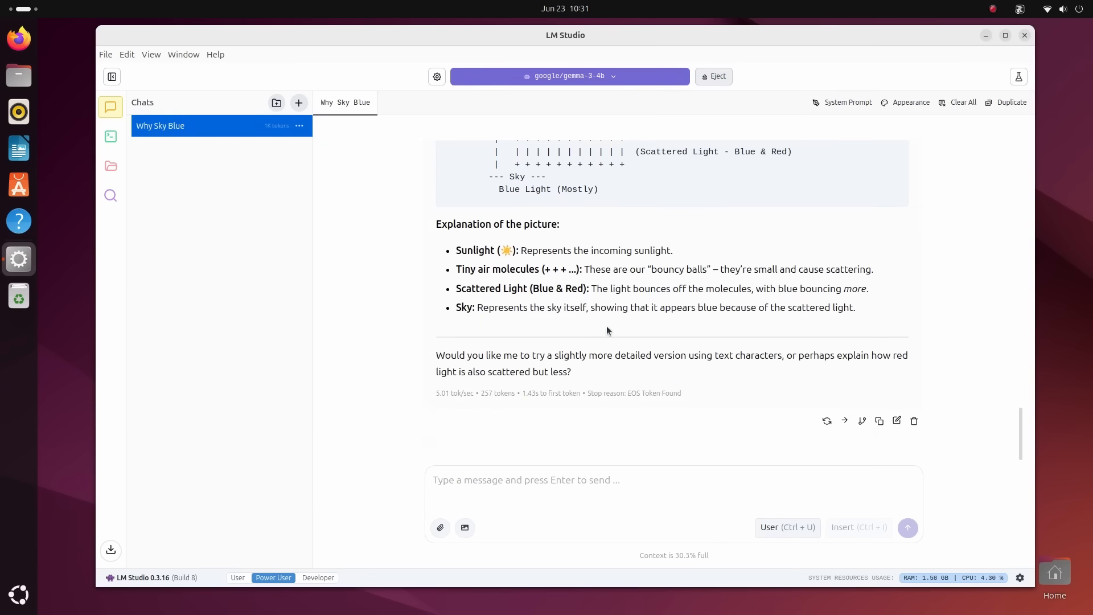
pyautogui.click(1049, 8)
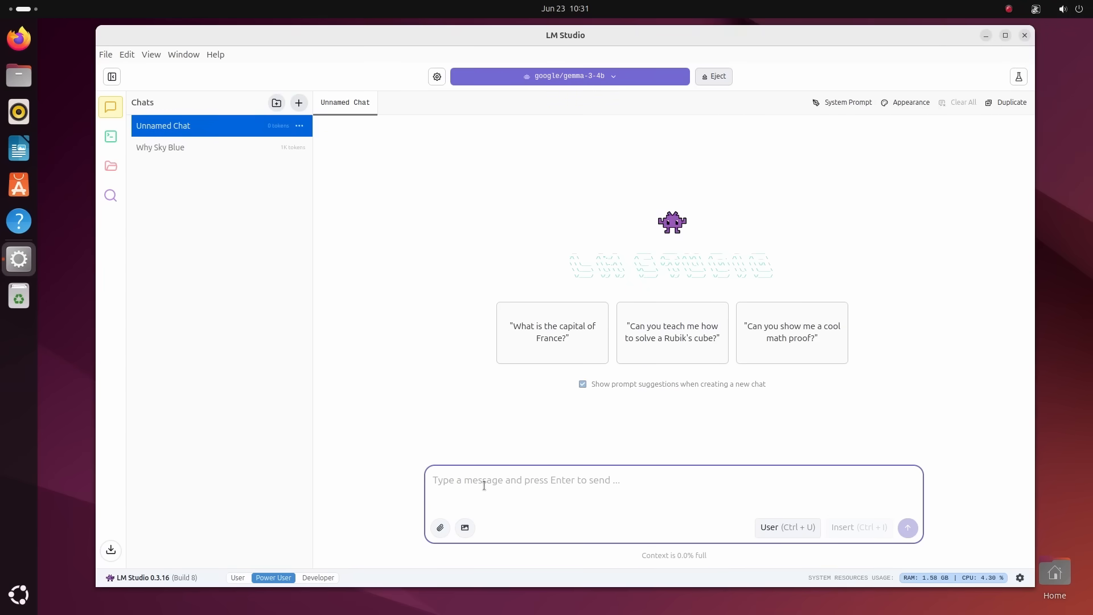
# Ask 'Are little white spiders dangerous', add another empty chat and return to the answer
pyautogui.write('Are little white spiders dangerous')
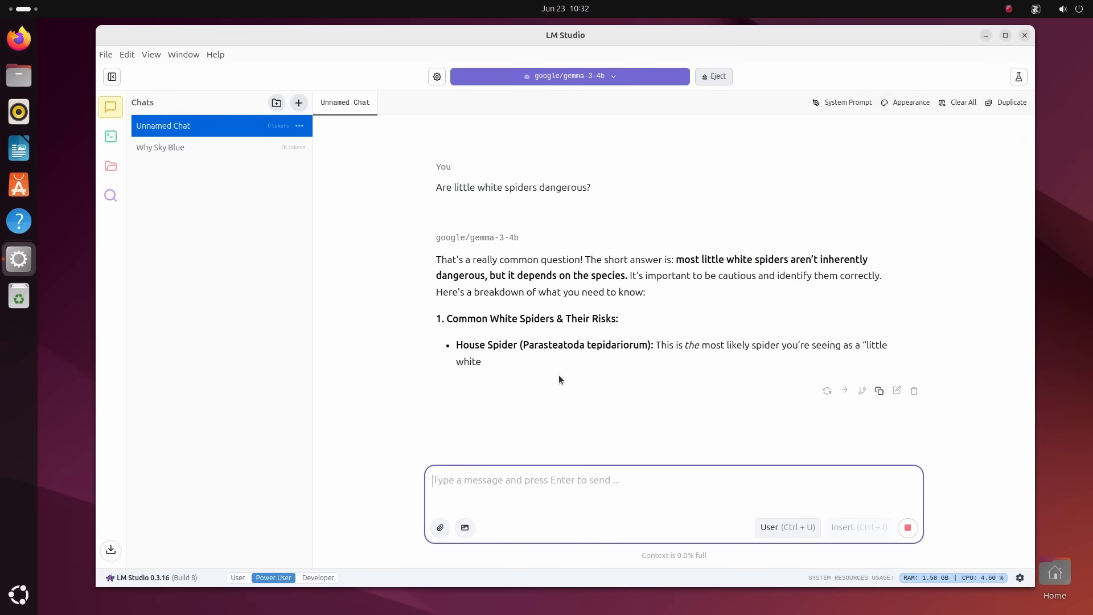
pyautogui.click(299, 103)
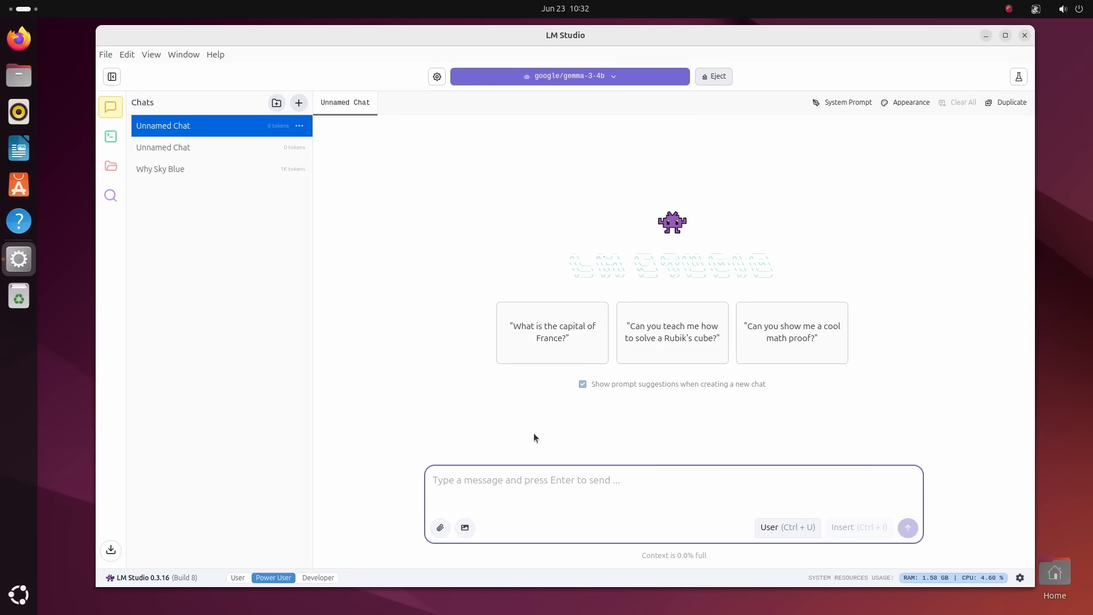
pyautogui.click(159, 168)
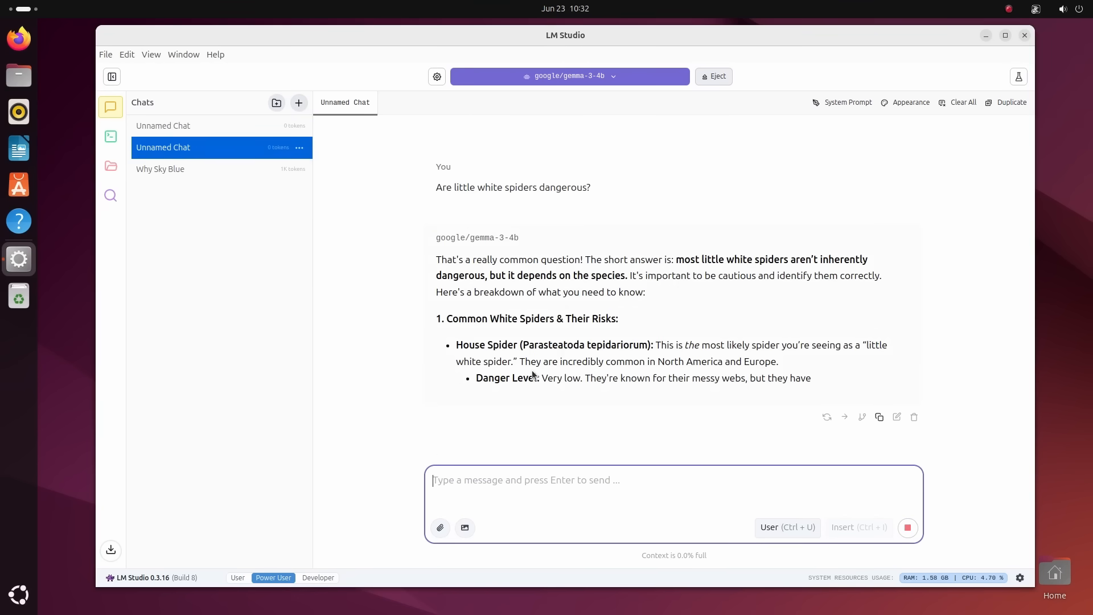
pyautogui.click(569, 76)
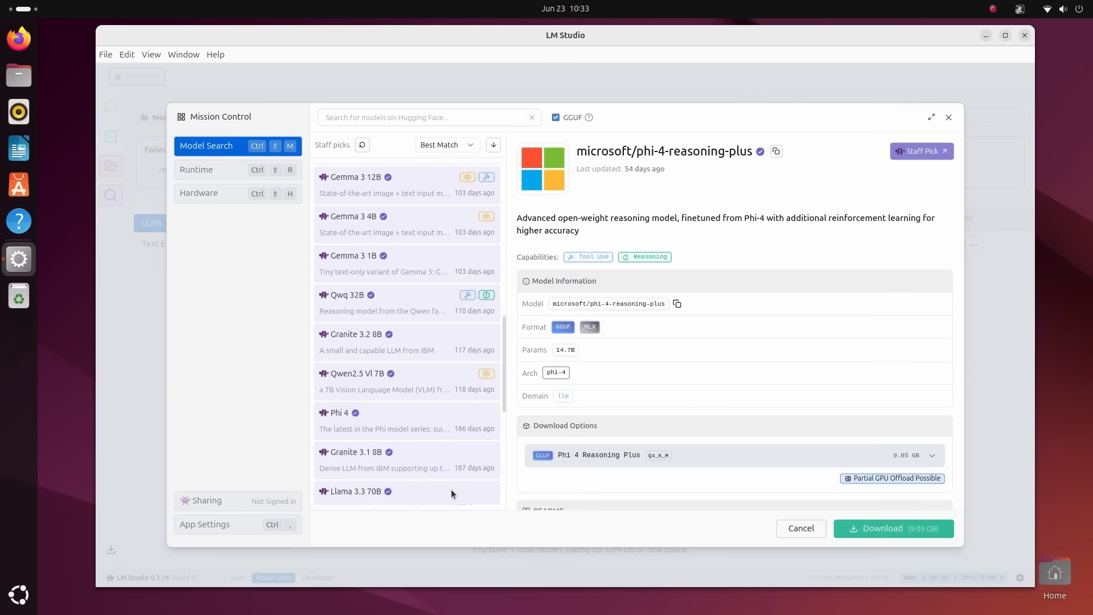
# Search 'llama' and view the unsloth Llama 4 Scout and llama4-dolphin-8B-GGUF model details
pyautogui.scroll(-3)
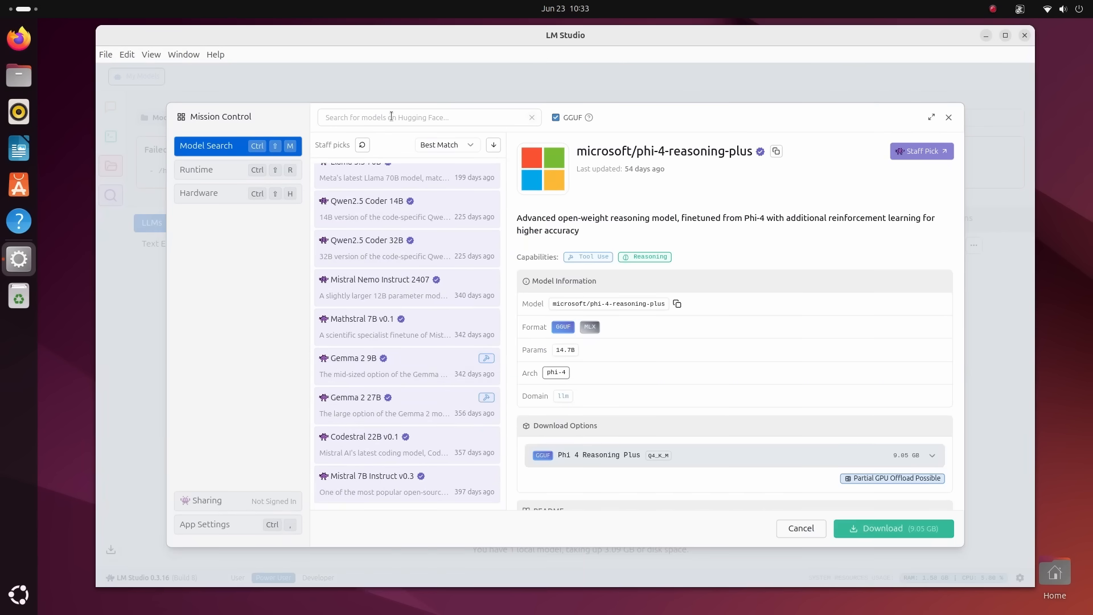
pyautogui.write('llama 4')
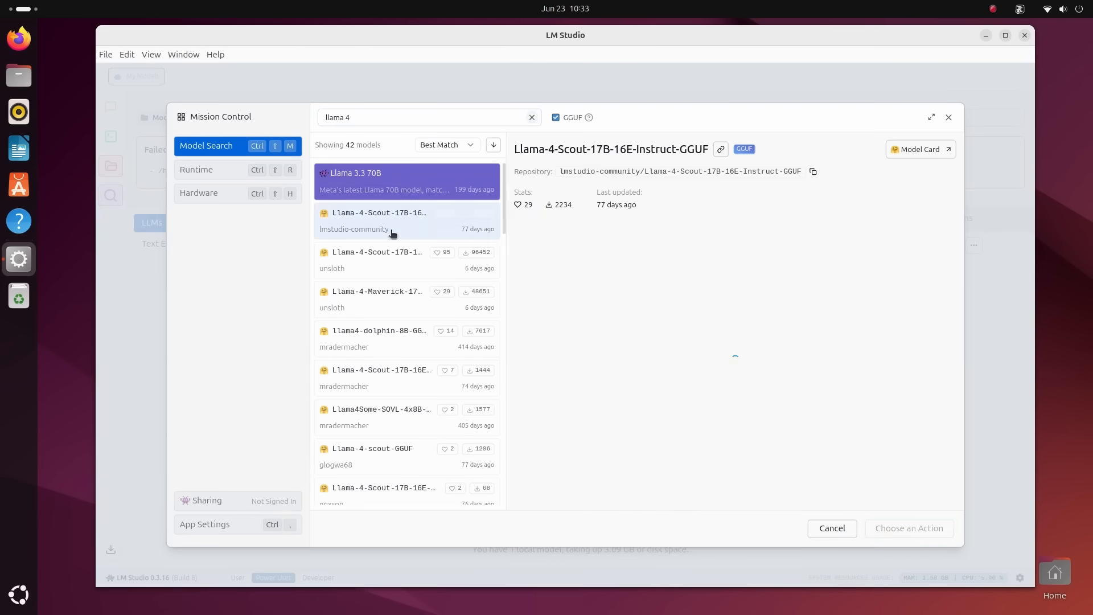
pyautogui.click(377, 258)
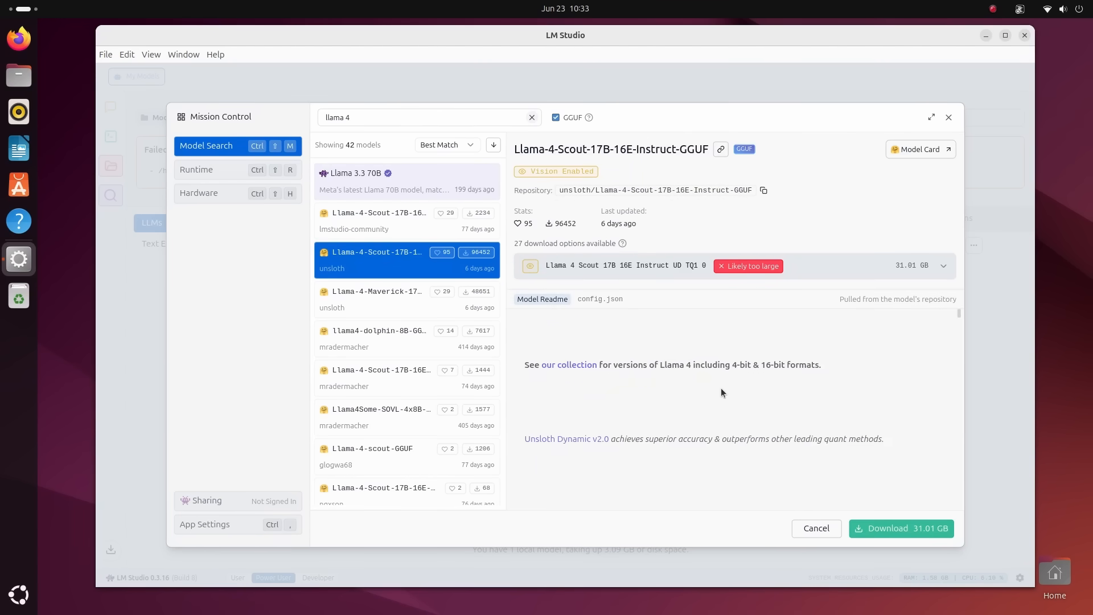
pyautogui.click(378, 330)
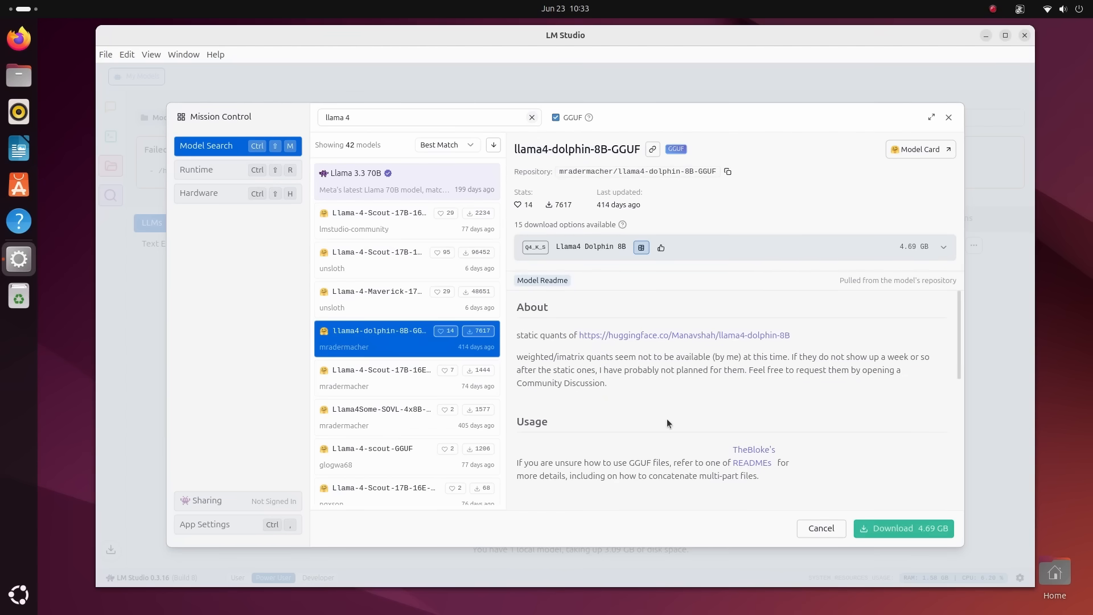
# Leave the Mission Control model search and return to the My Models library
pyautogui.scroll(-3)
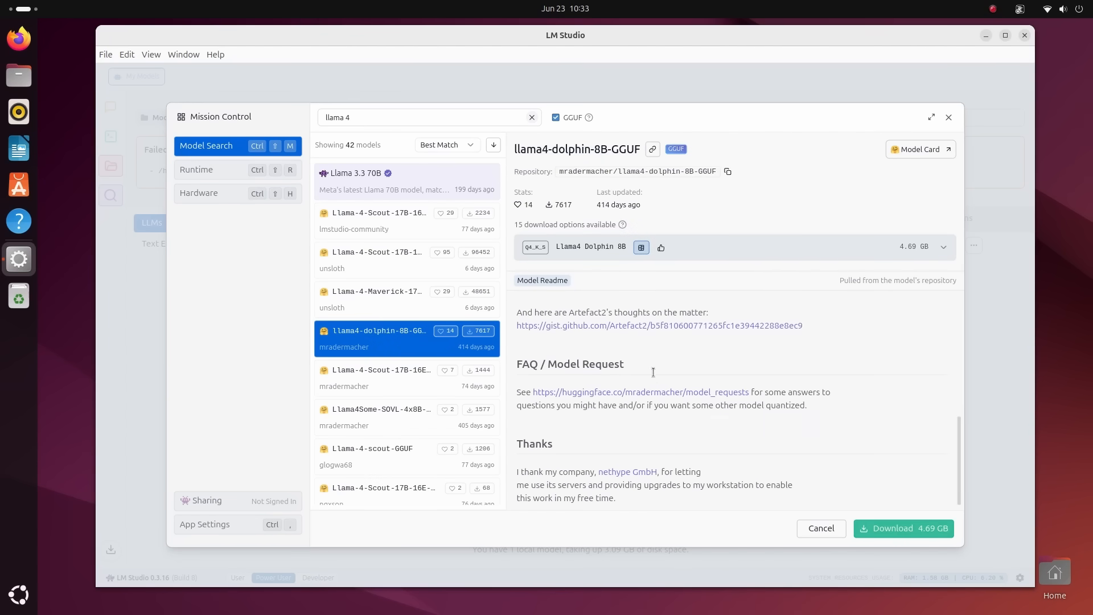
pyautogui.click(942, 247)
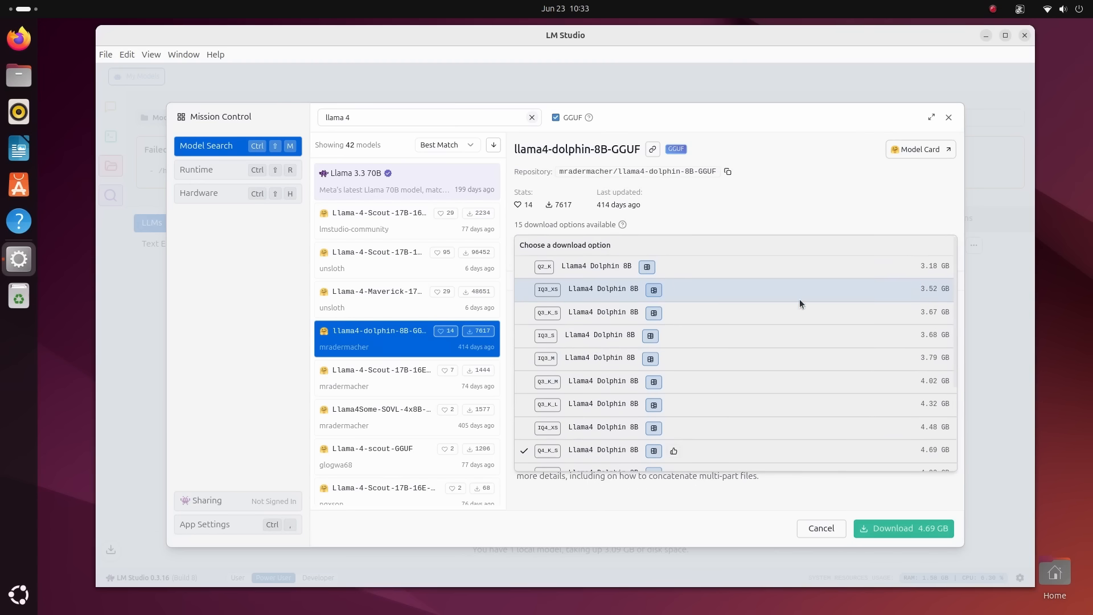
pyautogui.click(548, 450)
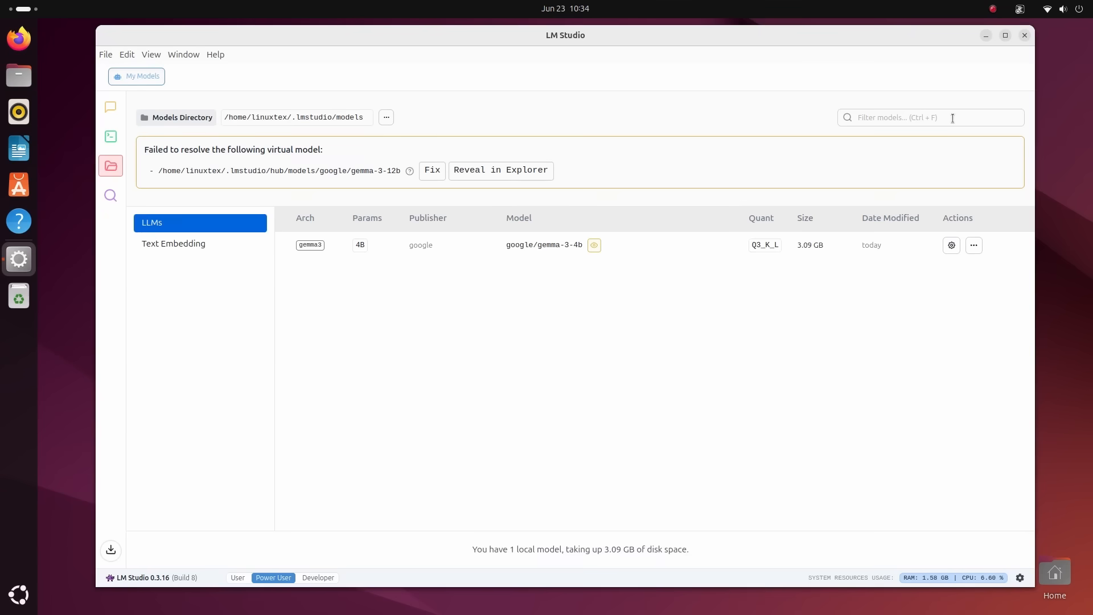
# Switch to the chats view and scroll the white-spider answer to its end
pyautogui.click(110, 106)
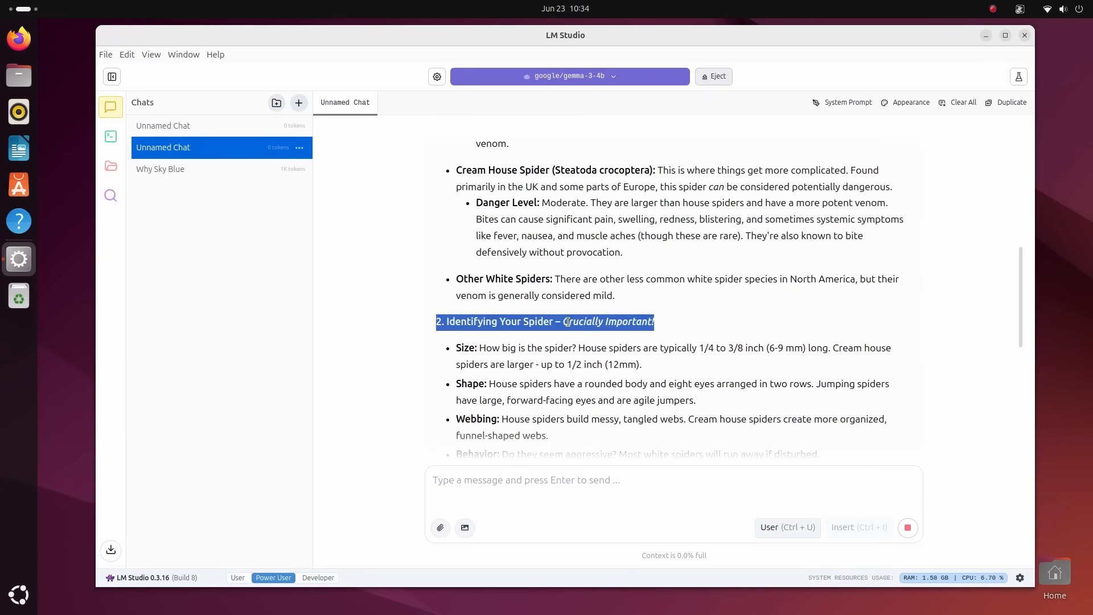
pyautogui.click(641, 353)
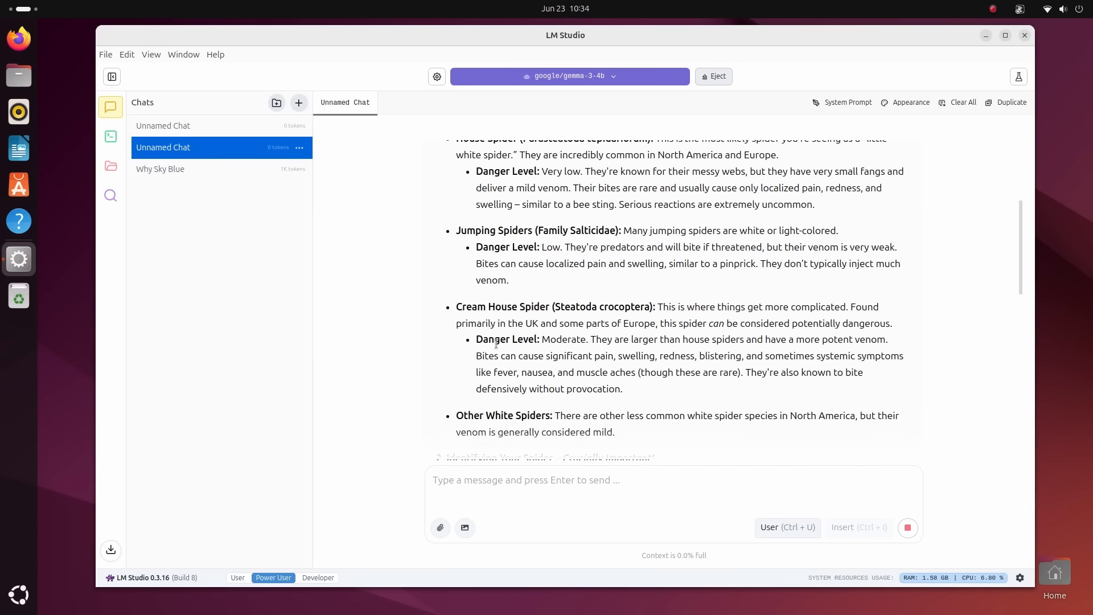
pyautogui.scroll(-3)
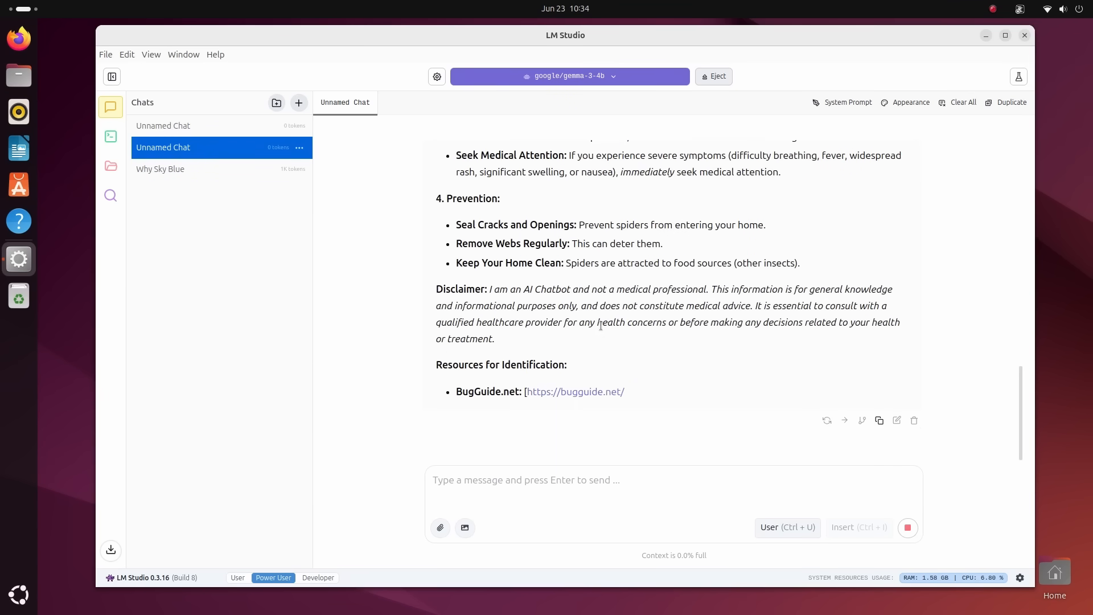
pyautogui.click(159, 168)
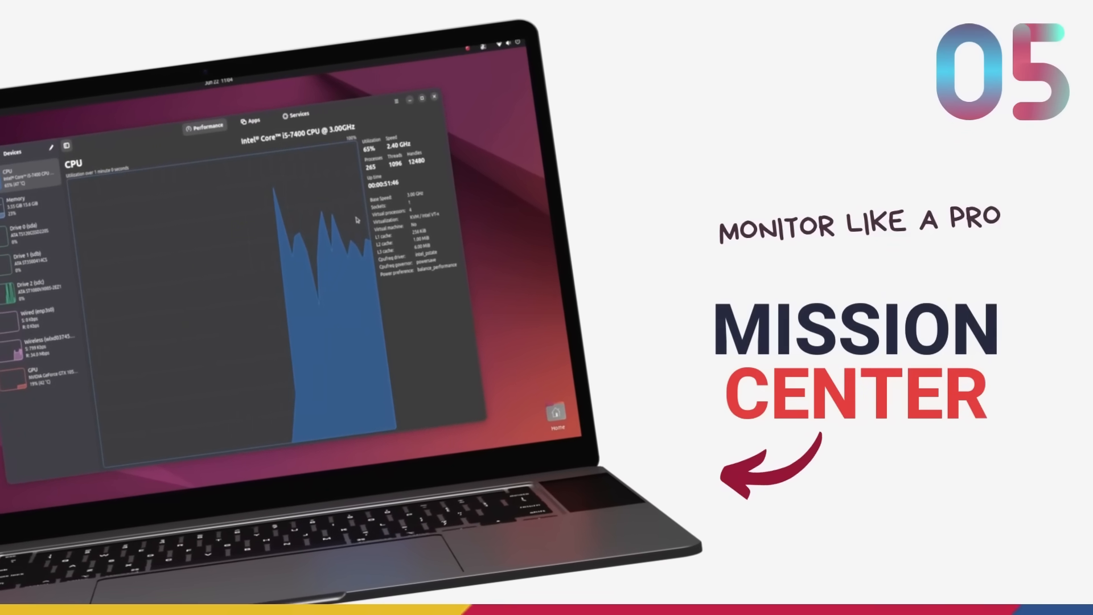
# Launch Mission Center from Activities search 'mission' and show CPU usage
pyautogui.write('mission')
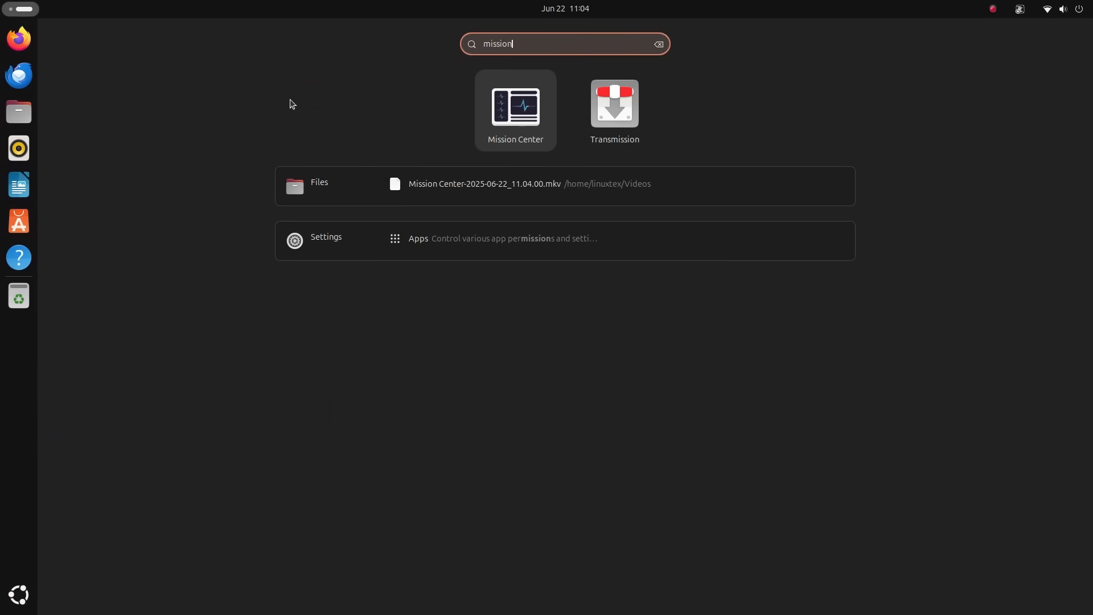
pyautogui.click(514, 108)
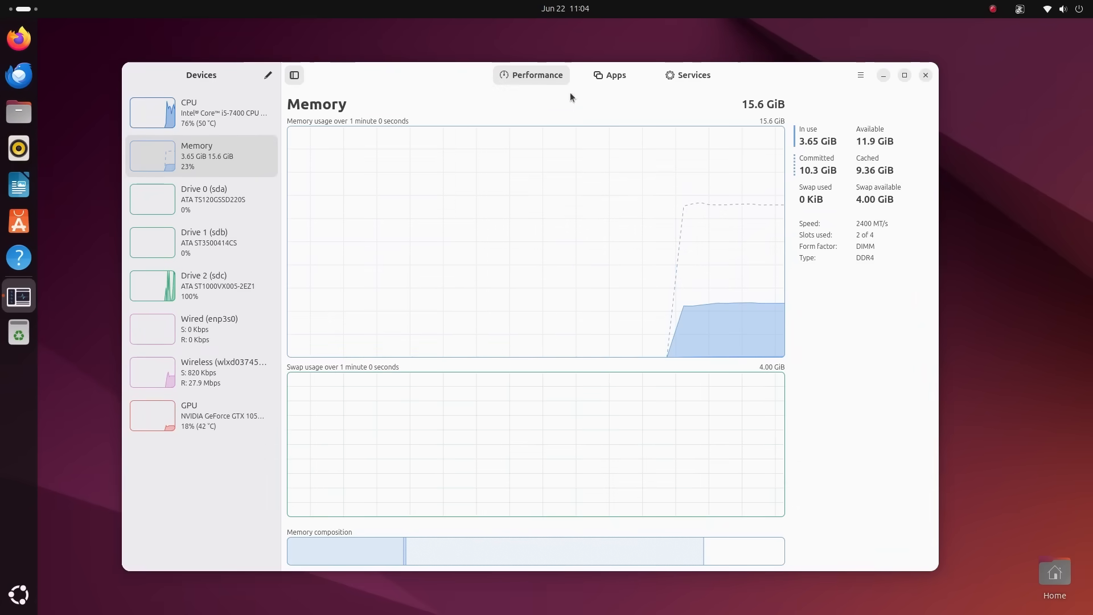
pyautogui.click(200, 113)
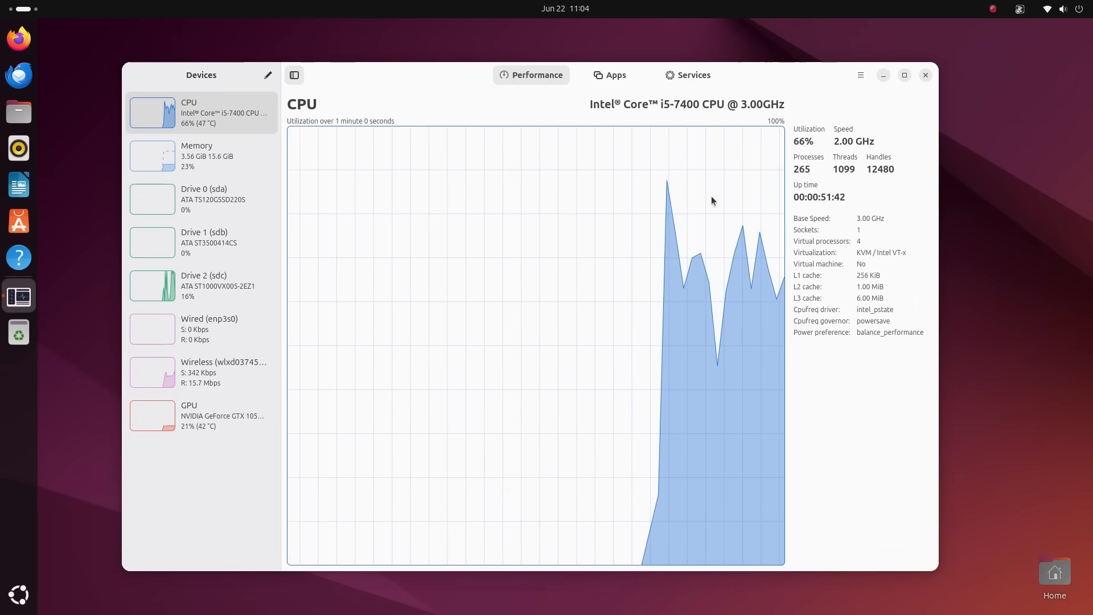
# Show Memory usage and then Drive 0 (sda) activity
pyautogui.click(861, 75)
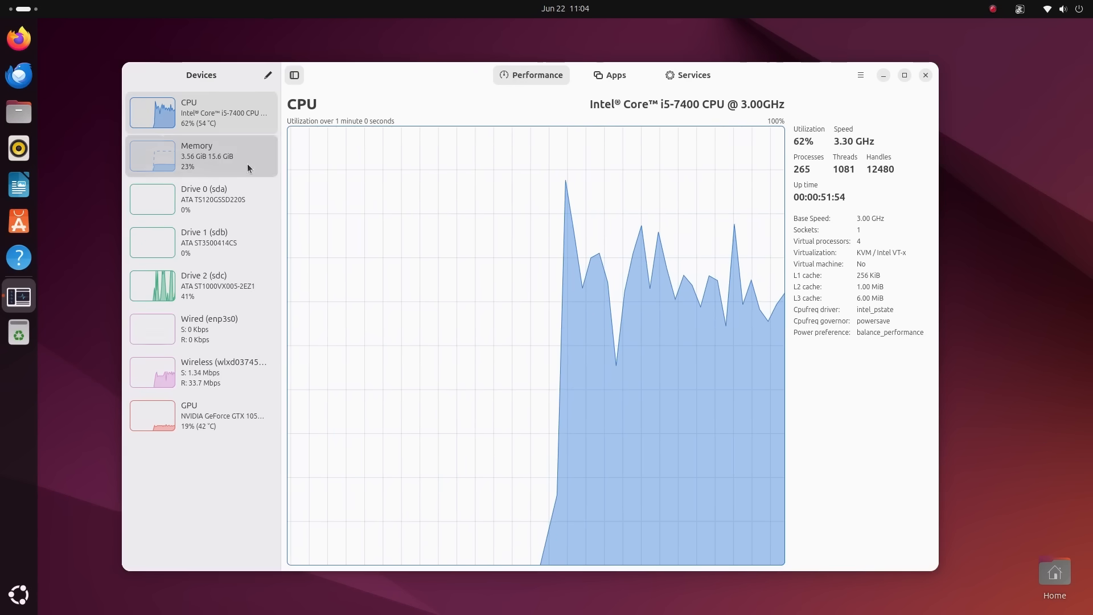
pyautogui.click(200, 156)
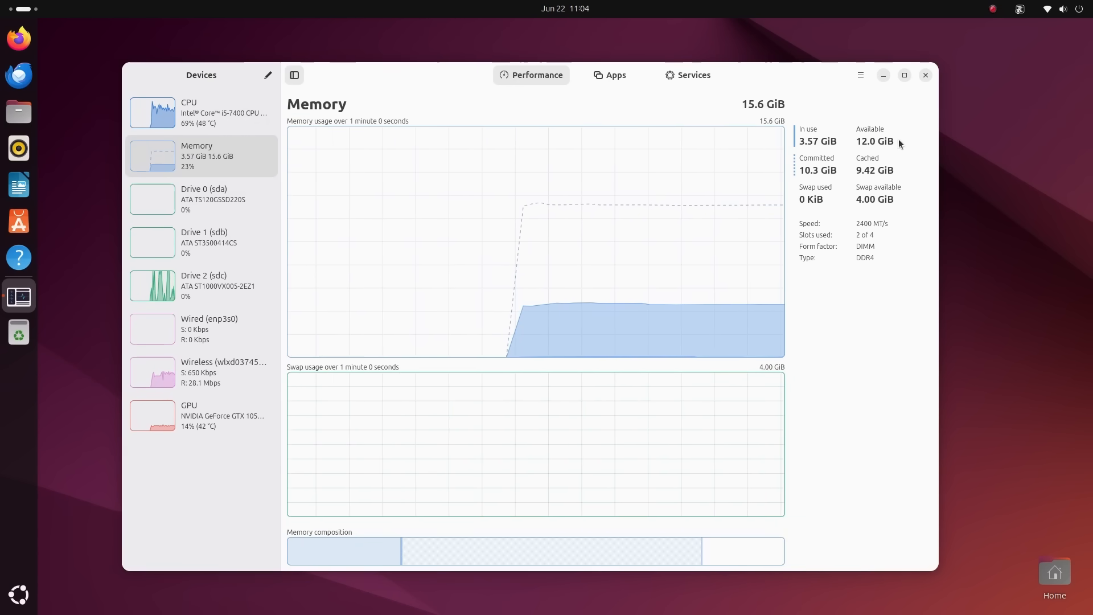
pyautogui.click(200, 198)
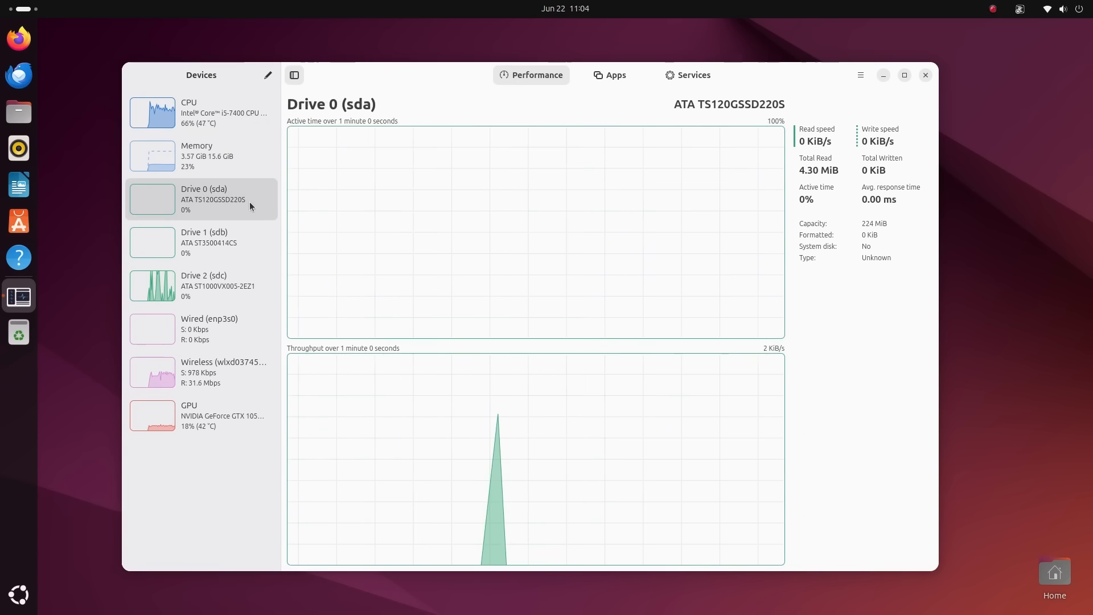
# Review Drive 1 (sdb), Drive 2 (sdc), wired and wireless network graphs
pyautogui.click(201, 242)
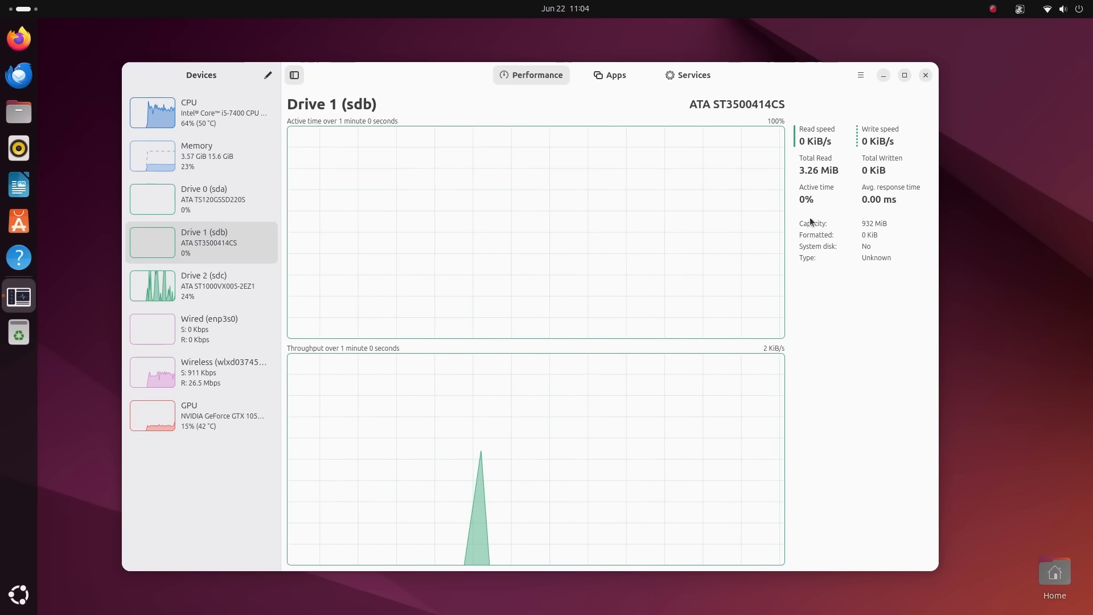
pyautogui.click(200, 285)
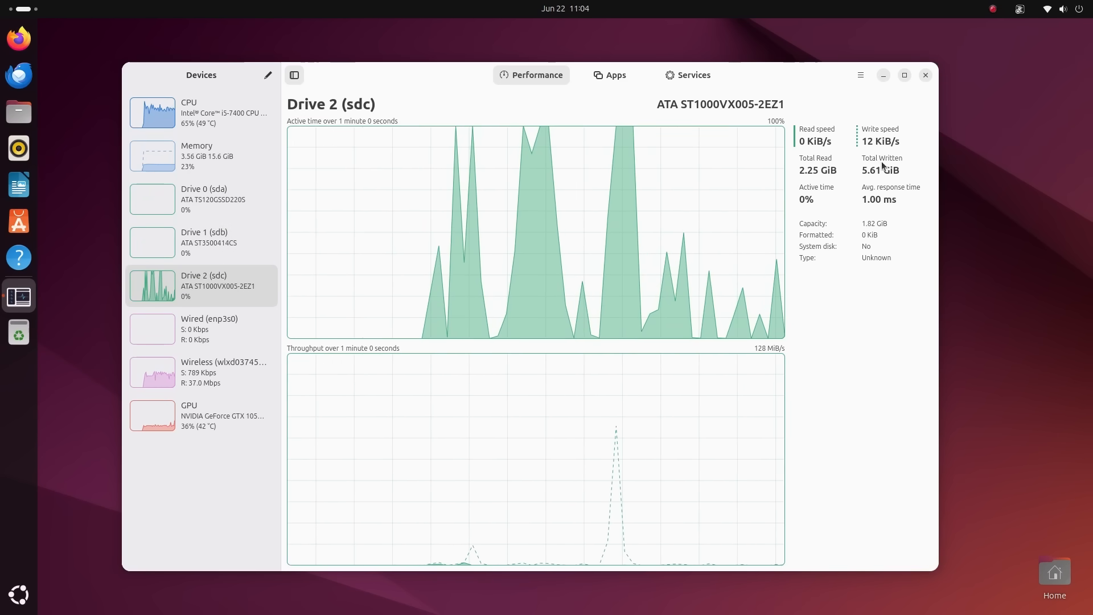
pyautogui.click(209, 328)
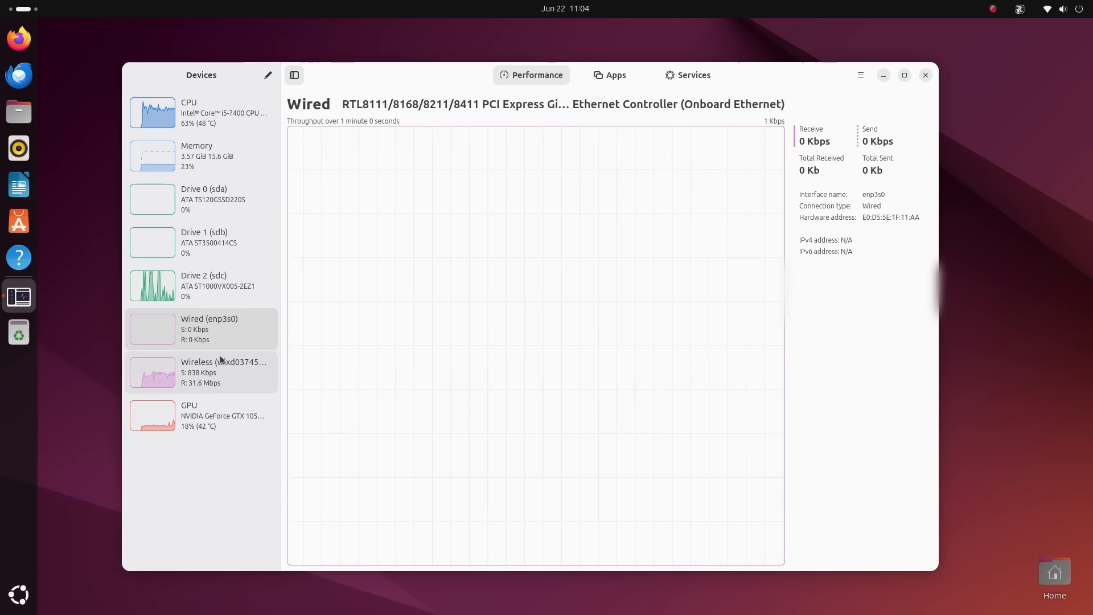
pyautogui.click(201, 371)
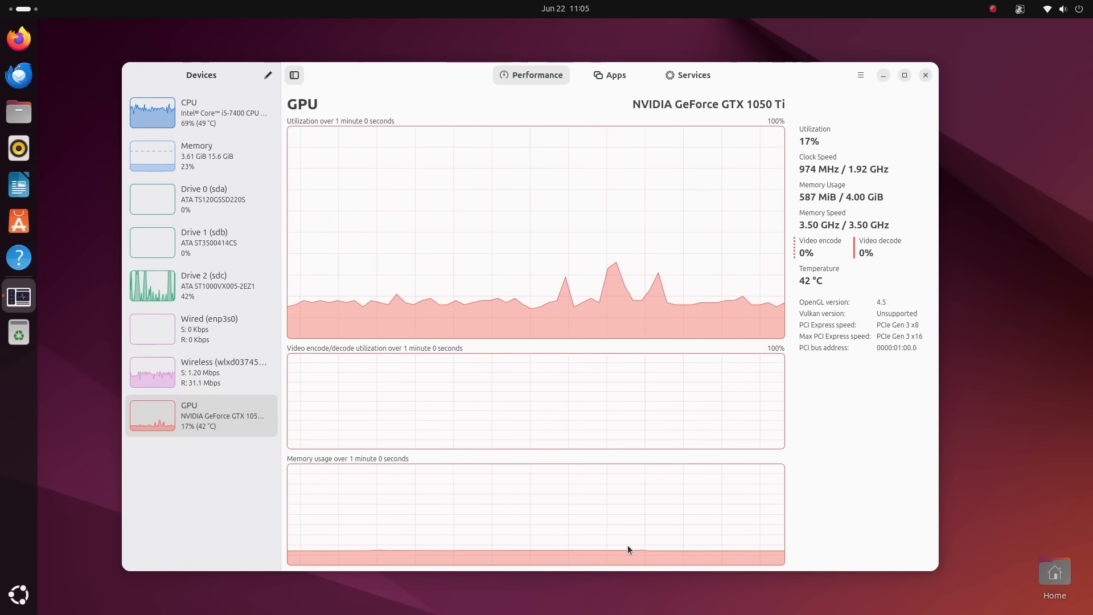
pyautogui.moveTo(912, 229)
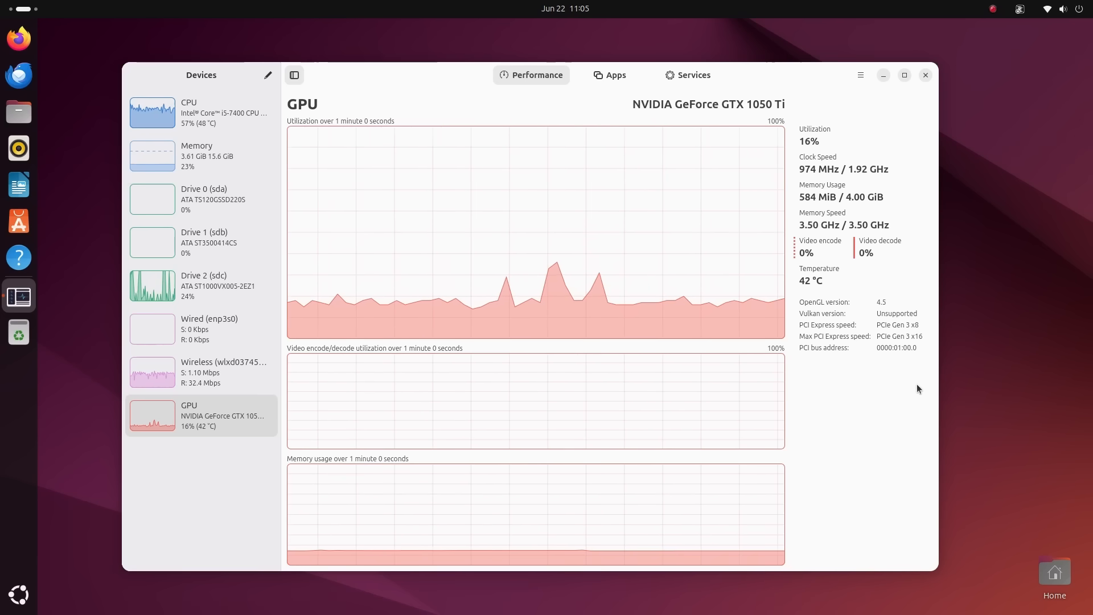
# Return through wired network and memory to the CPU usage view
pyautogui.click(203, 328)
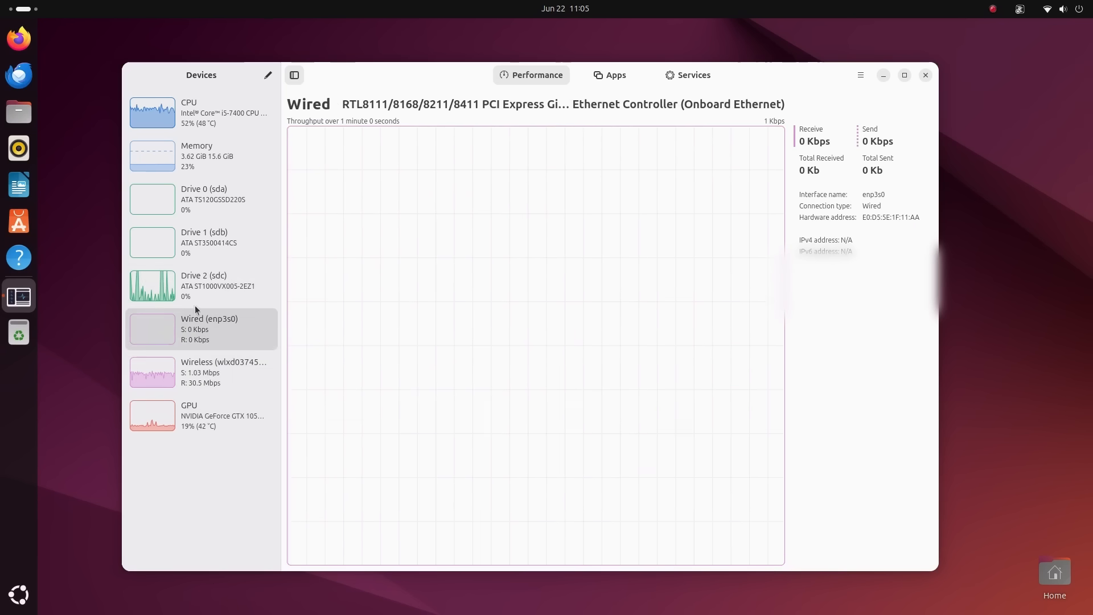
pyautogui.click(200, 156)
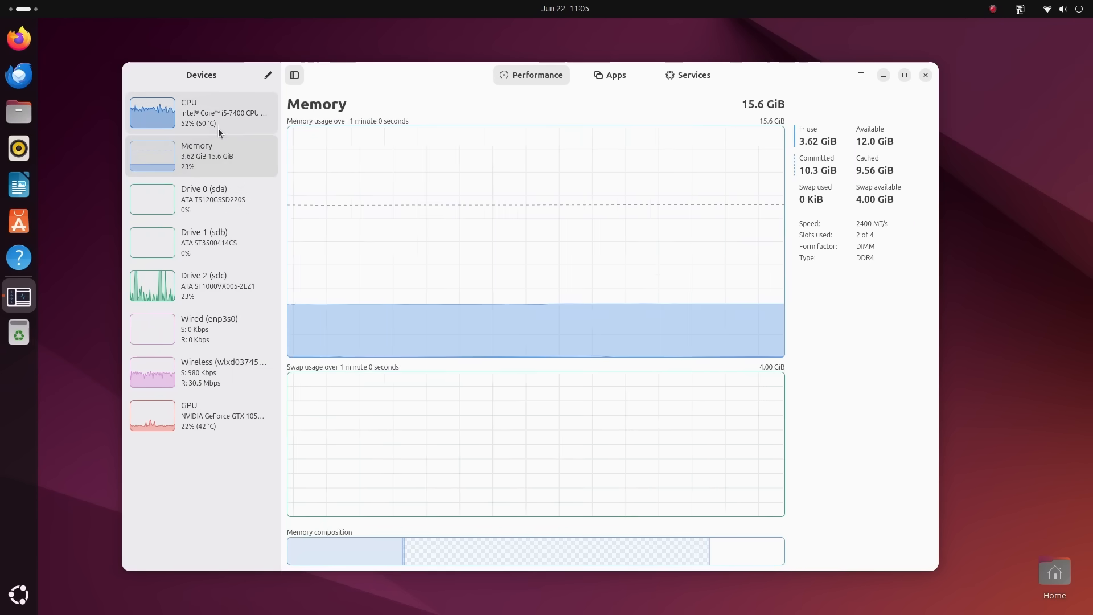
pyautogui.click(201, 113)
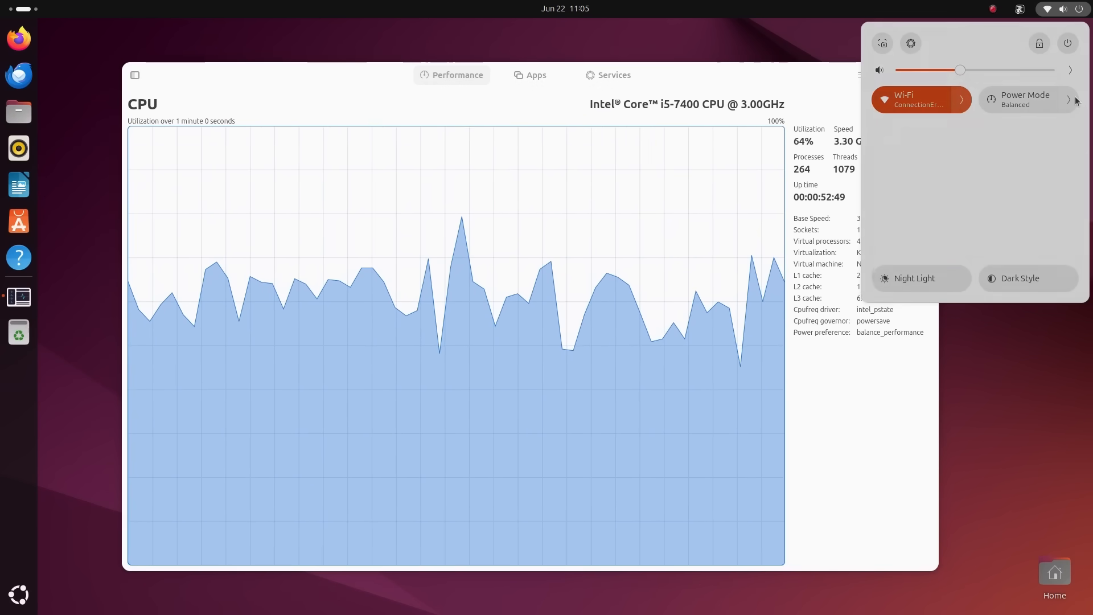
# Toggle power mode to Power Saver then Performance, and list running apps and system services
pyautogui.click(1026, 99)
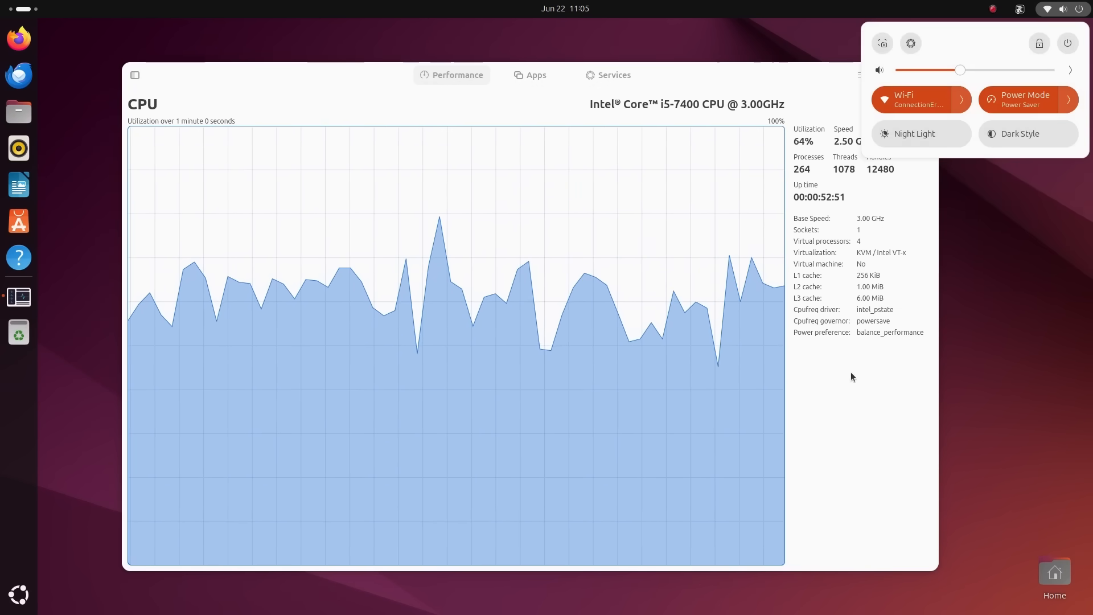
pyautogui.click(1027, 99)
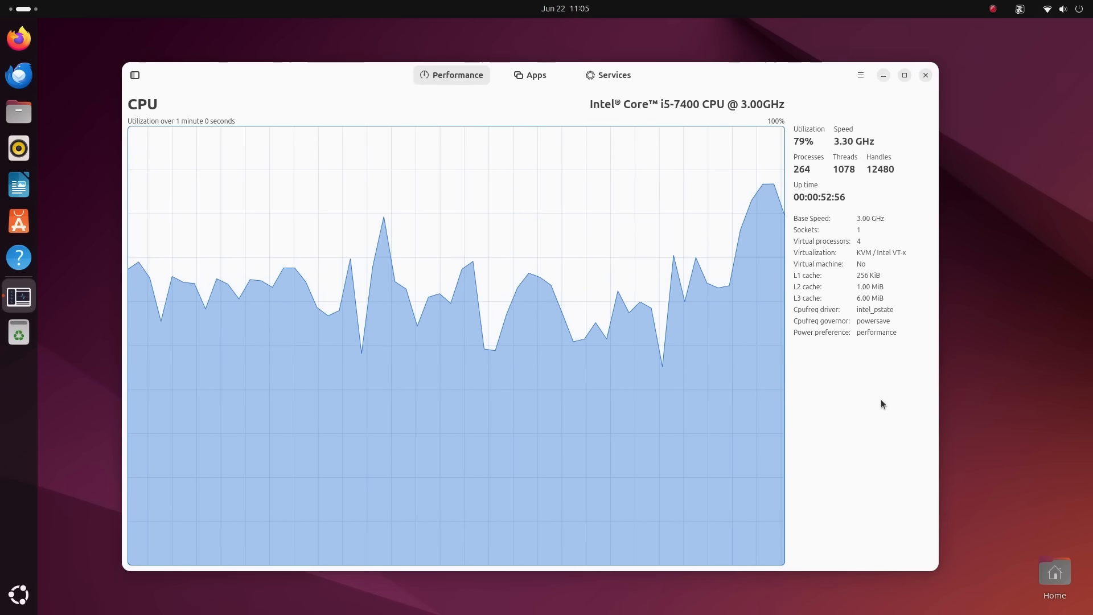
pyautogui.click(529, 75)
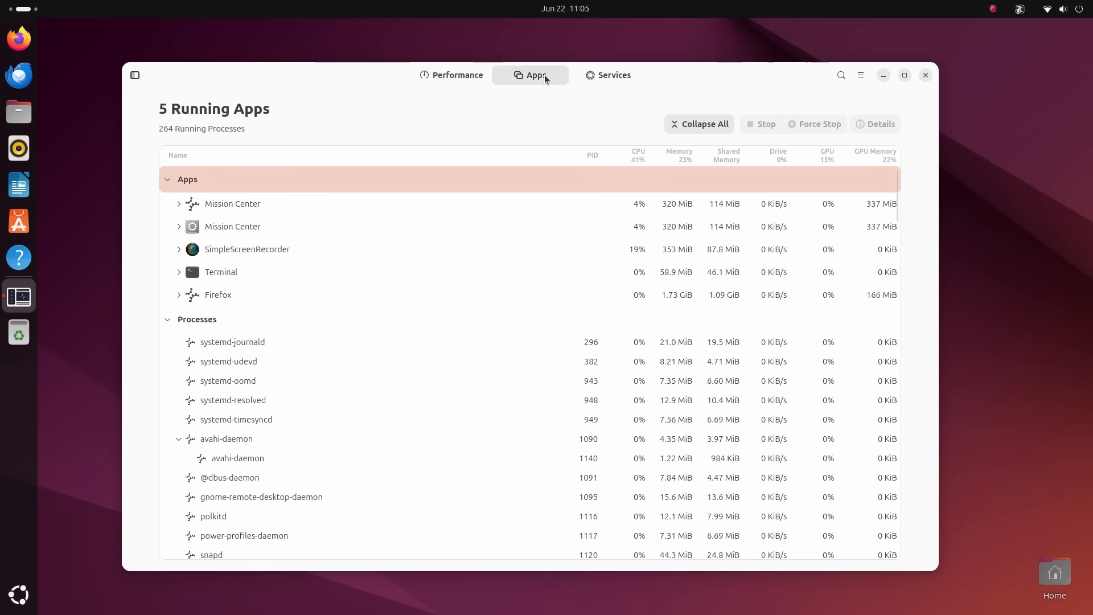
pyautogui.click(613, 75)
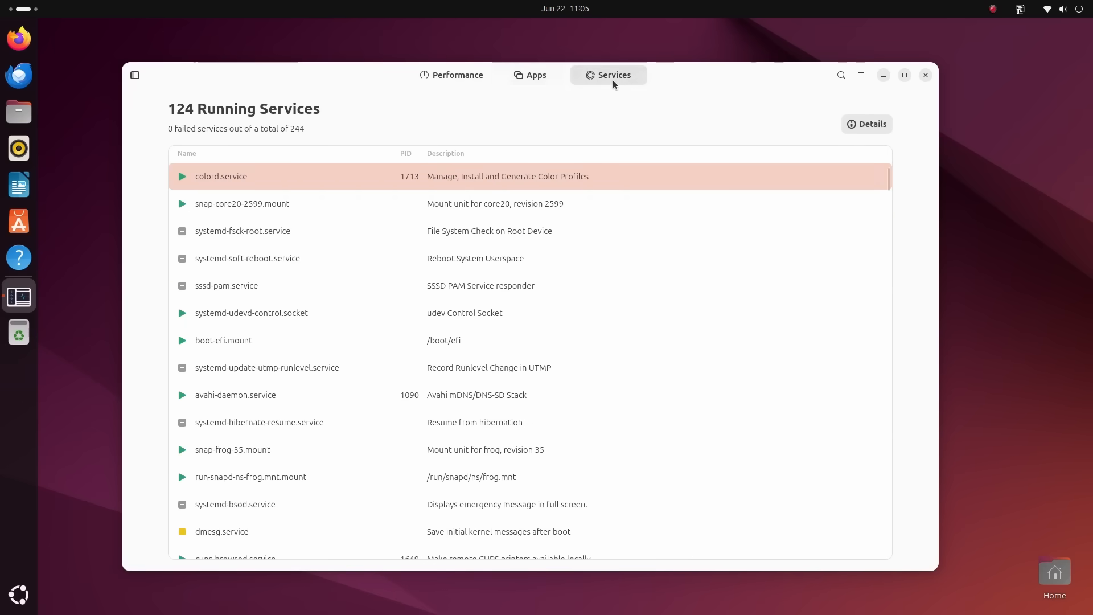
pyautogui.scroll(-3)
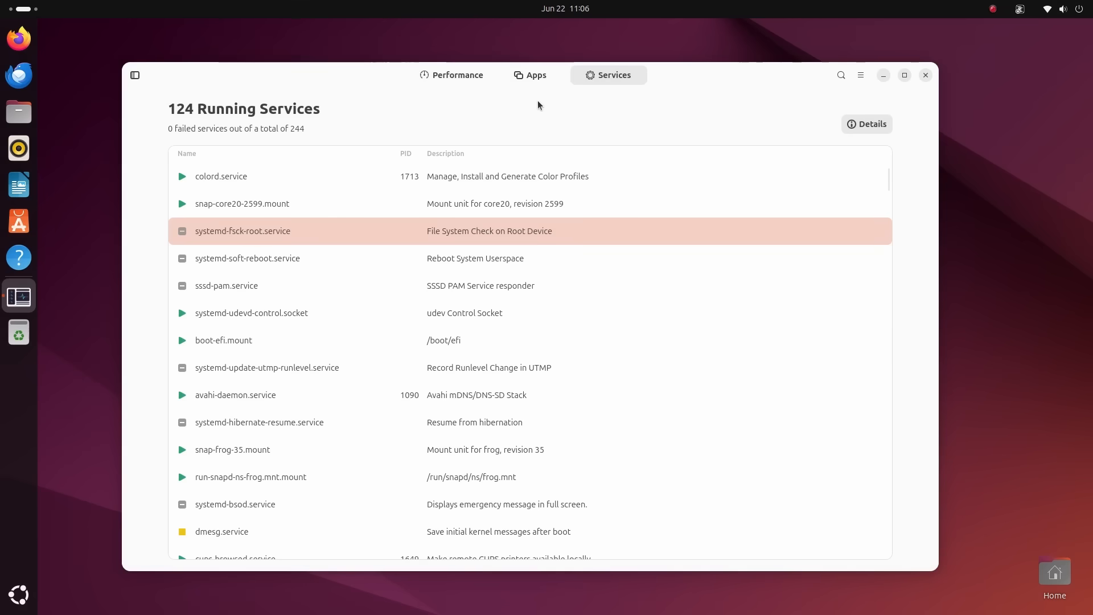
# Return to the running apps list and check the Firefox app's details
pyautogui.click(529, 75)
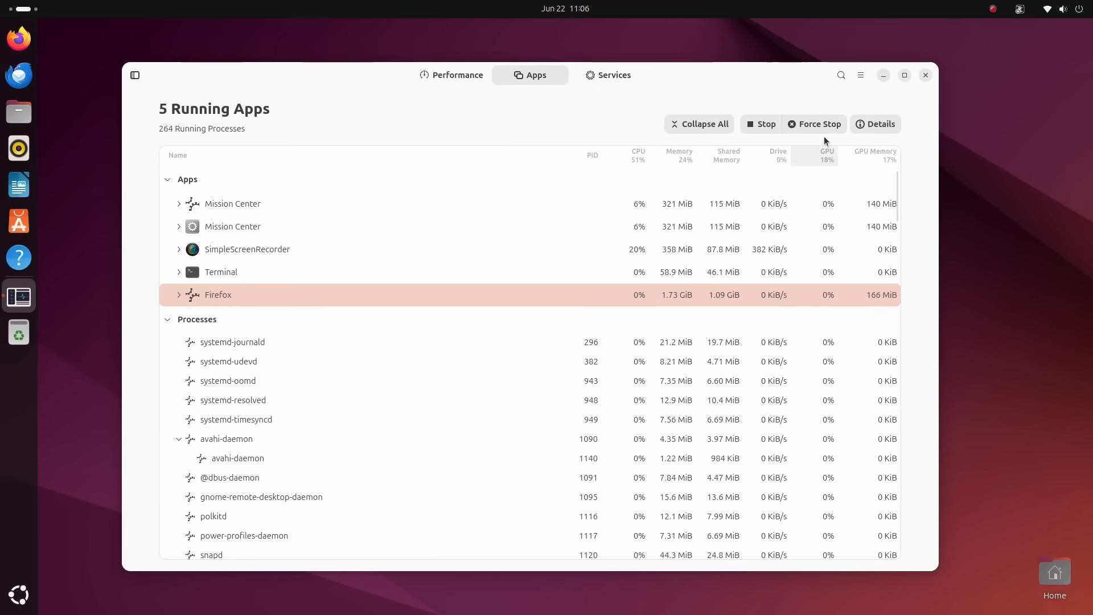
pyautogui.click(875, 123)
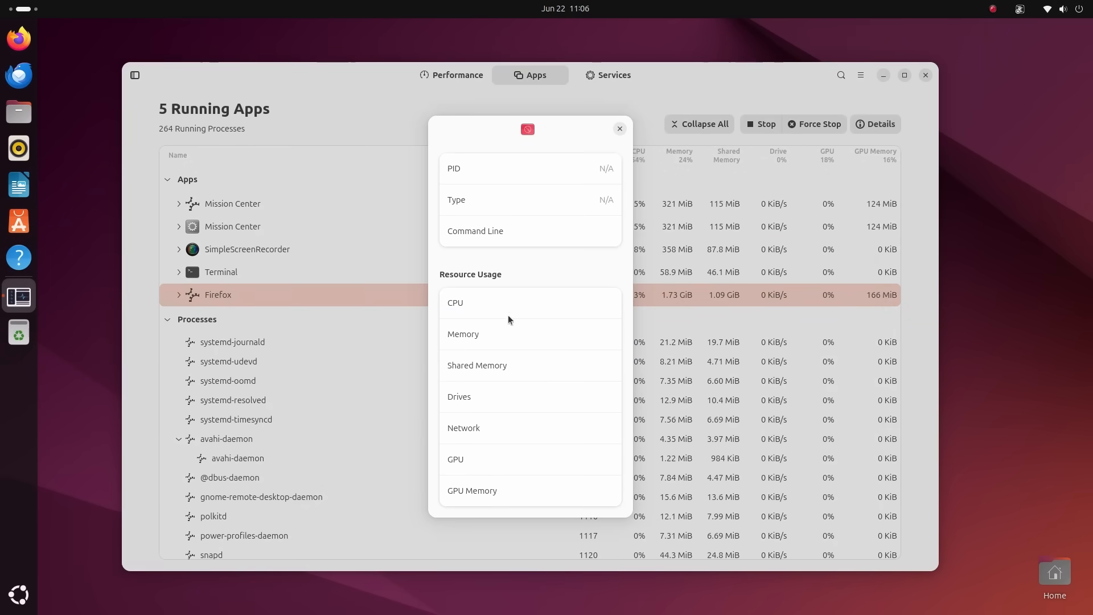
pyautogui.click(451, 75)
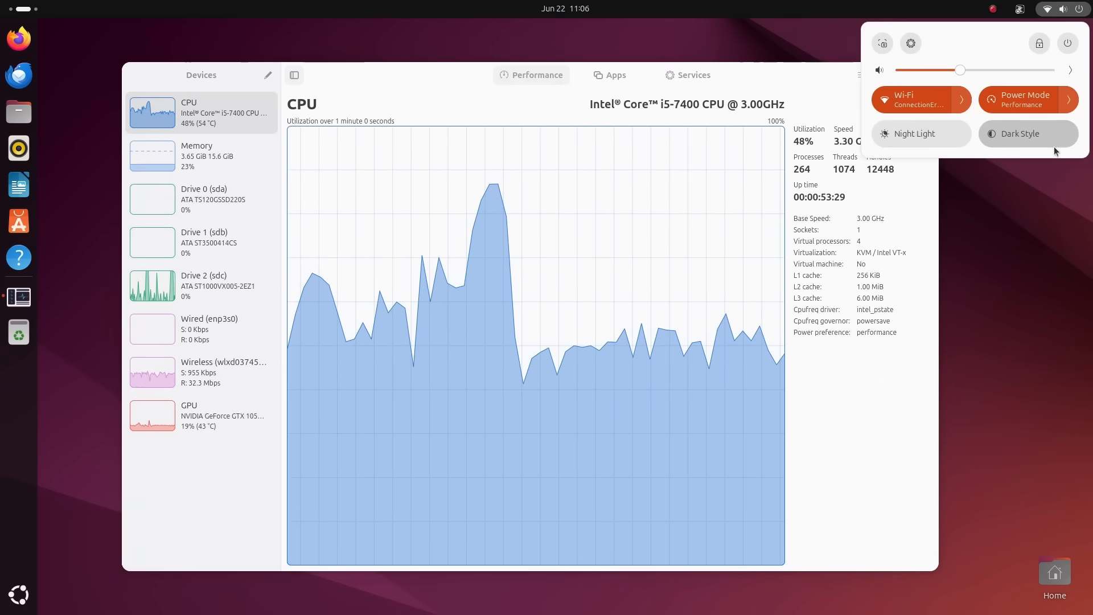
# Turn on the system dark style and close the Mission Center window
pyautogui.click(1027, 134)
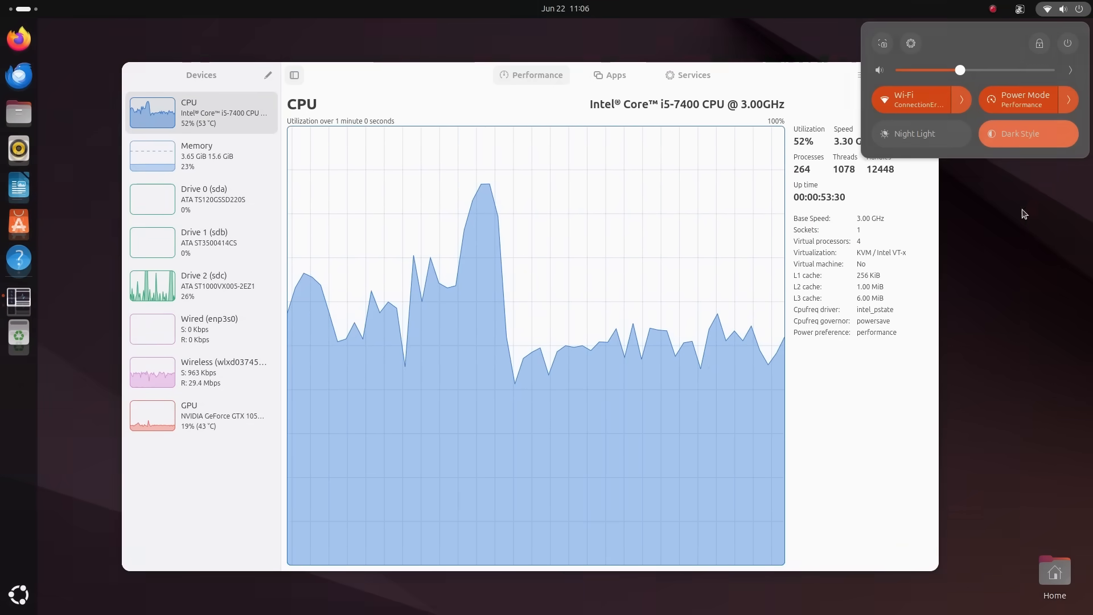
pyautogui.click(861, 75)
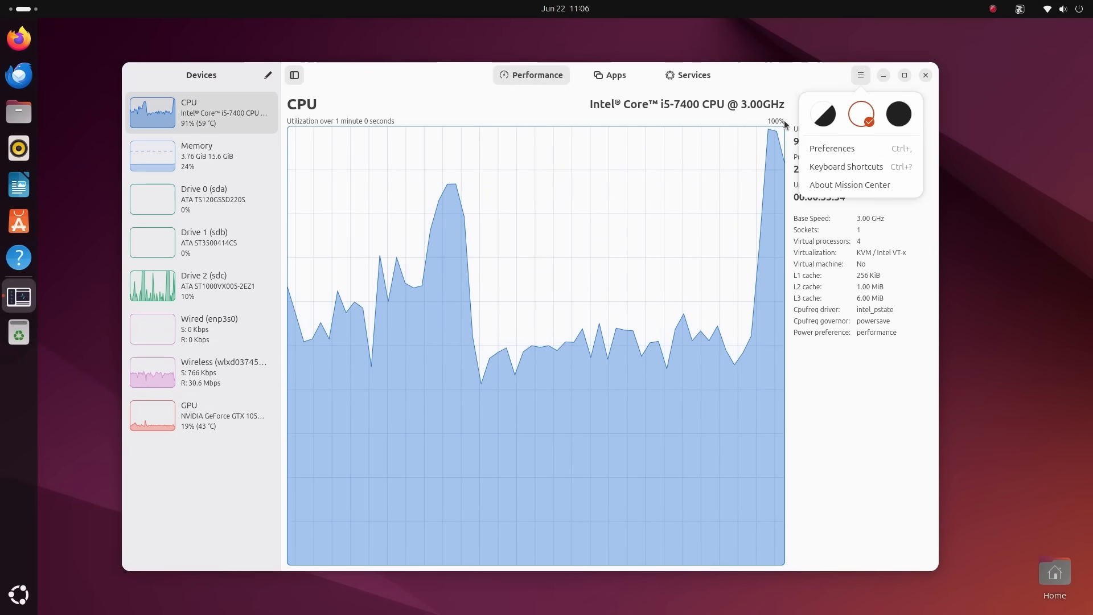
pyautogui.click(831, 148)
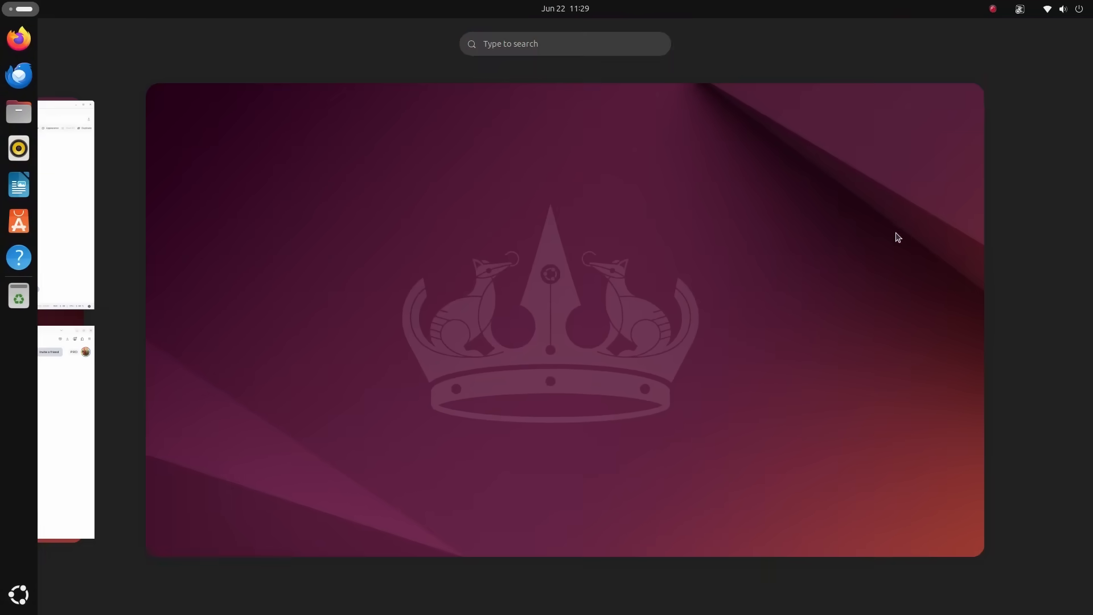
# Launch Foliate from Activities search 'foliate' and change the library book layout
pyautogui.write('foliate')
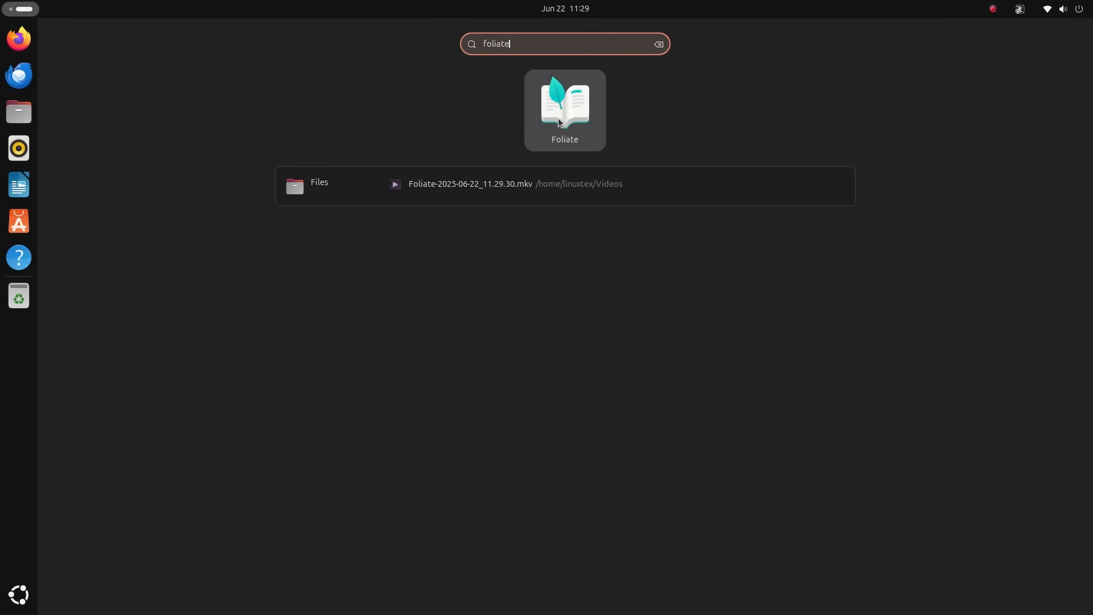
pyautogui.click(564, 109)
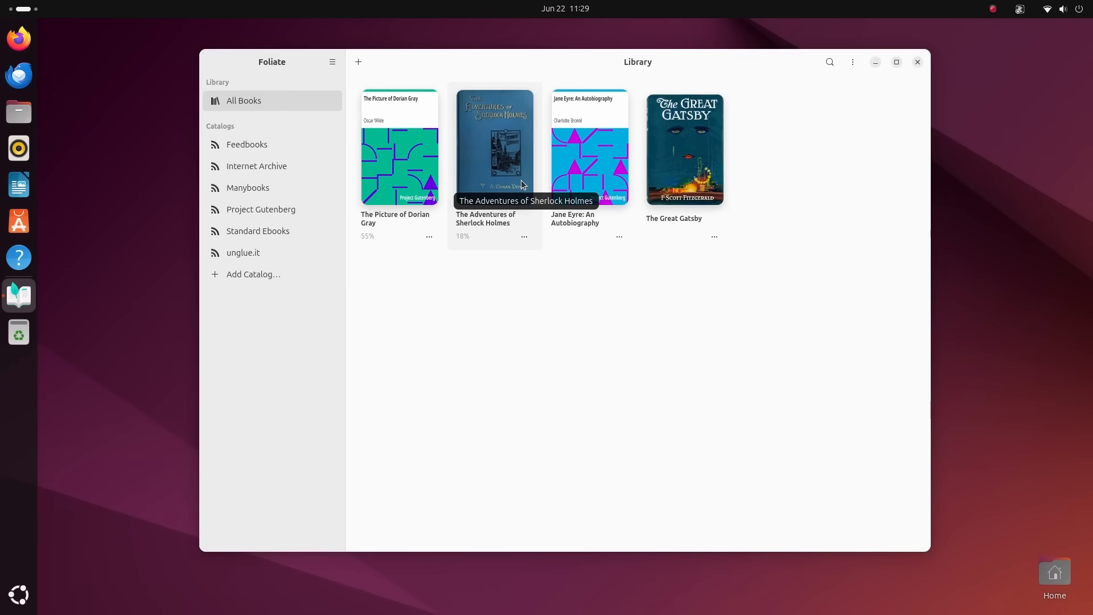
pyautogui.moveTo(312, 315)
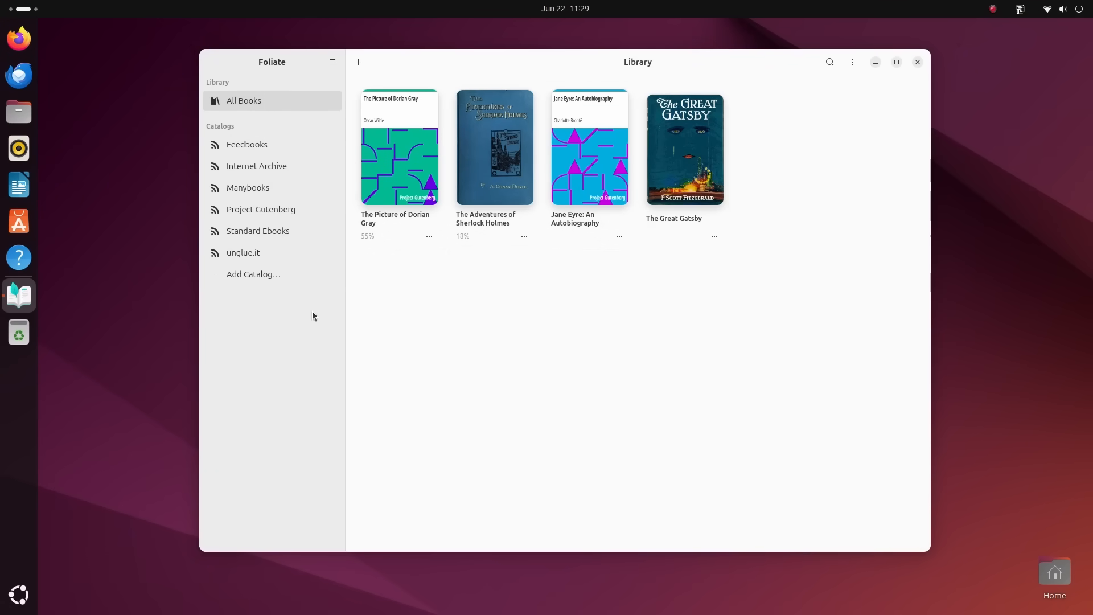
pyautogui.moveTo(620, 293)
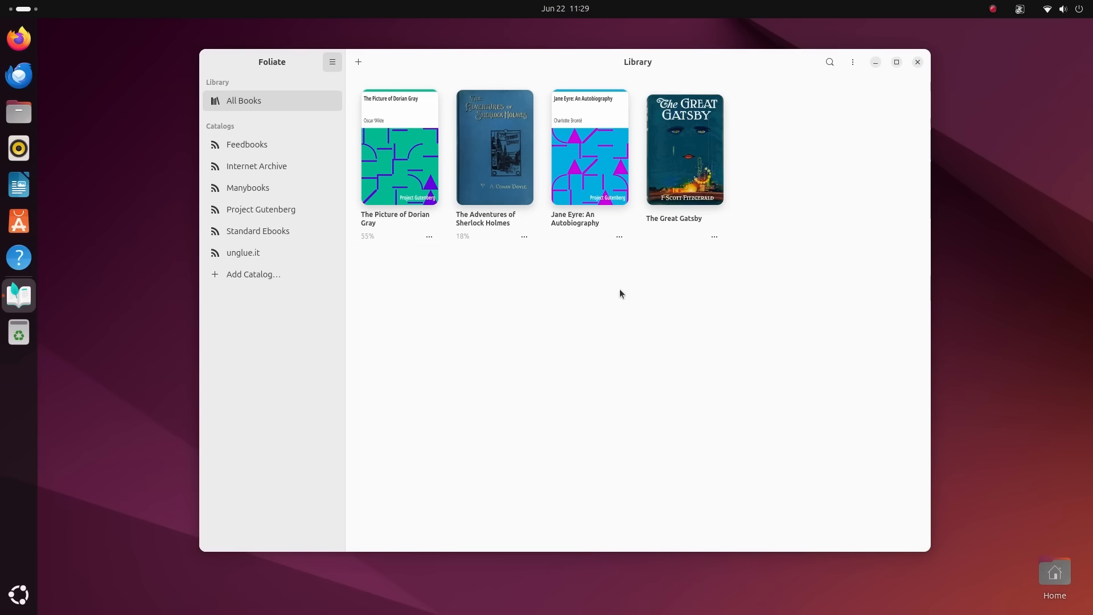
pyautogui.click(851, 61)
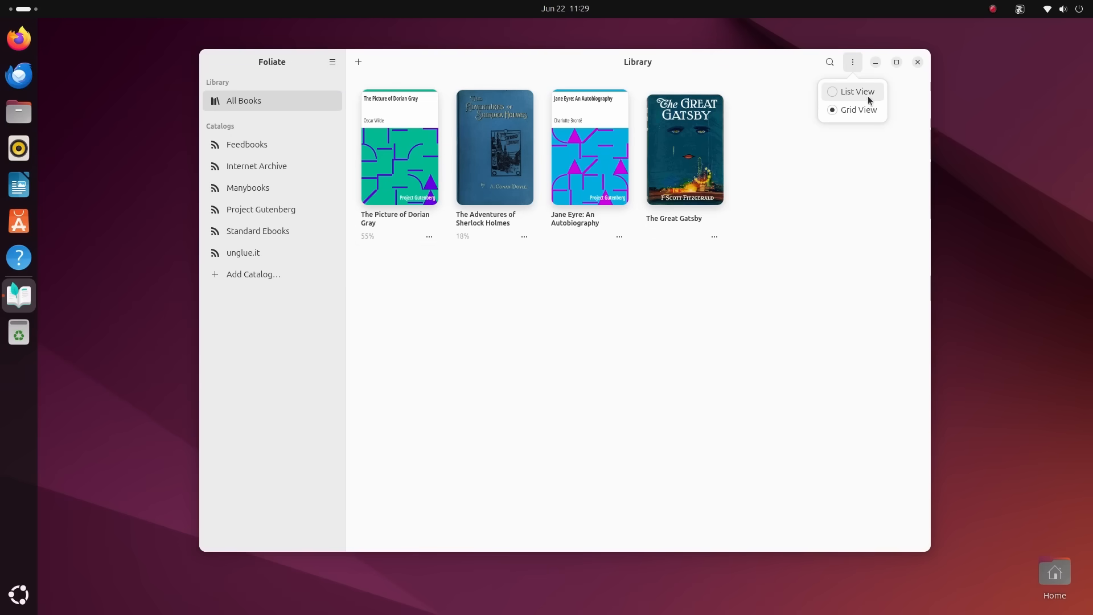
pyautogui.click(856, 91)
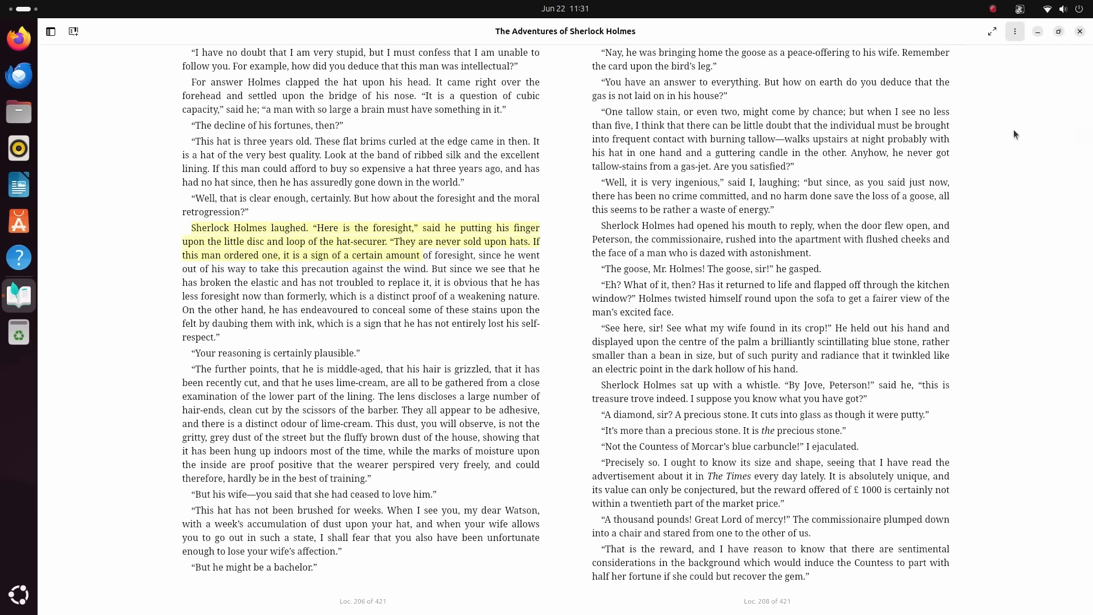
# In reader Preferences, review Layout, try the Sky theme and settle on the Sepia colour theme
pyautogui.click(1014, 32)
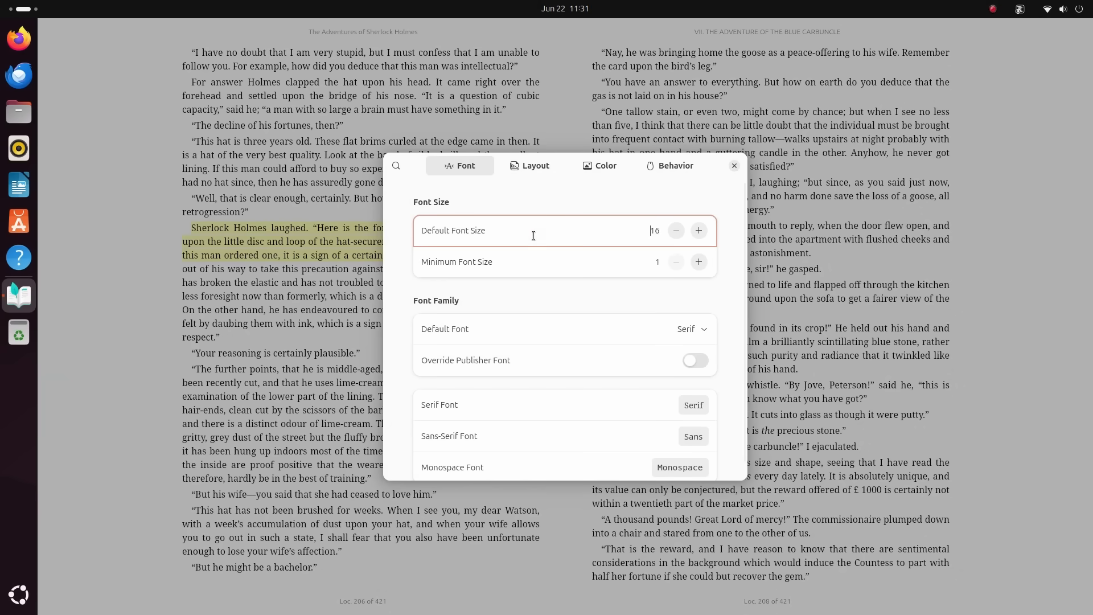
pyautogui.click(535, 165)
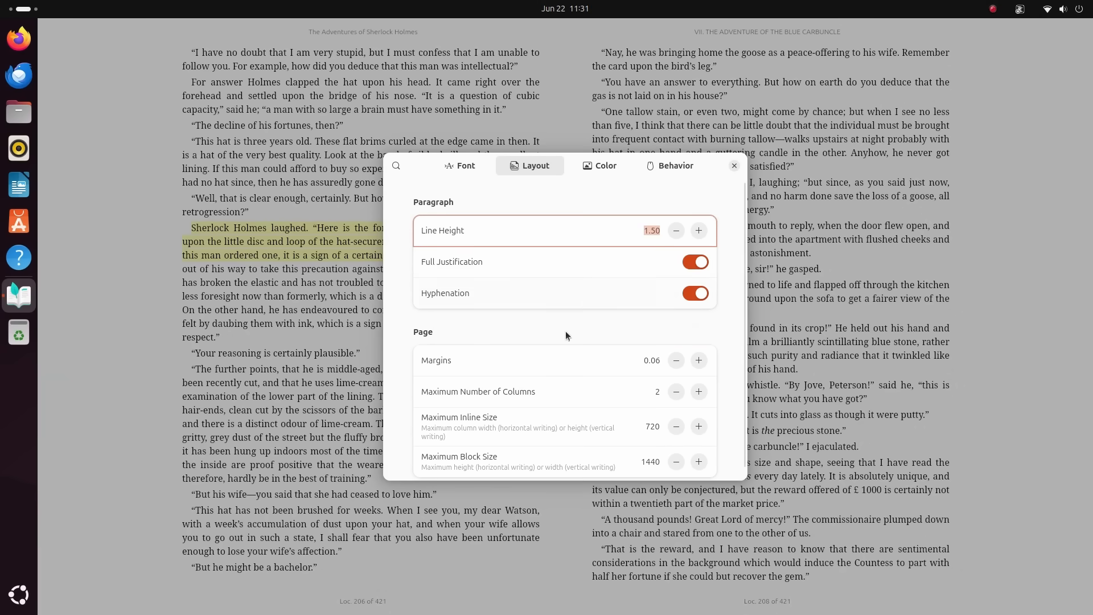
pyautogui.click(598, 166)
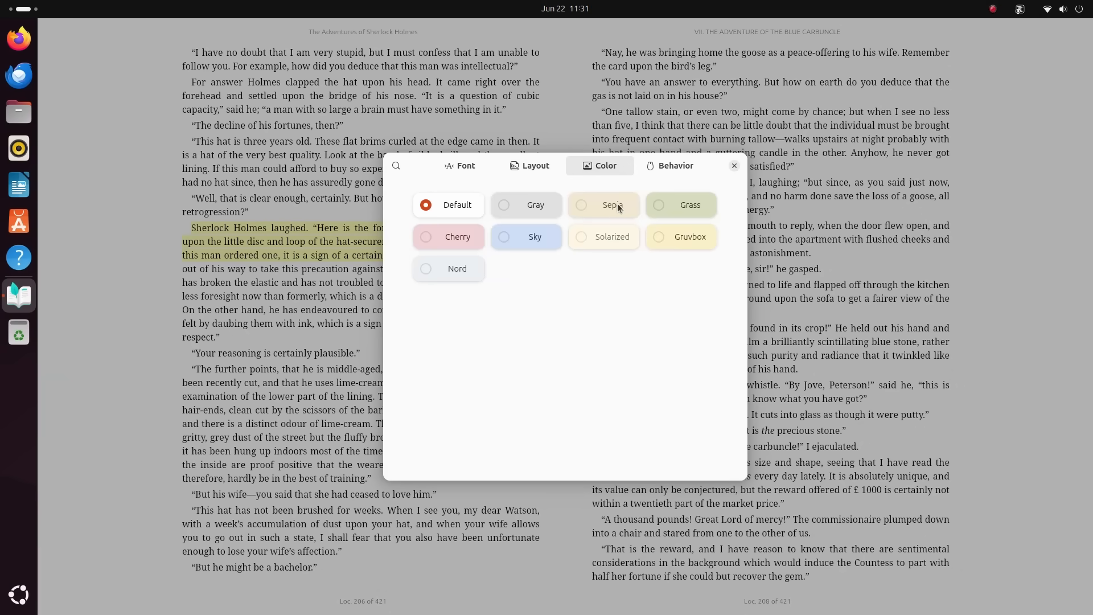
pyautogui.click(505, 236)
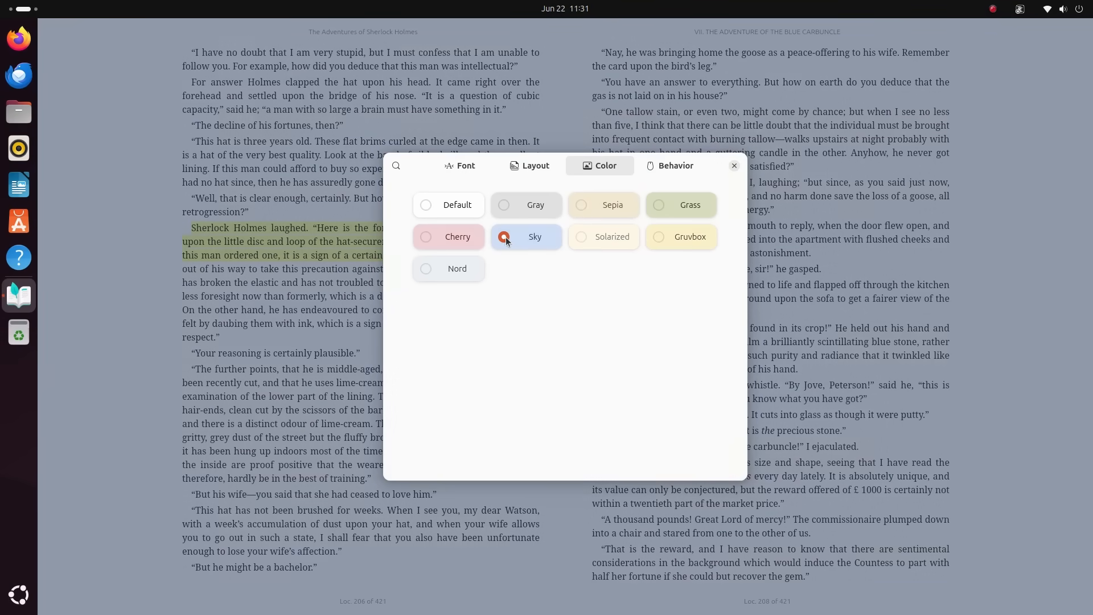
pyautogui.click(658, 237)
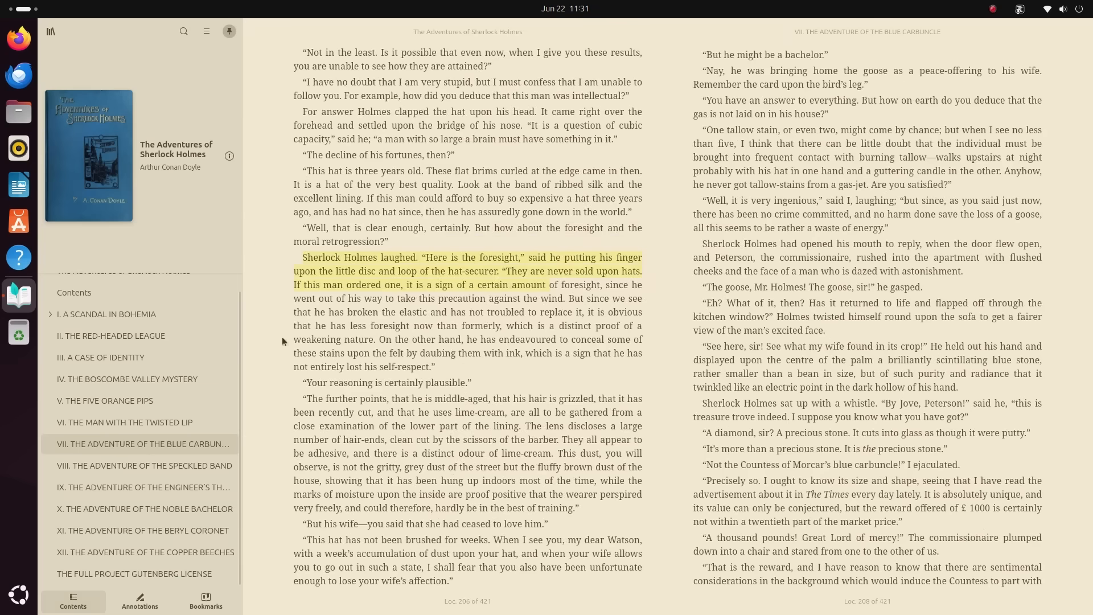
pyautogui.moveTo(174, 394)
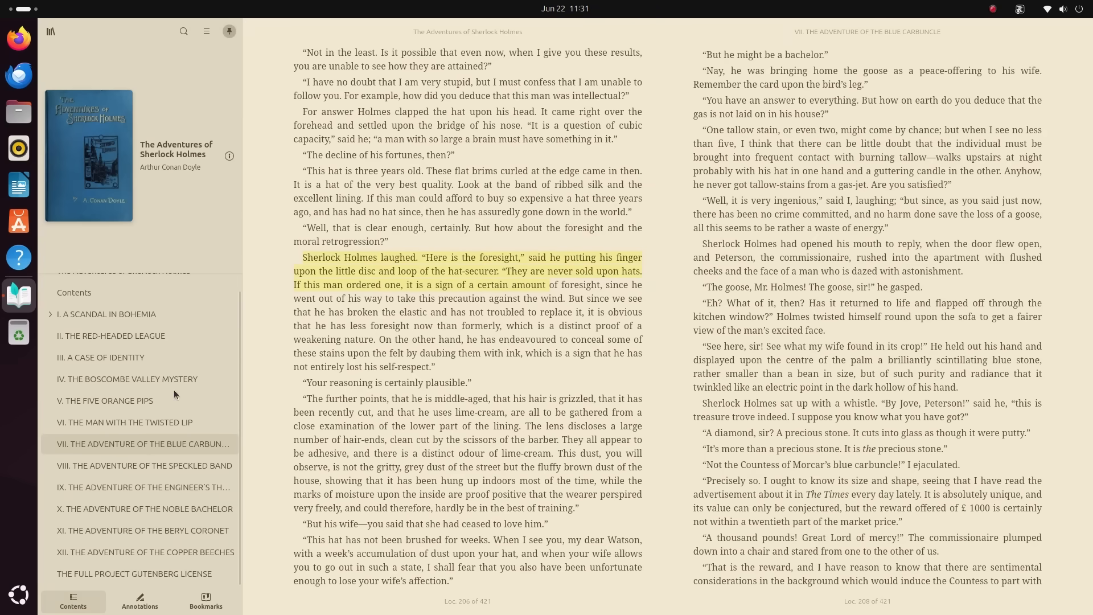
# From the Library, browse Project Gutenberg's Popular list and view a Middlemarch edition's details
pyautogui.click(125, 422)
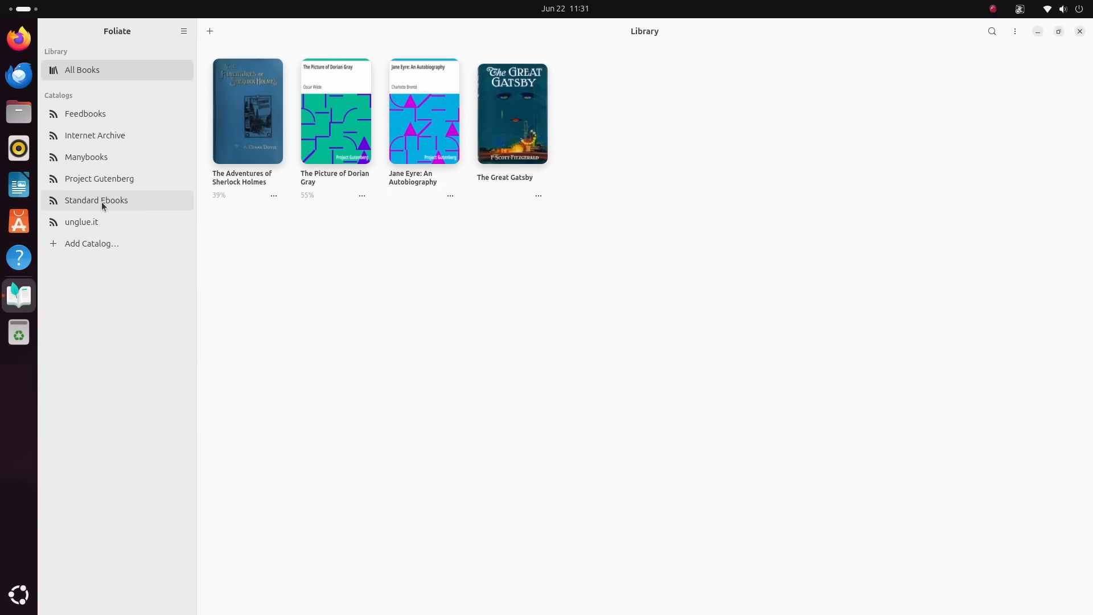
pyautogui.click(99, 179)
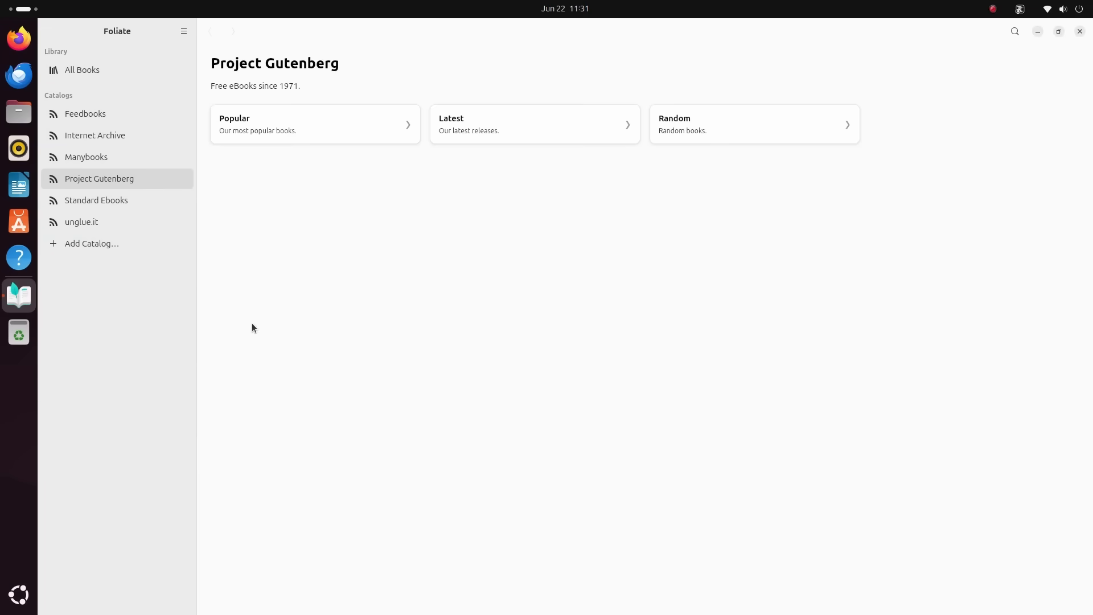
pyautogui.click(314, 124)
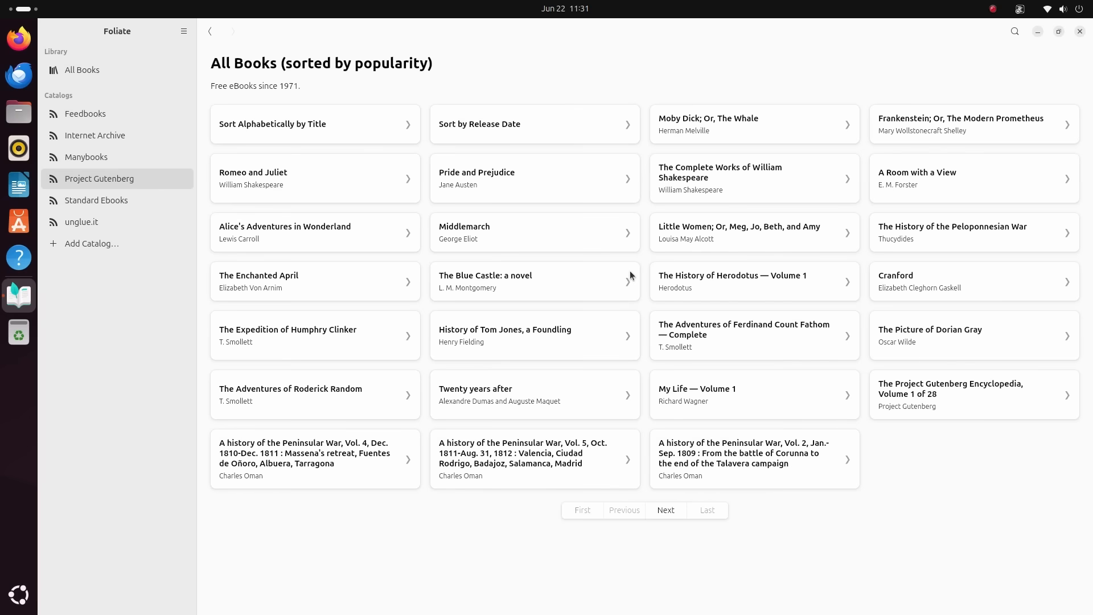
pyautogui.click(463, 232)
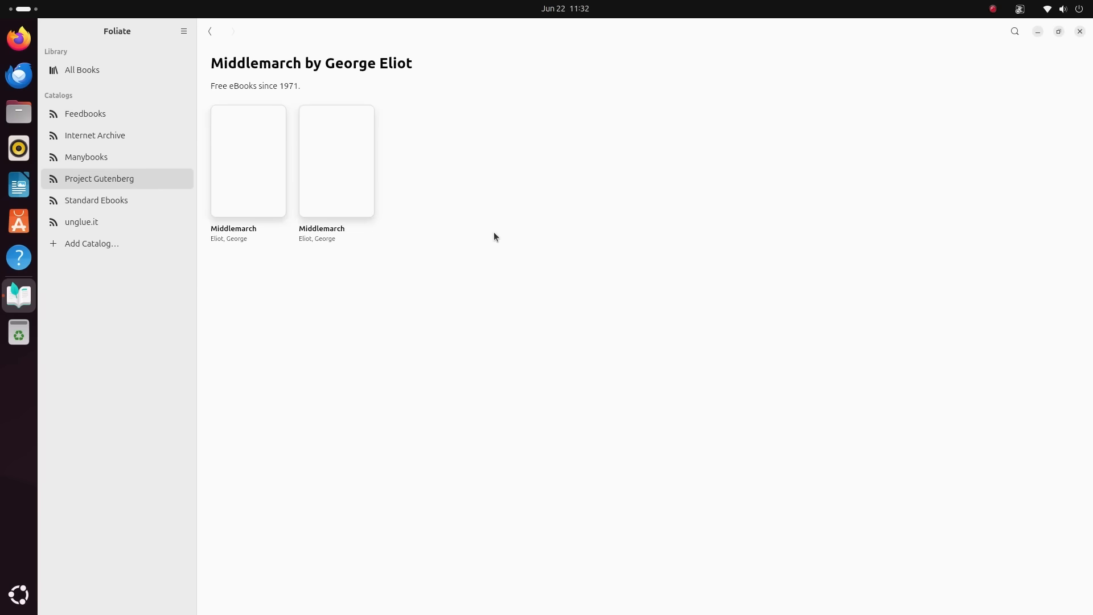
pyautogui.click(249, 161)
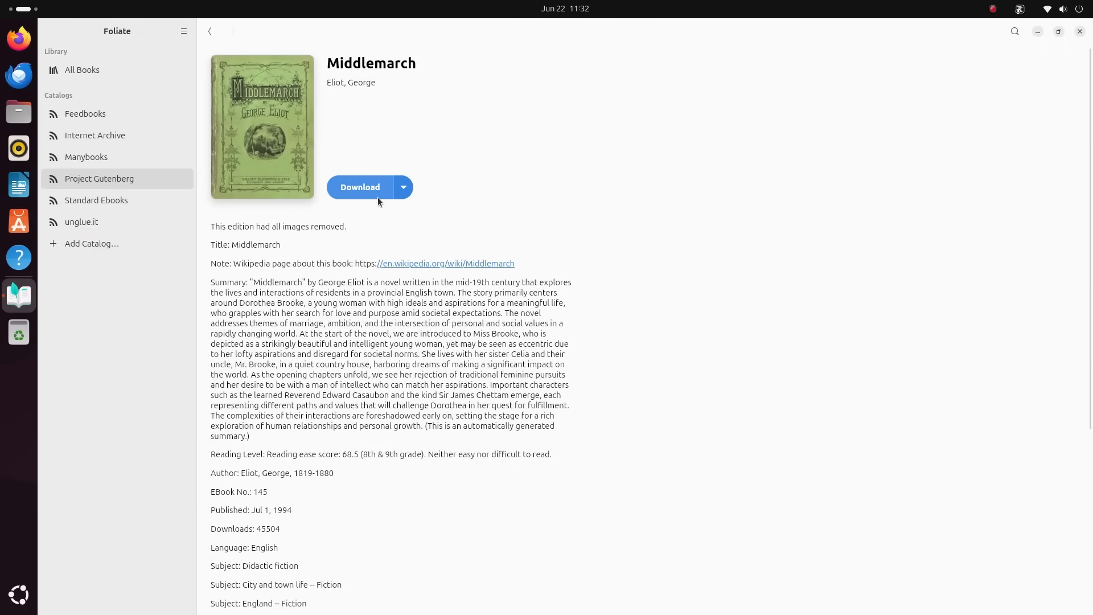
pyautogui.moveTo(640, 294)
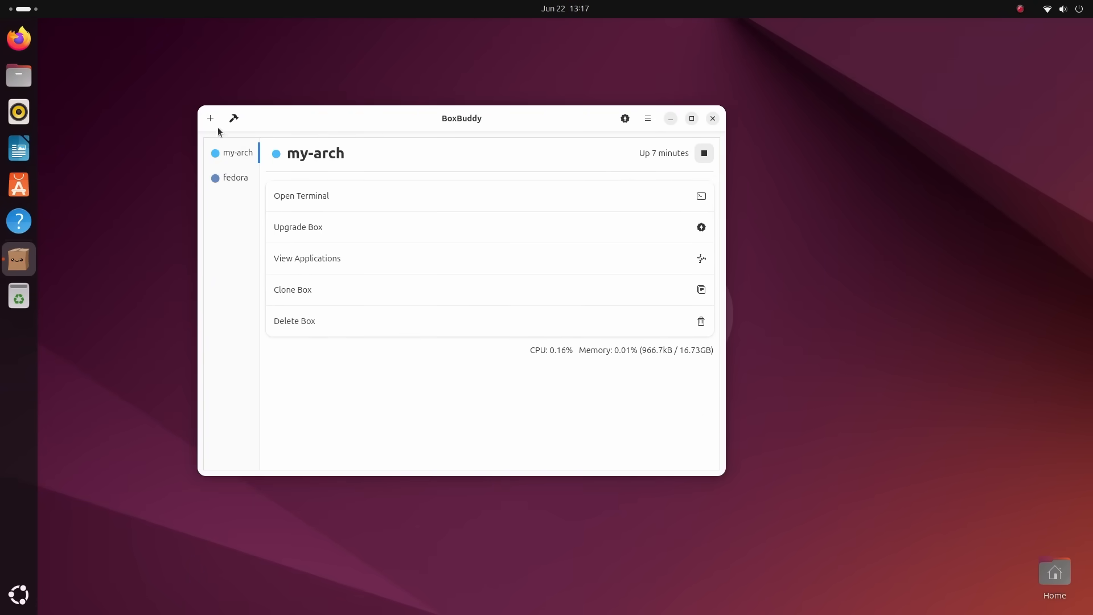
# Run terminals in the my-arch and fedora boxes and fastfetch their system info
pyautogui.click(646, 117)
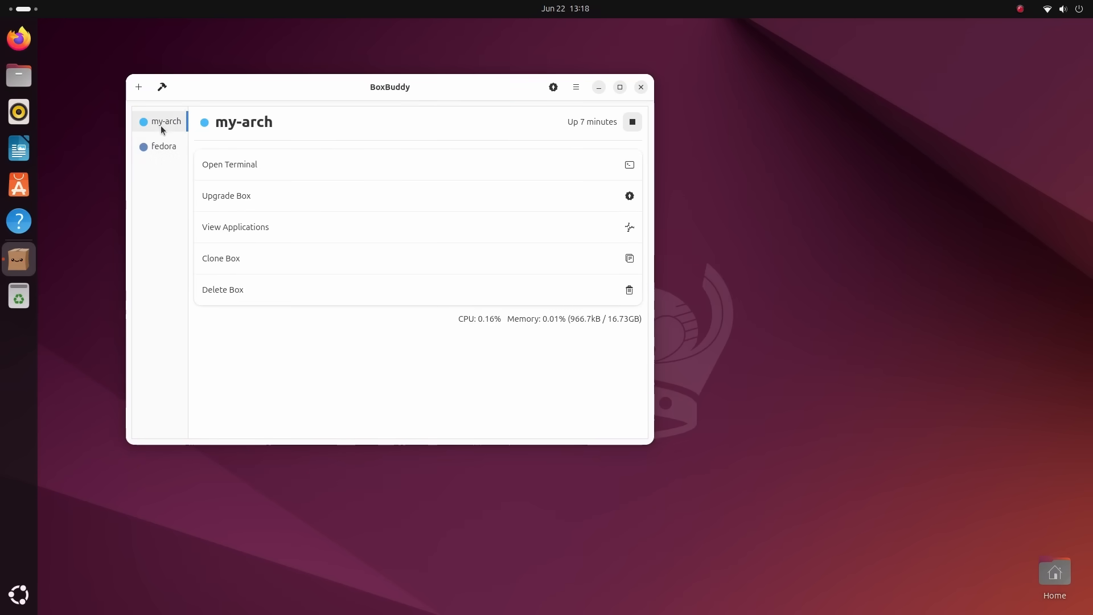
pyautogui.click(228, 164)
pyautogui.write('fastfetch')
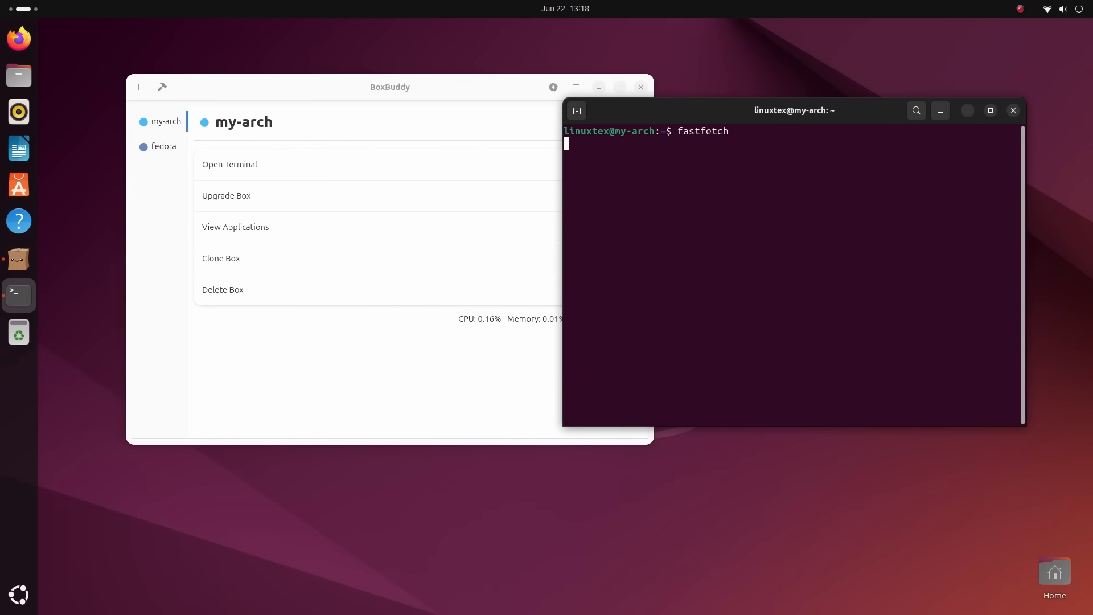
pyautogui.click(163, 146)
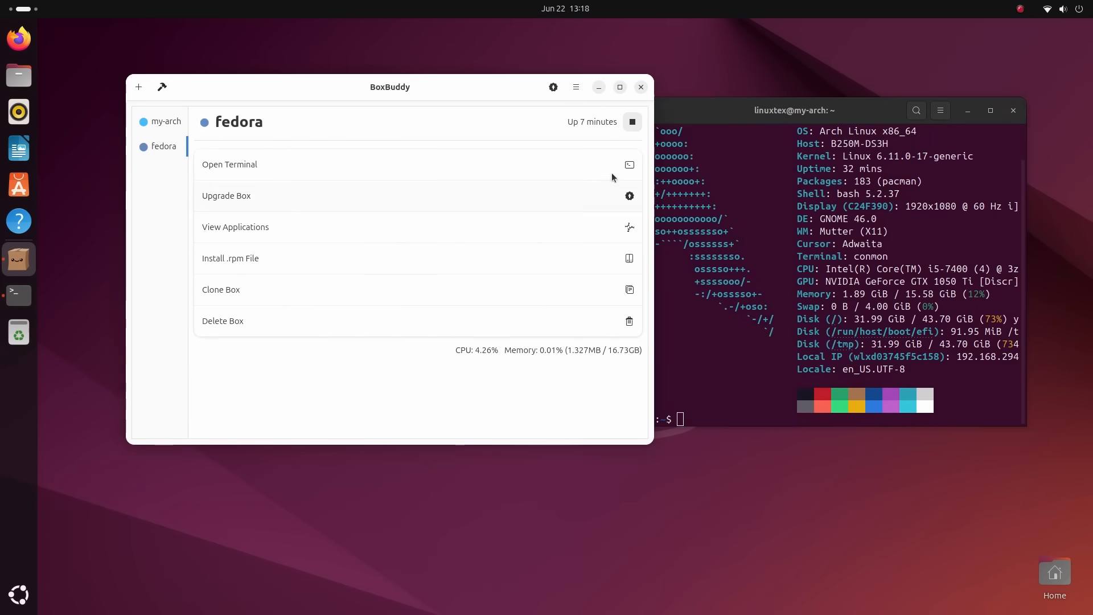
pyautogui.write('fast')
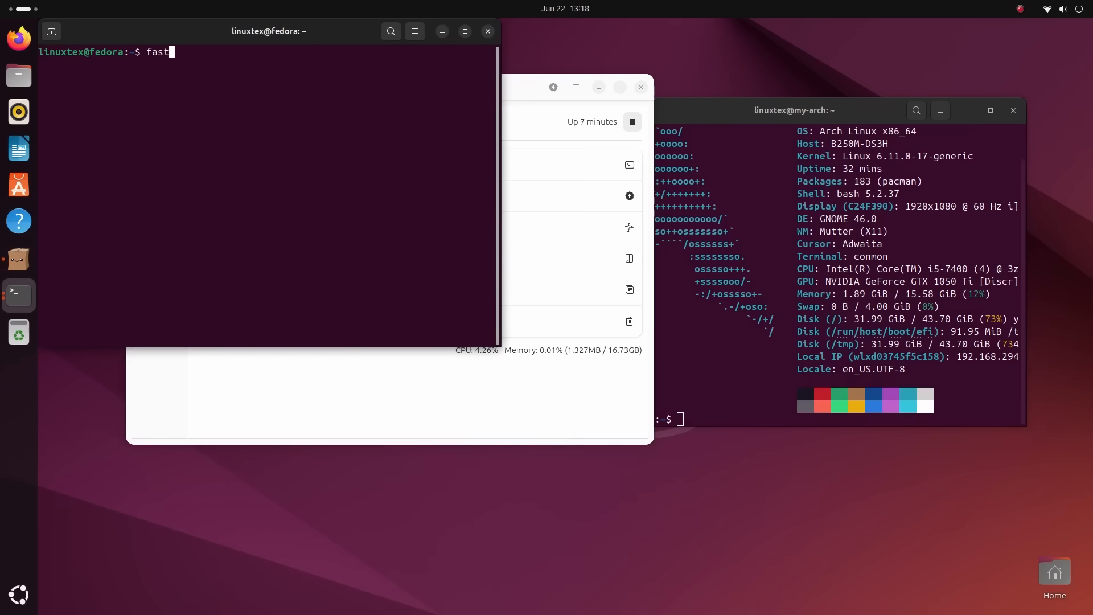
pyautogui.press('Return')
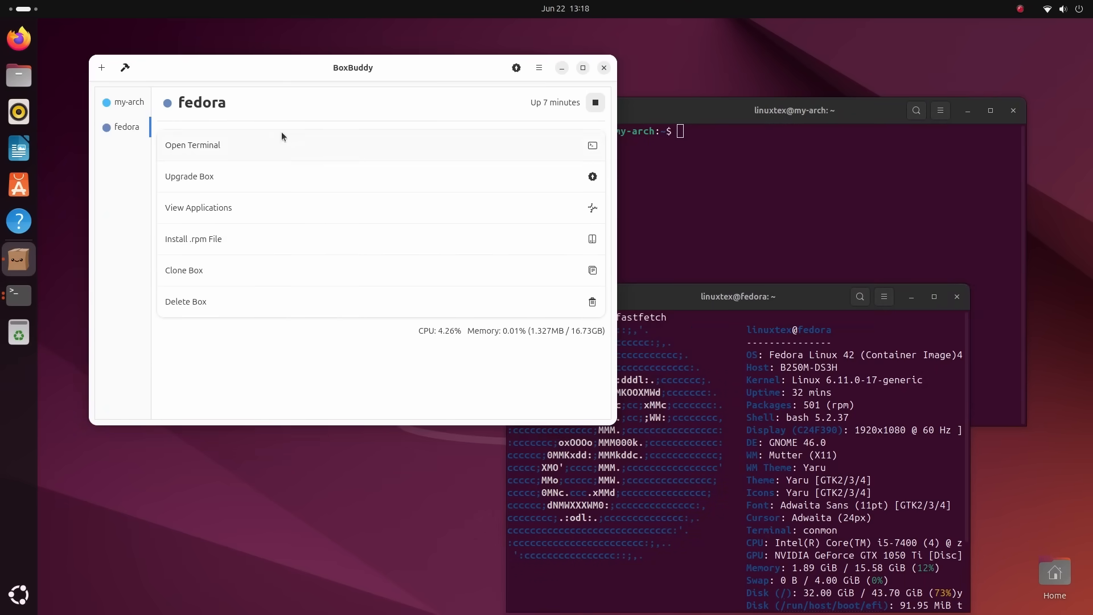
pyautogui.moveTo(593, 207)
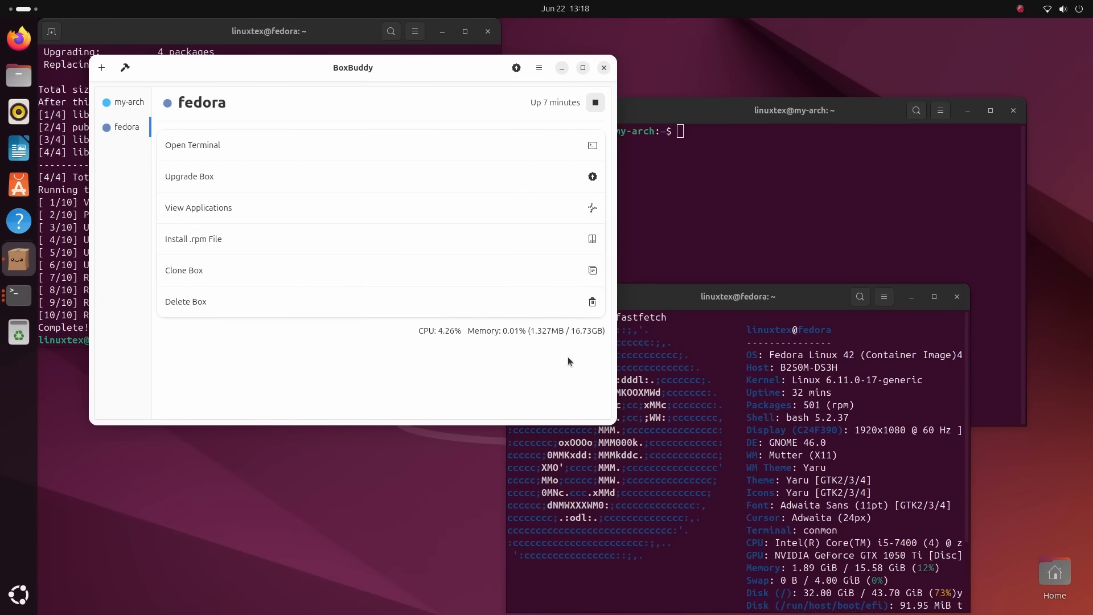
# Upgrade the fedora box's packages and list its available applications, Geany and XTerm
pyautogui.click(130, 101)
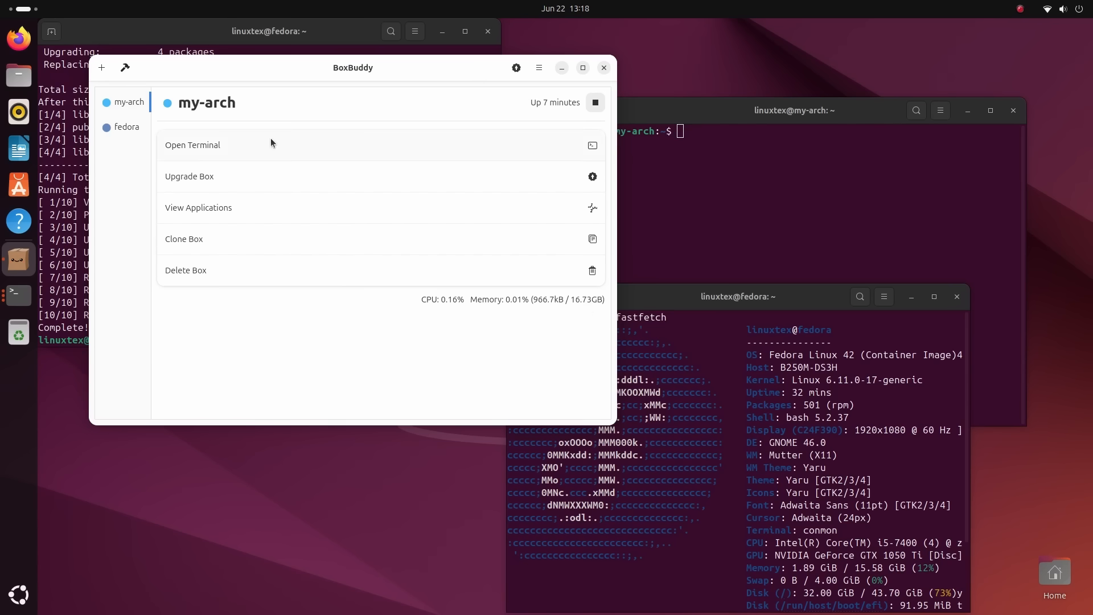
pyautogui.click(126, 126)
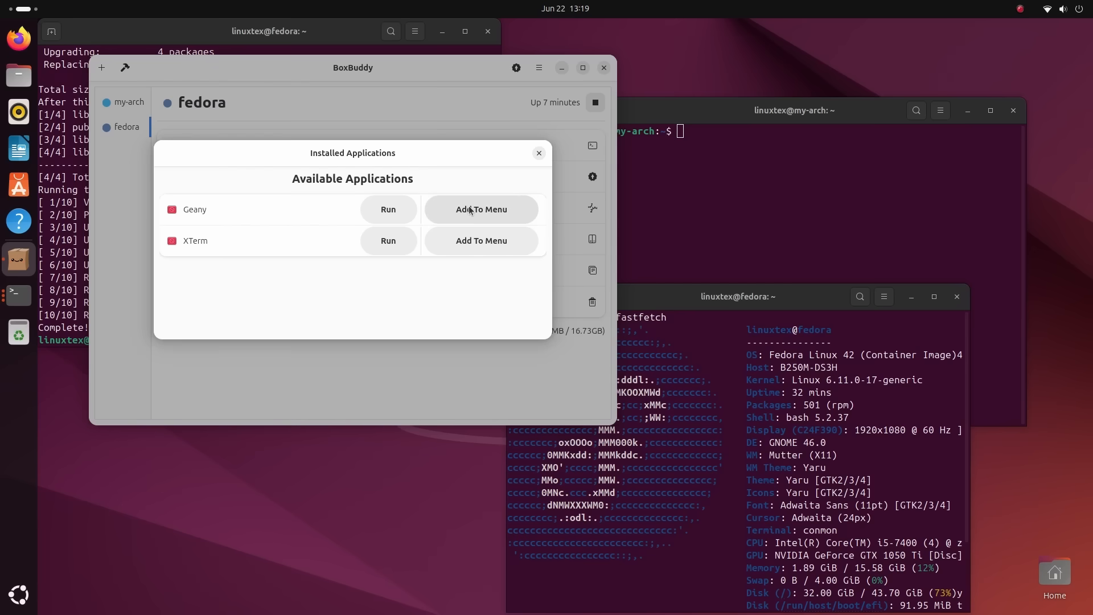
pyautogui.moveTo(459, 224)
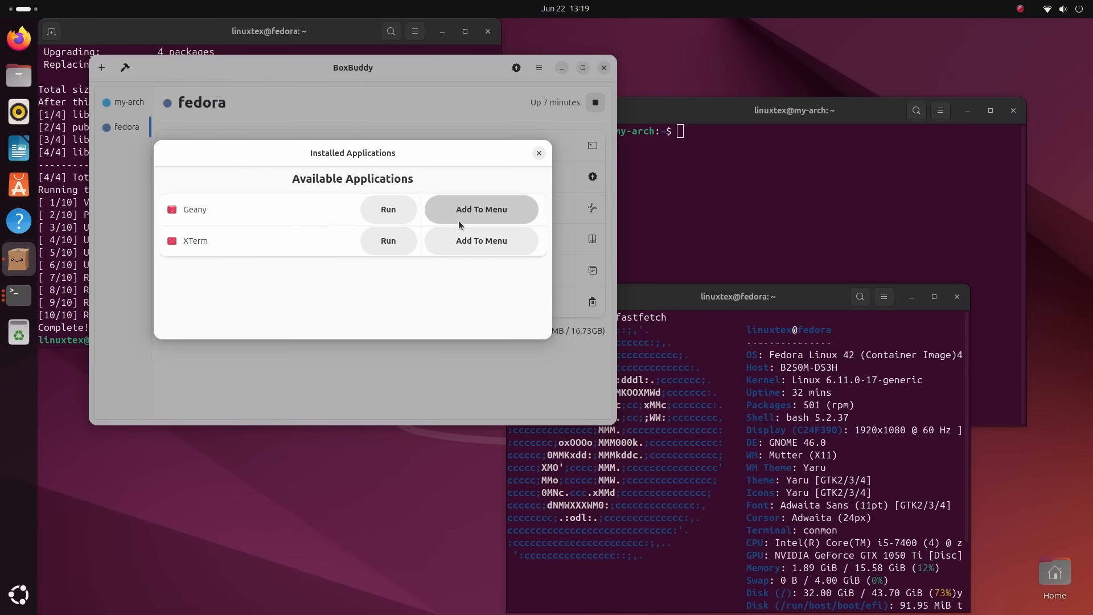
# Add a 'Geany (on fedora)' desktop launcher from the fedora box's applications
pyautogui.click(480, 210)
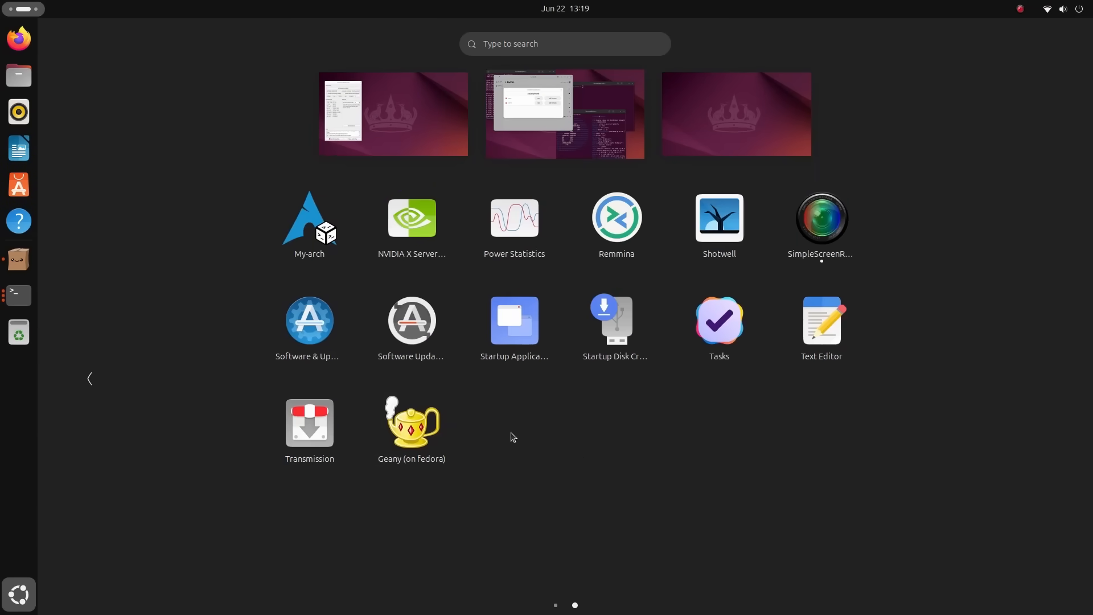
pyautogui.moveTo(410, 430)
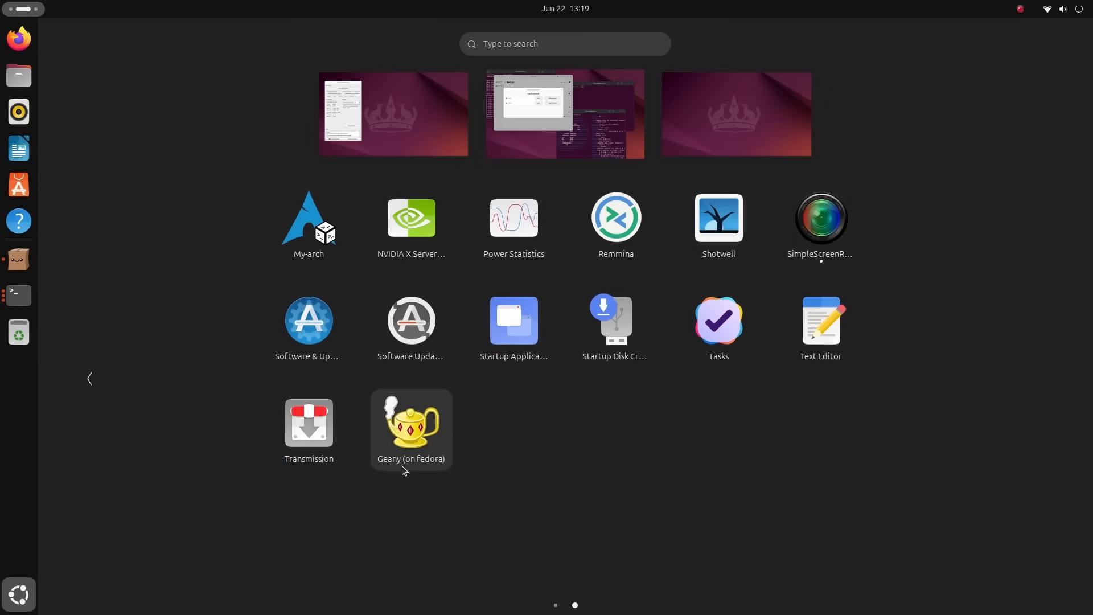
pyautogui.click(411, 421)
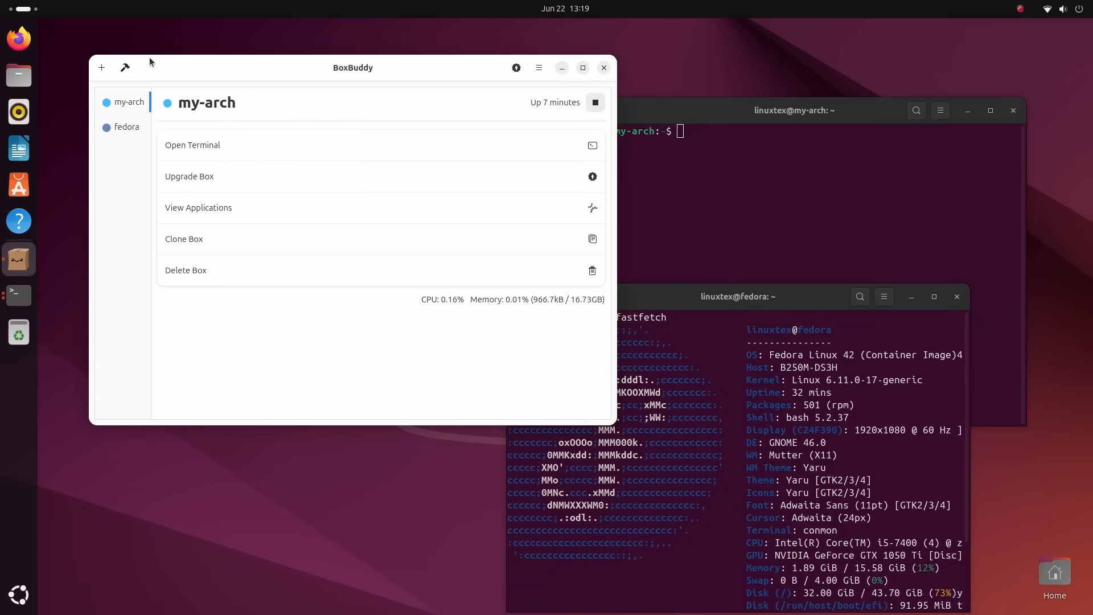
# Start a new distrobox, try a custom home directory and dismiss the Sandboxed Flatpak warning
pyautogui.click(101, 68)
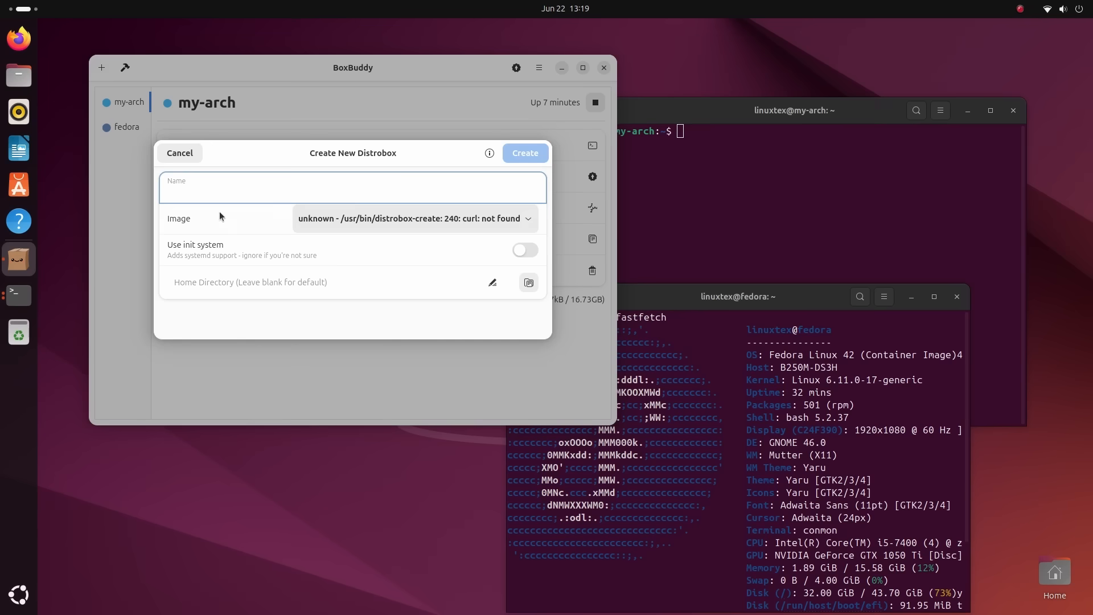
pyautogui.click(488, 153)
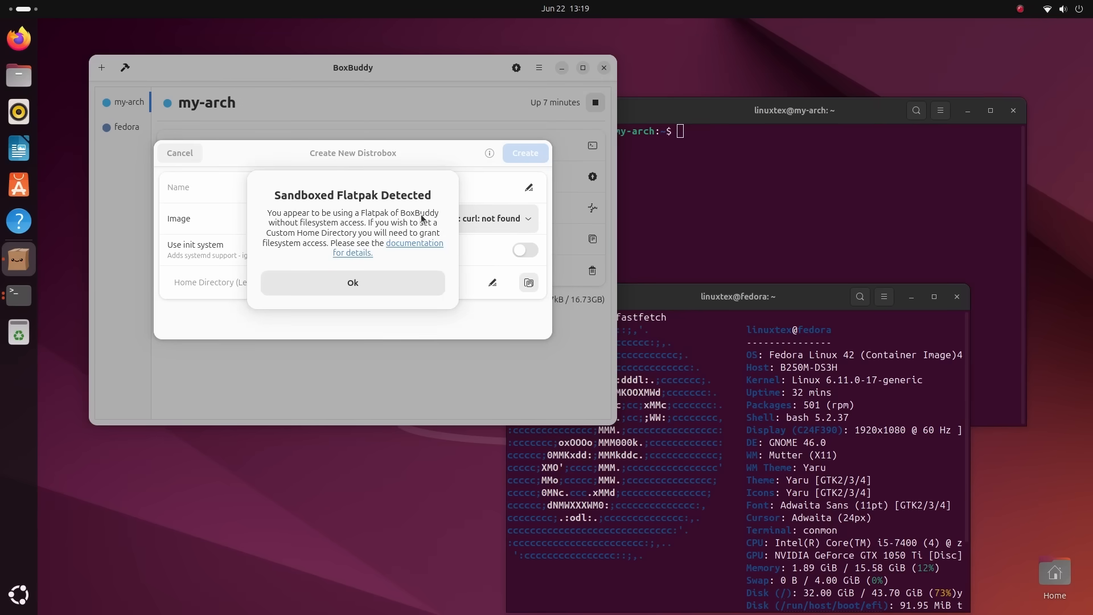
pyautogui.click(352, 282)
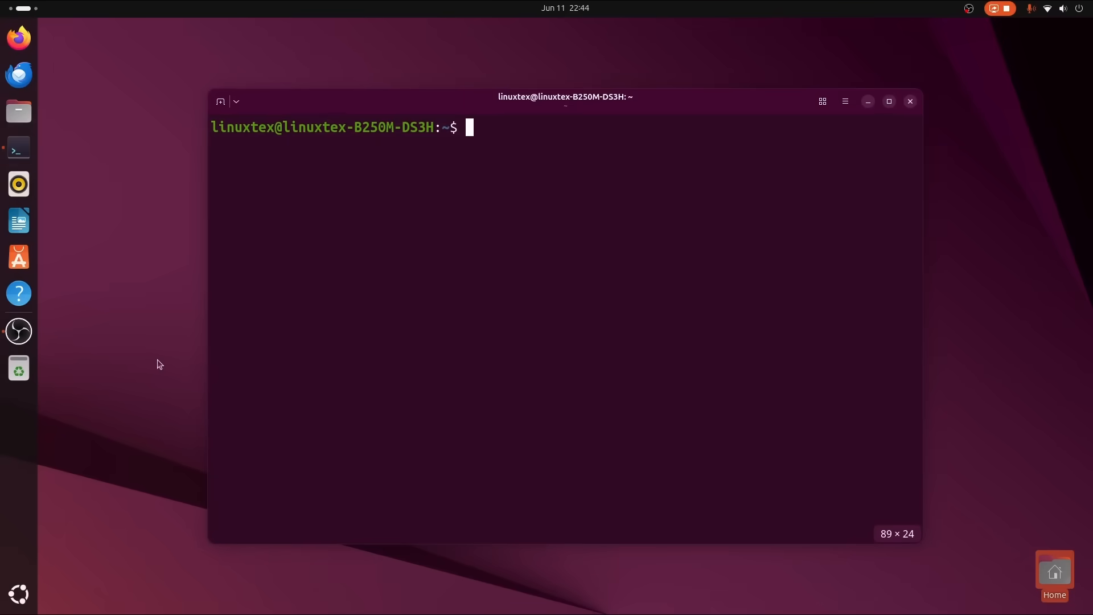
# View Ptyxis's About information (version 48.4) and close it
pyautogui.click(843, 101)
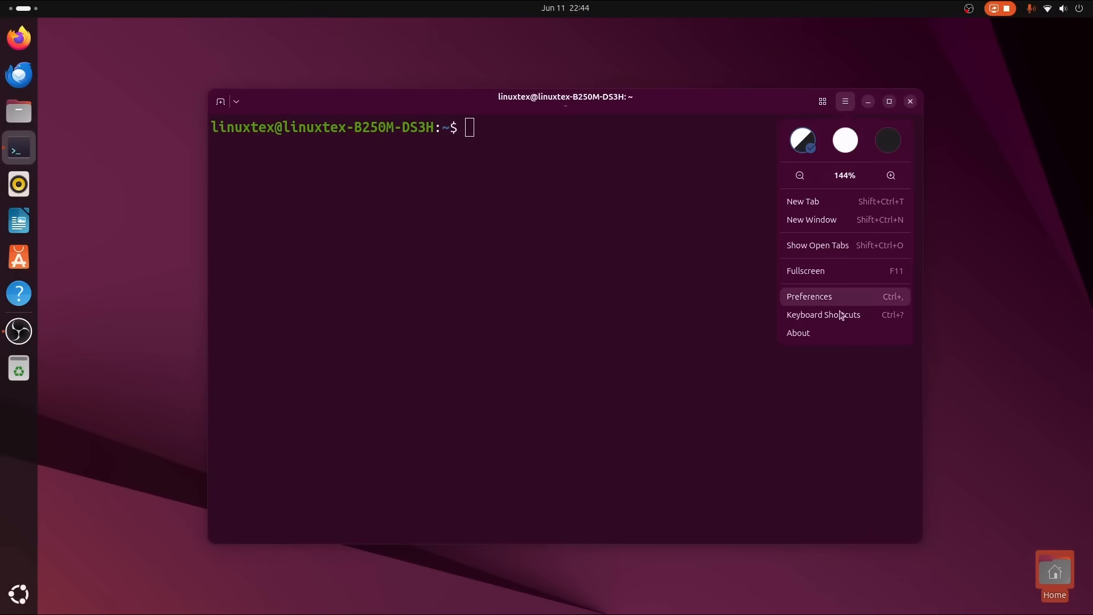
pyautogui.click(798, 333)
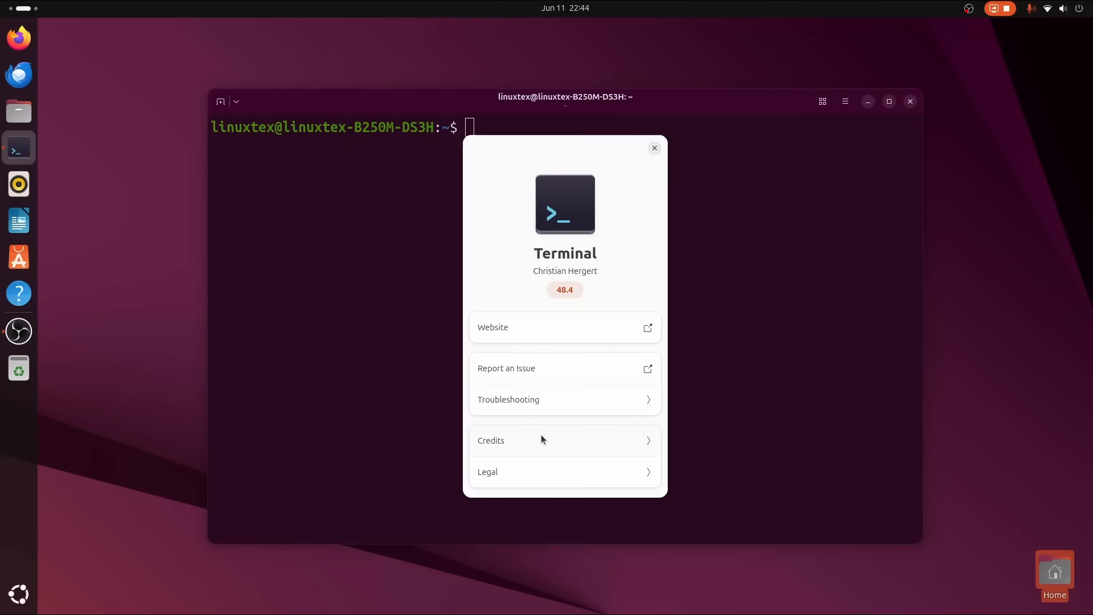
pyautogui.click(237, 101)
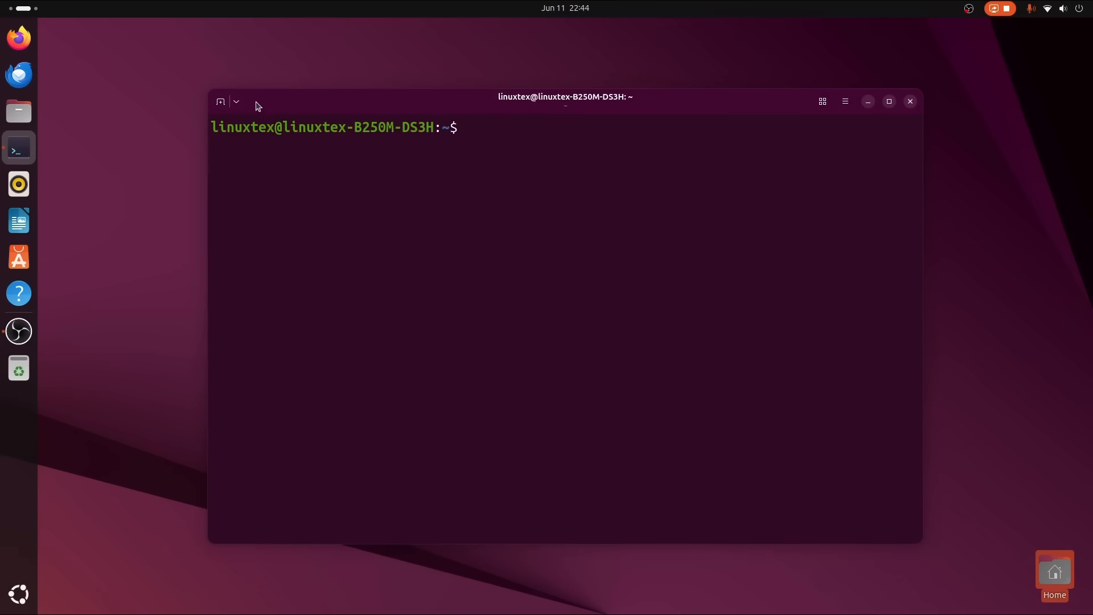
# Add several terminal tabs including container tabs and show the fastfetch Arch Linux summary
pyautogui.click(220, 101)
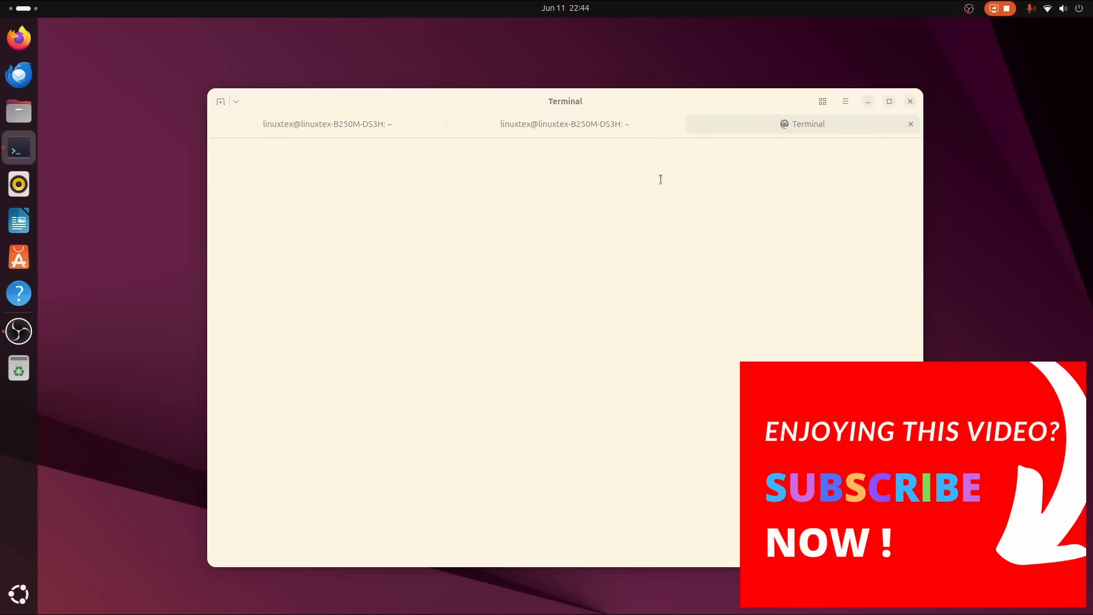
pyautogui.click(236, 101)
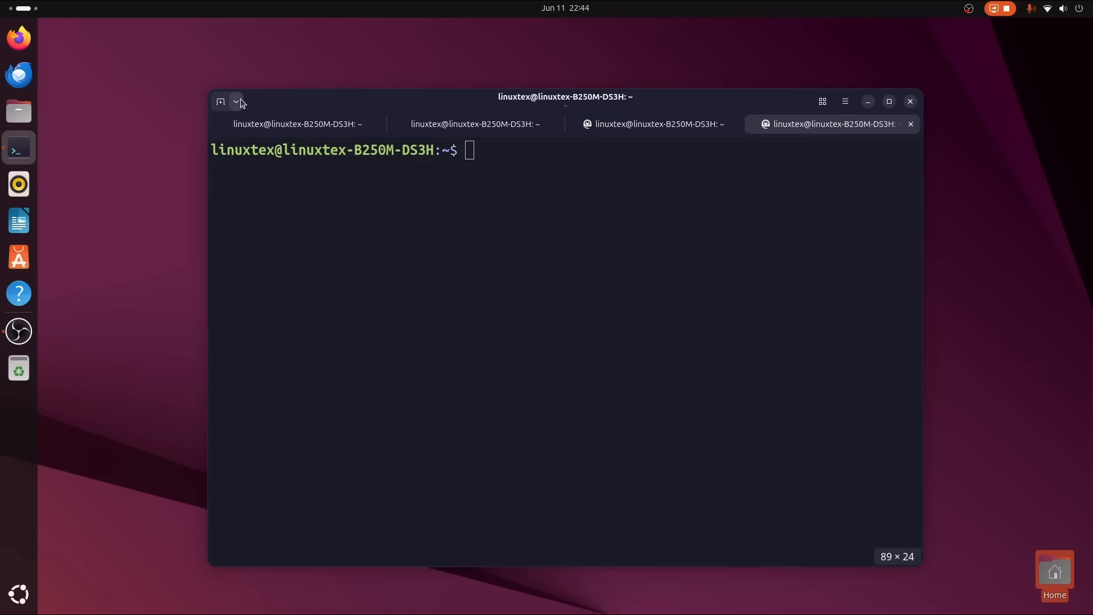
pyautogui.click(237, 101)
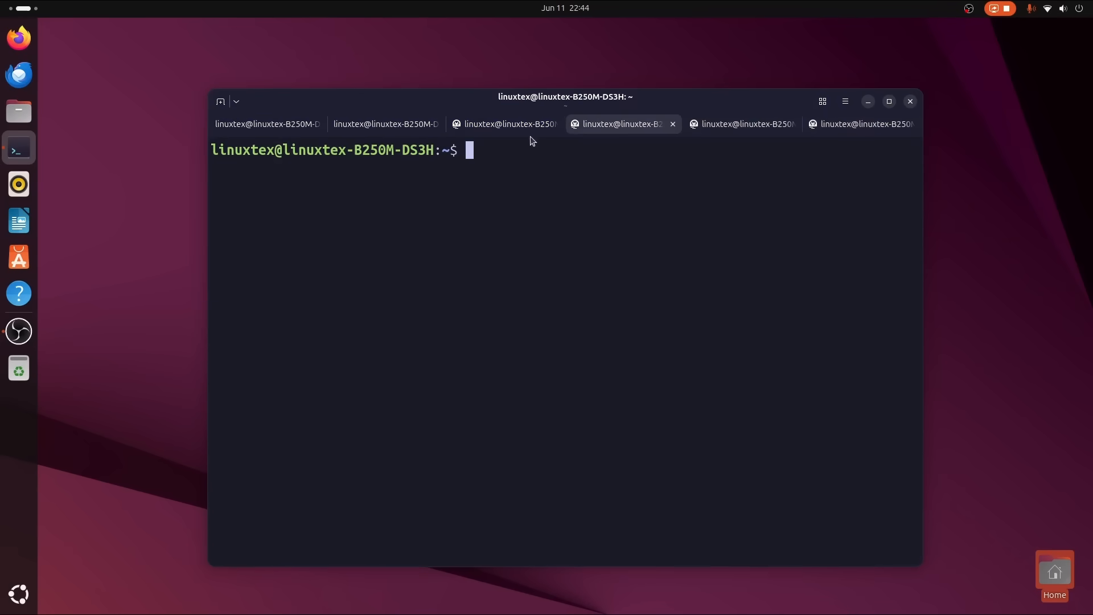
pyautogui.write('fastfetch')
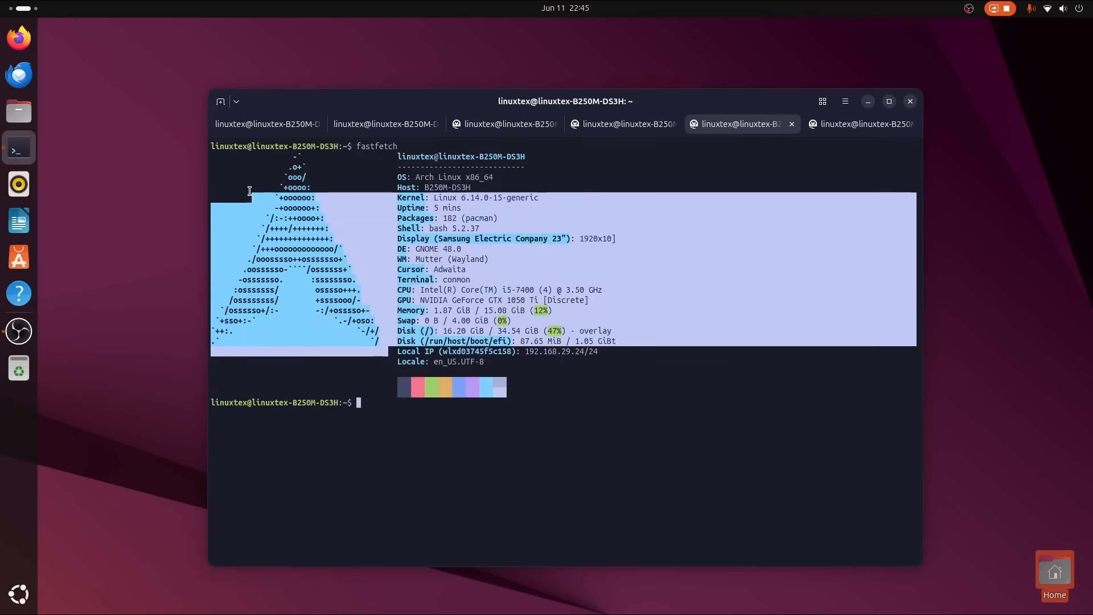
pyautogui.click(267, 123)
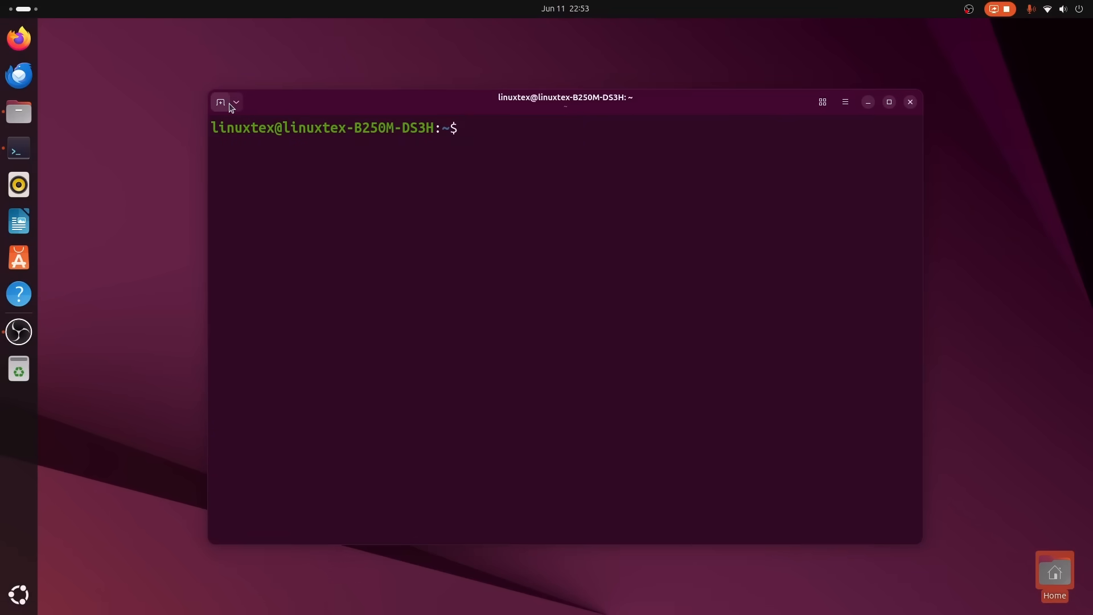
# Add a second tab, bring up Preferences and turn off the dark style
pyautogui.click(220, 101)
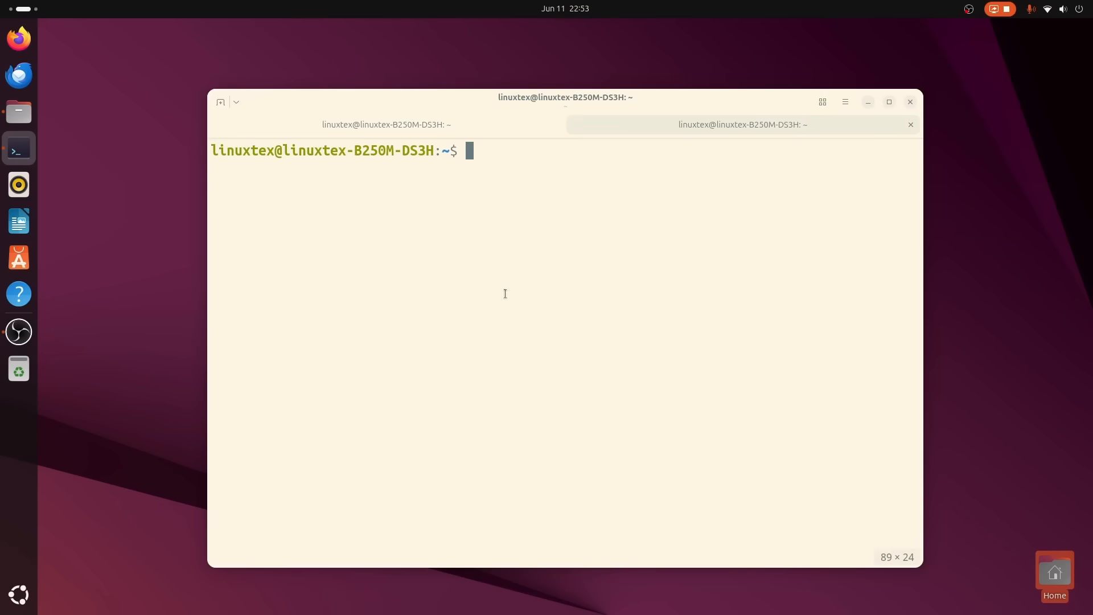
pyautogui.click(844, 101)
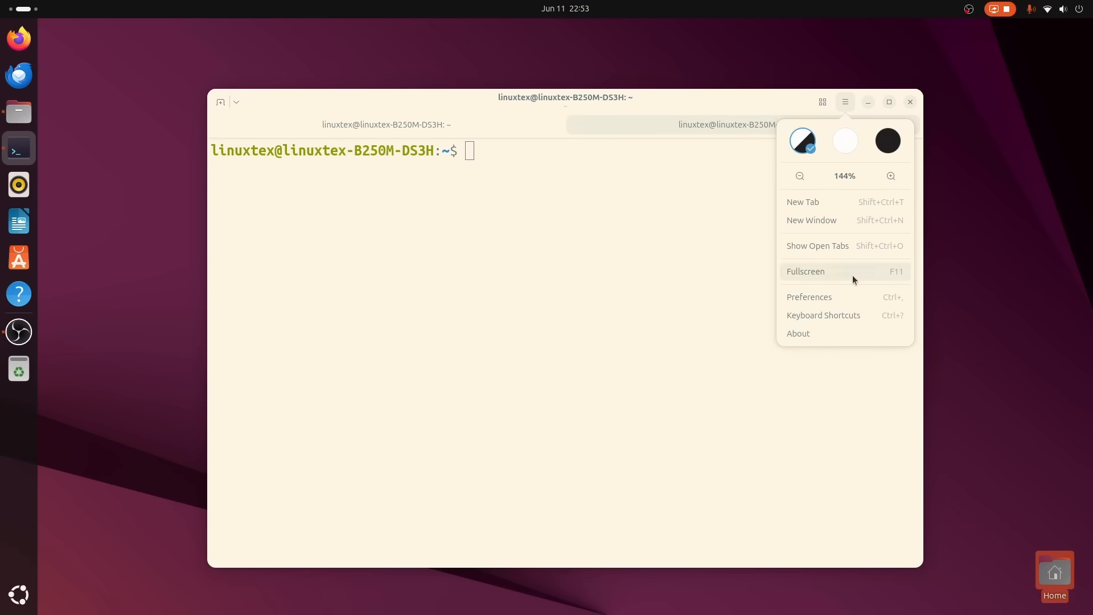
pyautogui.click(809, 296)
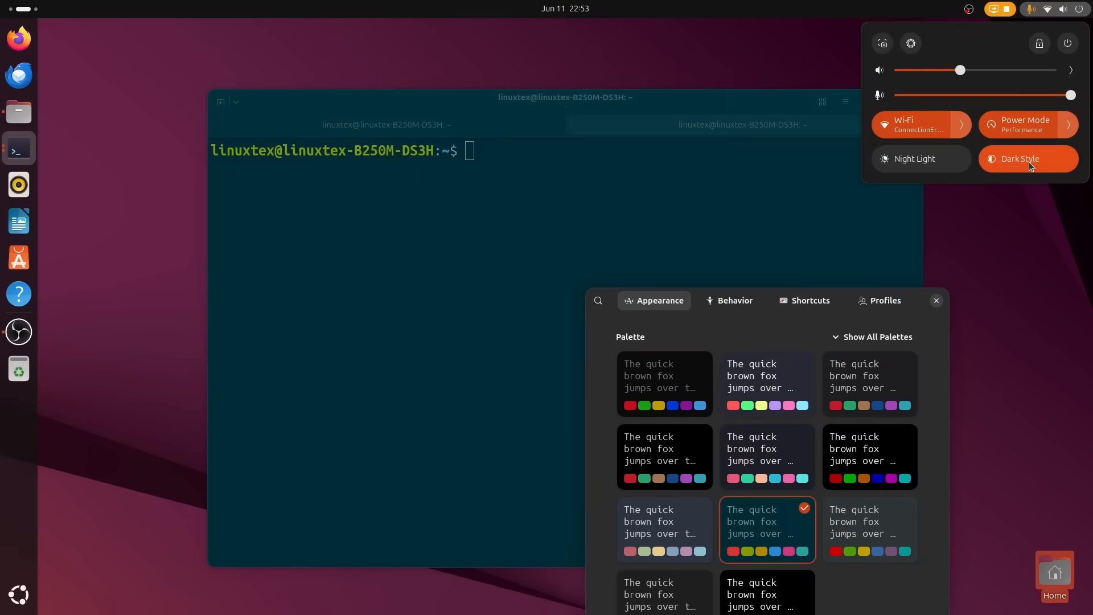
pyautogui.click(1027, 158)
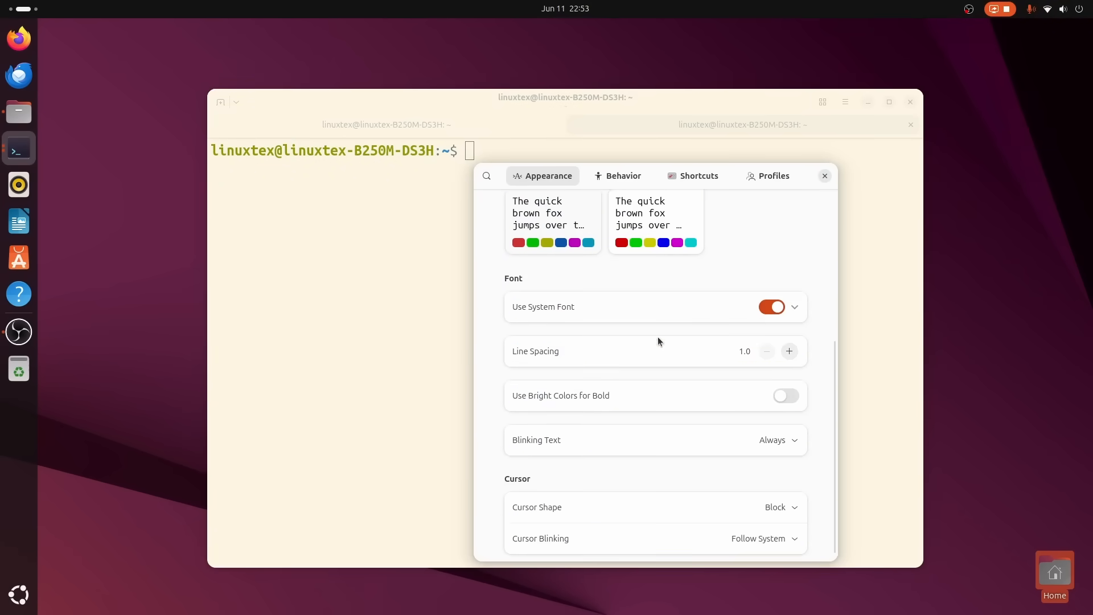
# Review Appearance options: system font toggle, line spacing 1.0 and the block cursor shape
pyautogui.click(771, 306)
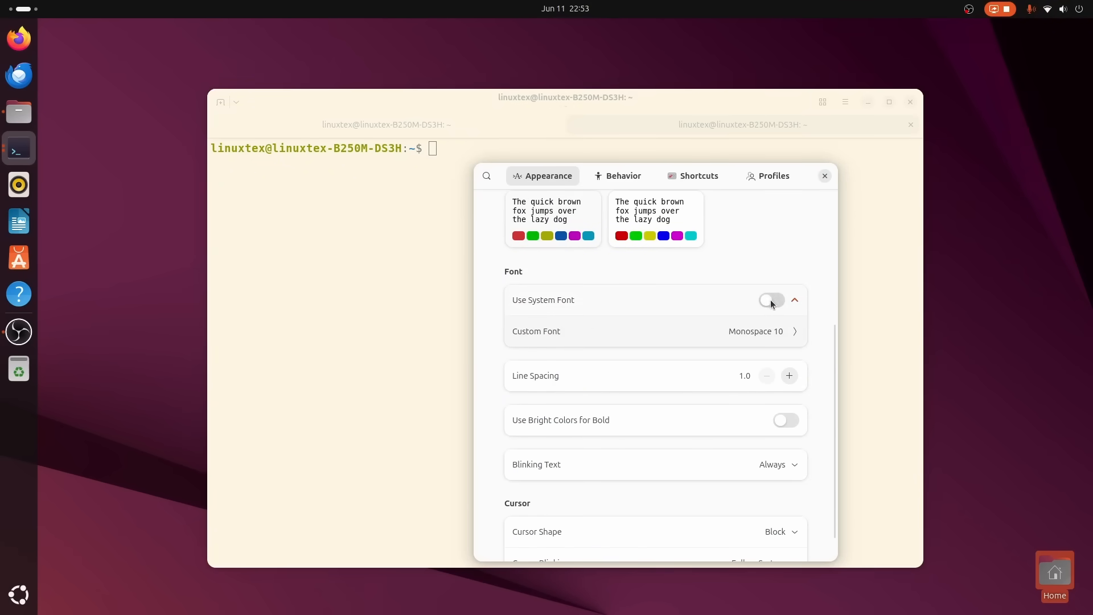
pyautogui.click(770, 299)
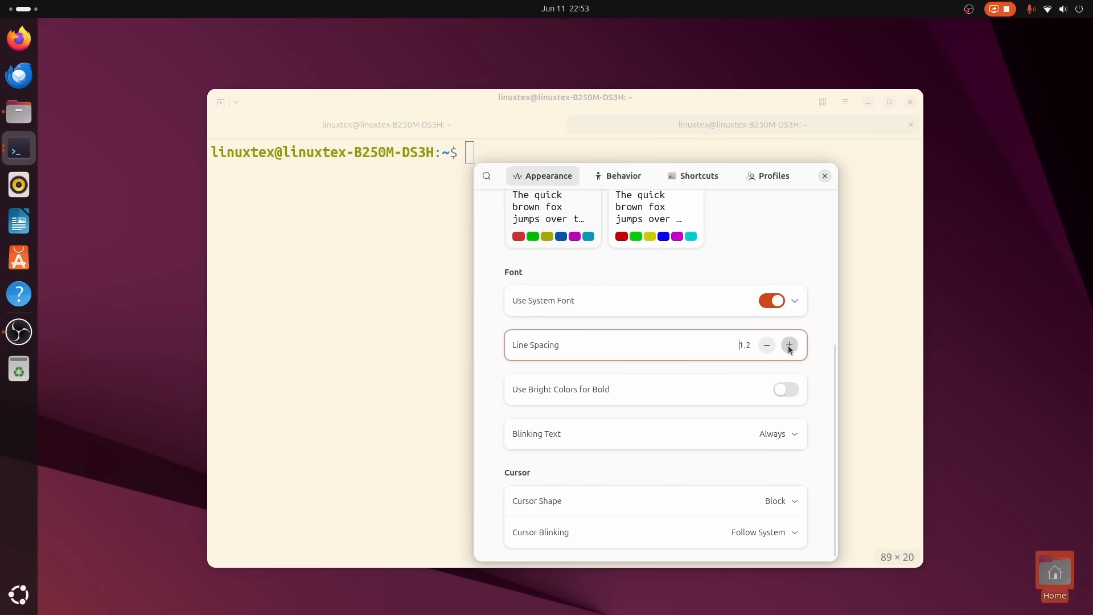
pyautogui.click(766, 344)
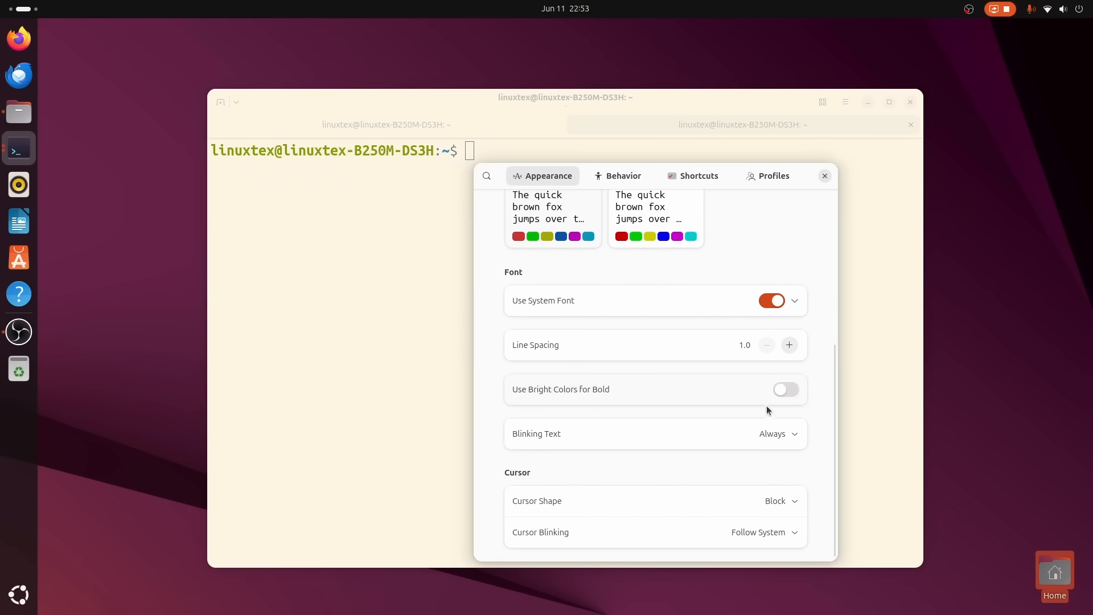
pyautogui.click(780, 501)
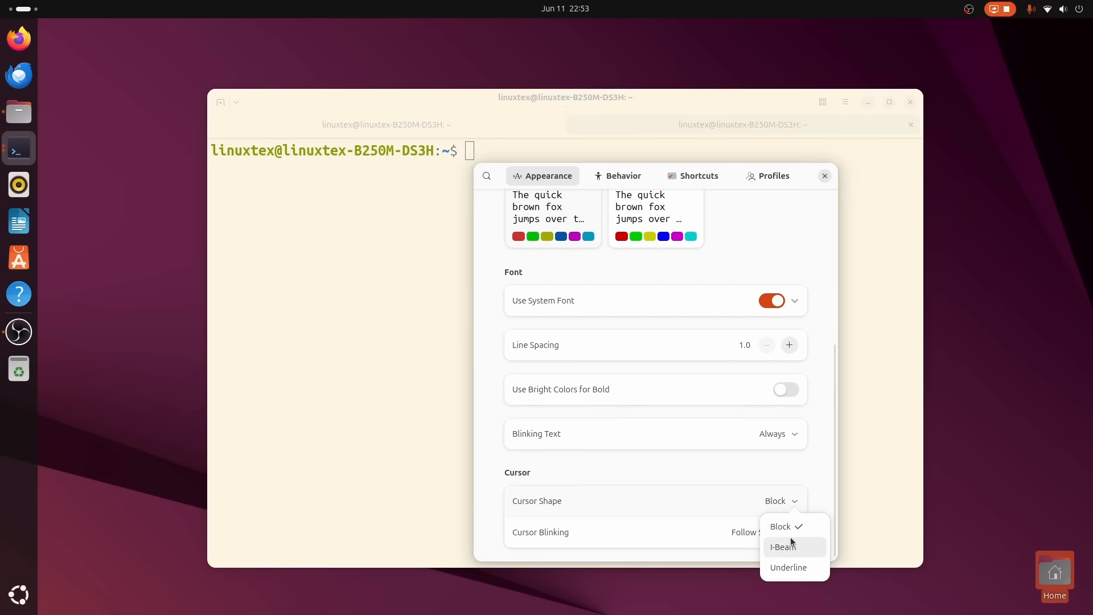
pyautogui.click(788, 567)
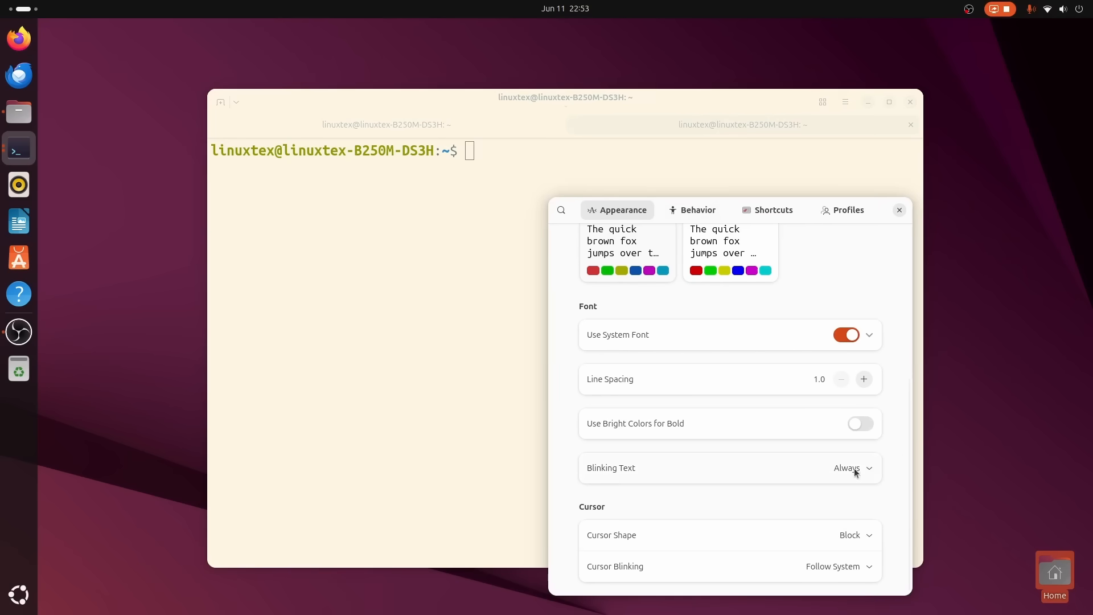
# Review the Behavior settings for new tabs, scrollback and shell options
pyautogui.click(697, 209)
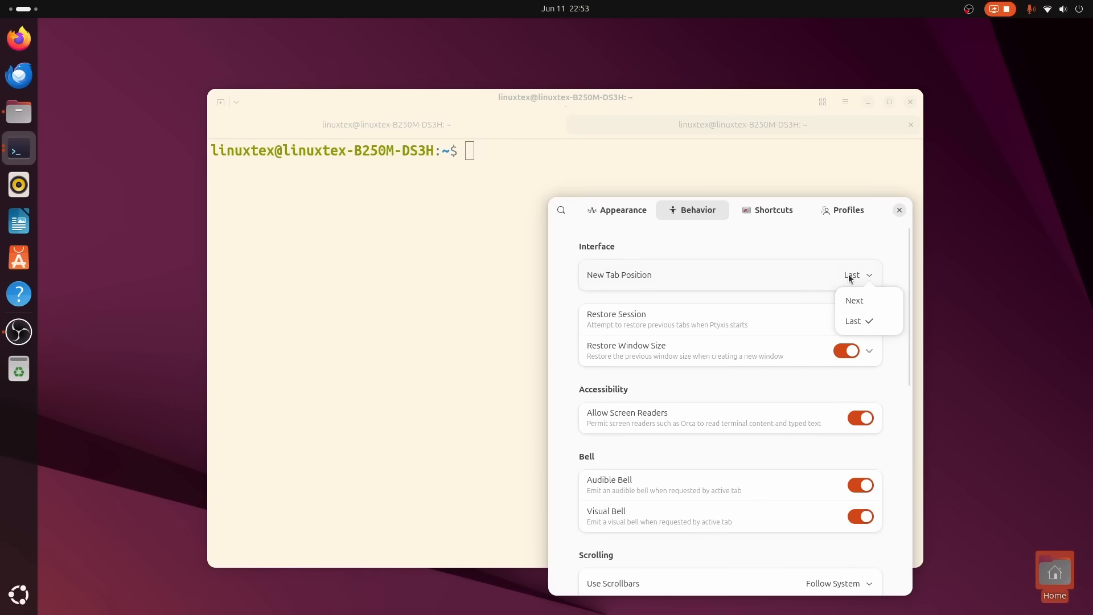
pyautogui.scroll(-3)
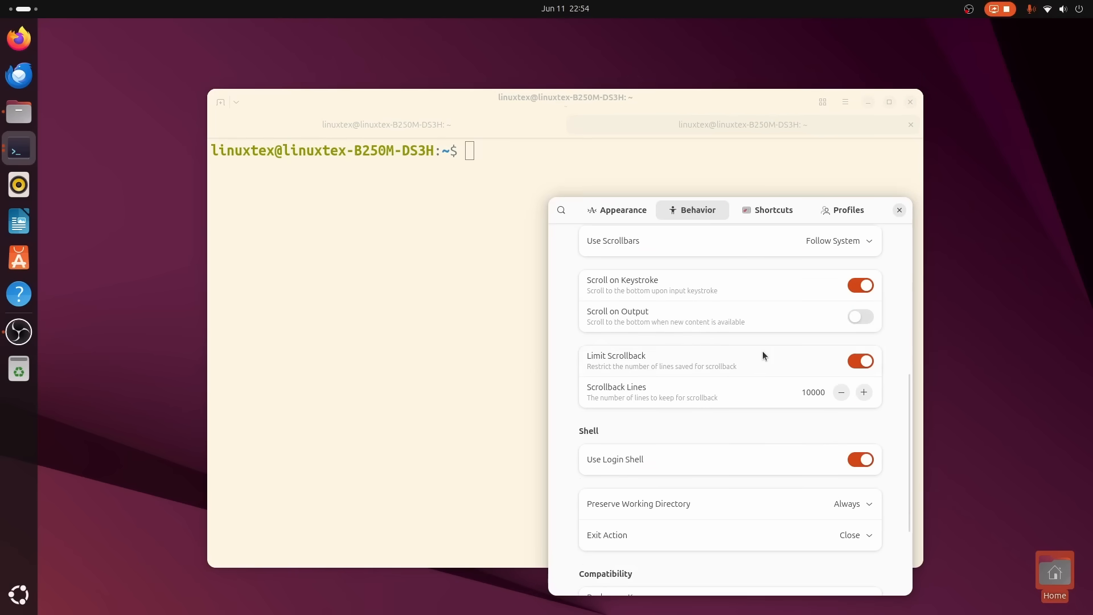
# View the four terminal profiles and one profile's Edit Profile network and shell settings
pyautogui.click(842, 210)
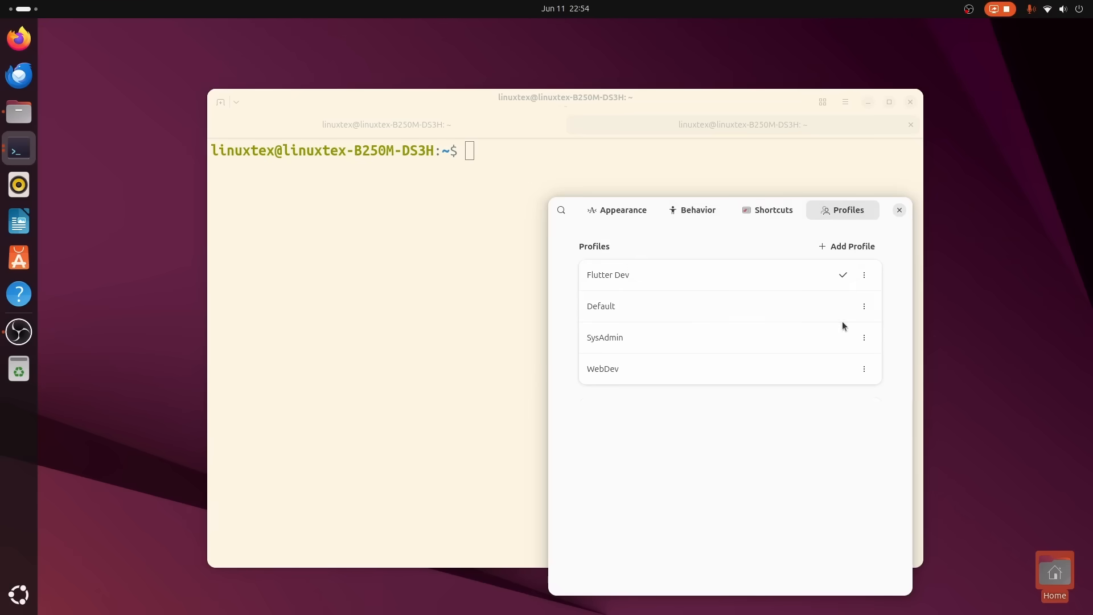
pyautogui.click(607, 274)
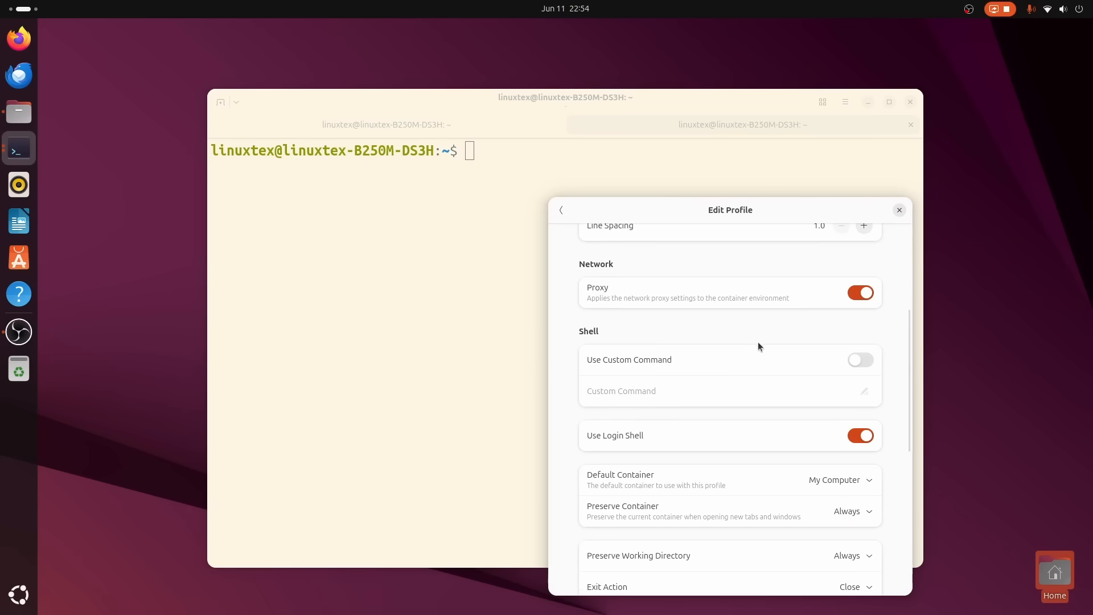
pyautogui.click(861, 360)
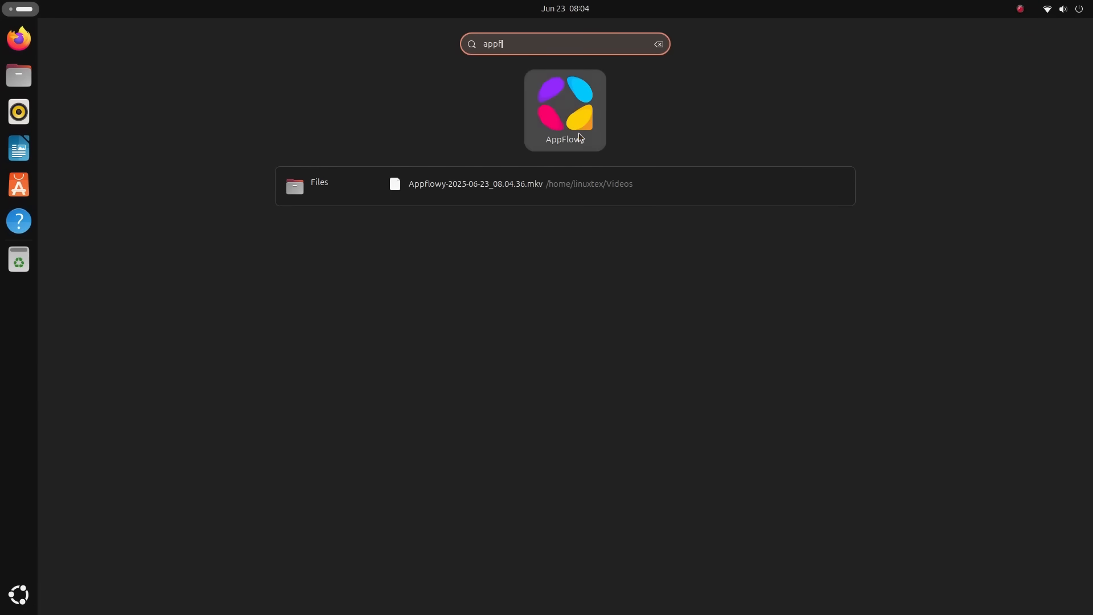
# Launch AppFlowy, switch the LinuxTex tracker to Board view and move GNOME 5 Things to Doing
pyautogui.click(564, 108)
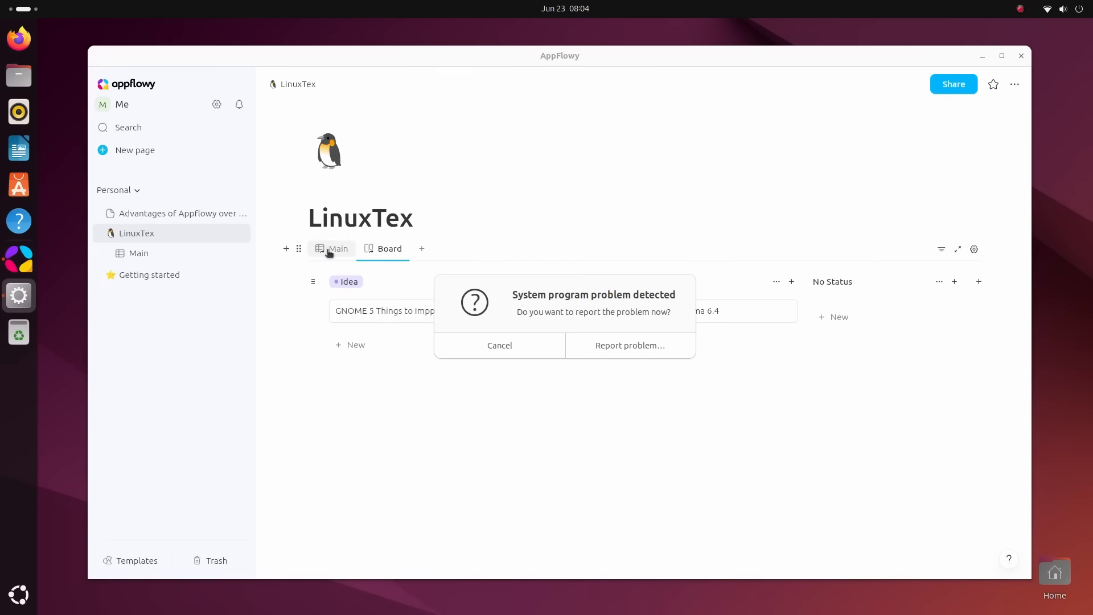
pyautogui.click(338, 249)
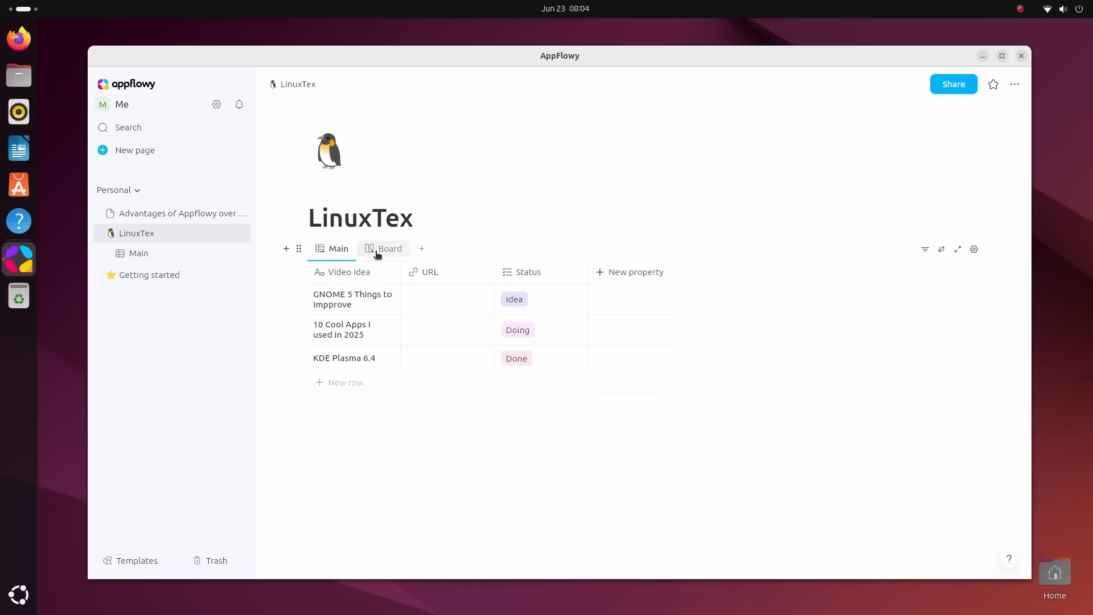
pyautogui.click(352, 300)
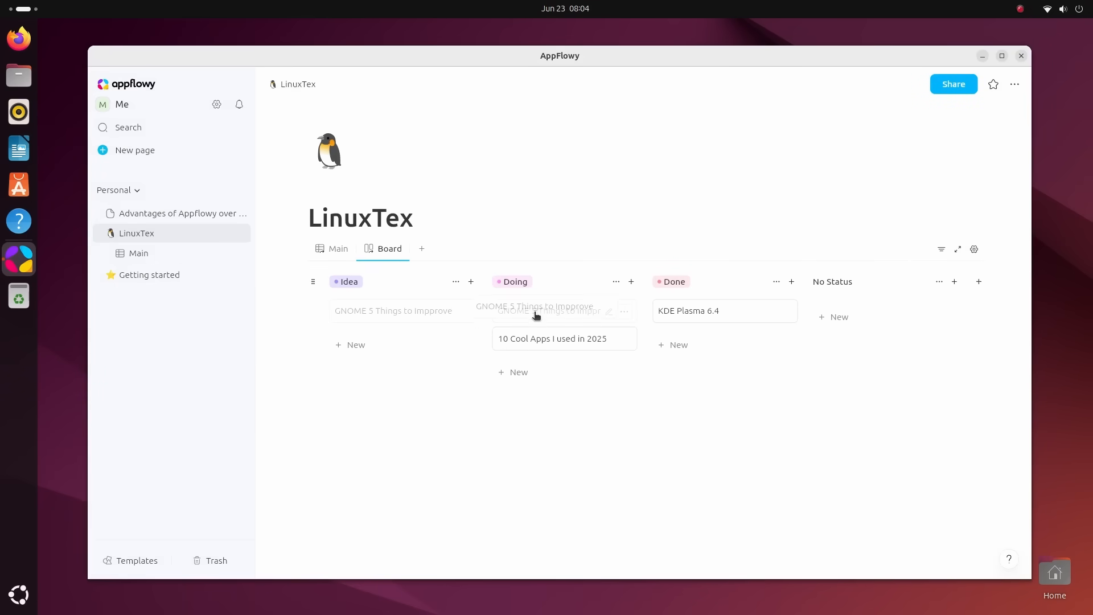
pyautogui.click(697, 309)
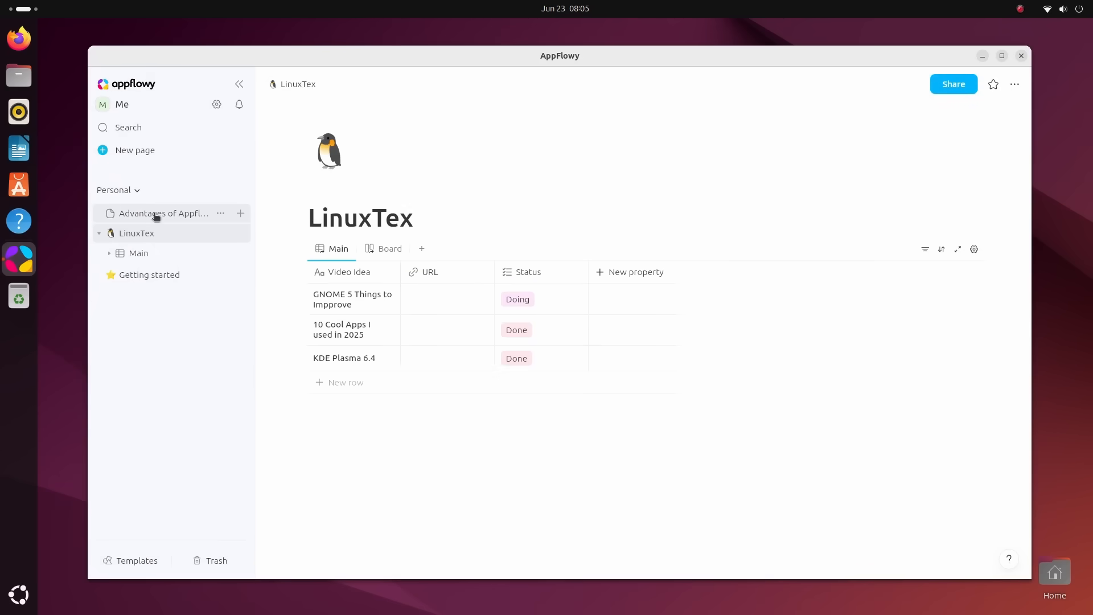
# Give the Advantages of Appflowy over Notion page a sun icon and add a new Untitled page under Personal
pyautogui.click(165, 213)
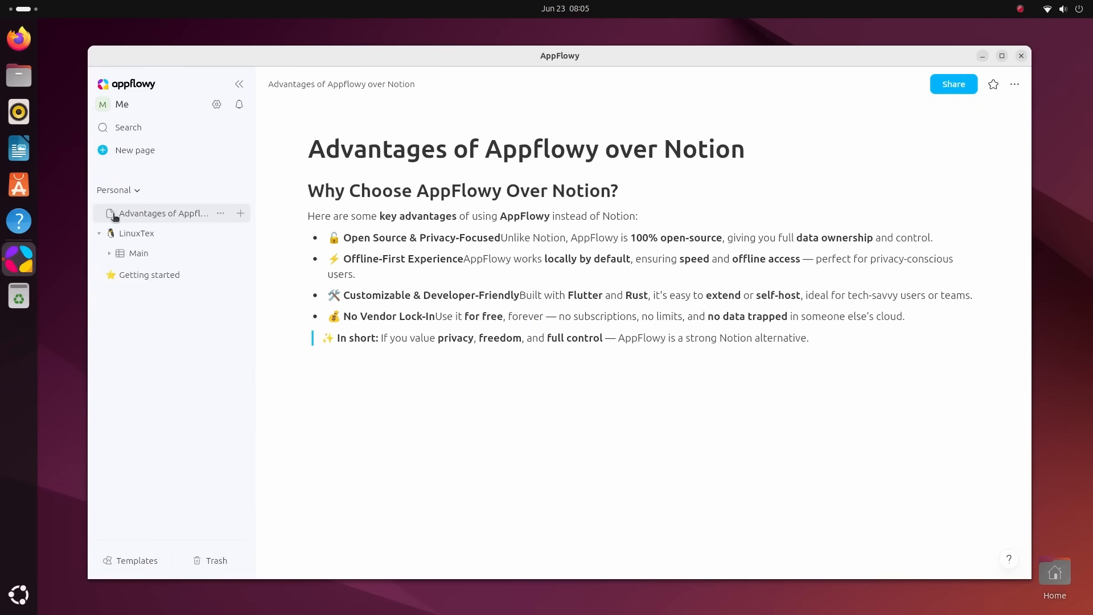
pyautogui.click(111, 213)
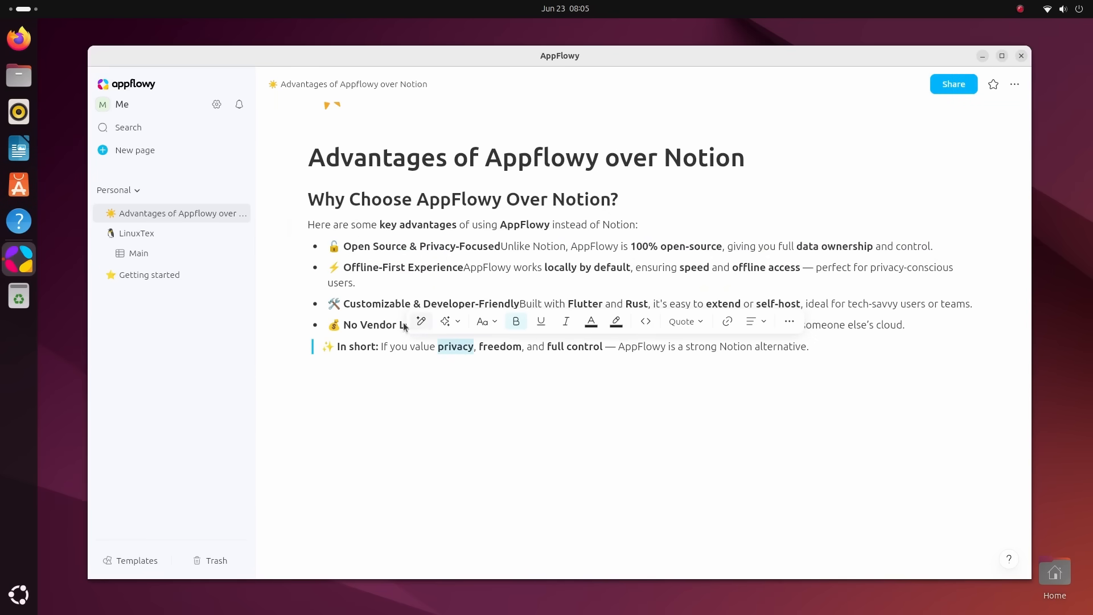
pyautogui.click(445, 321)
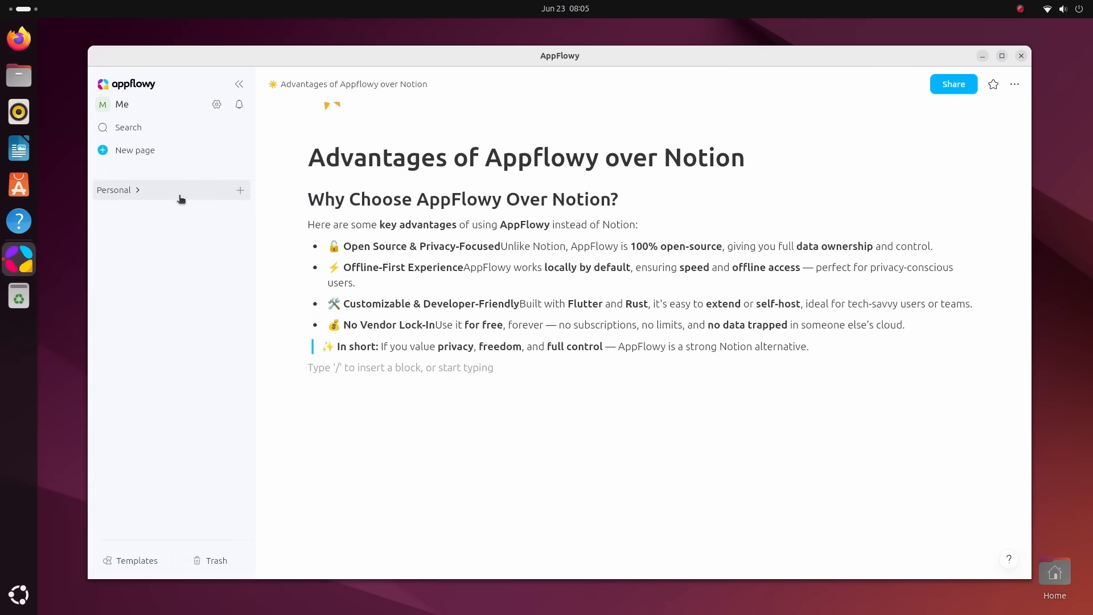
pyautogui.click(137, 190)
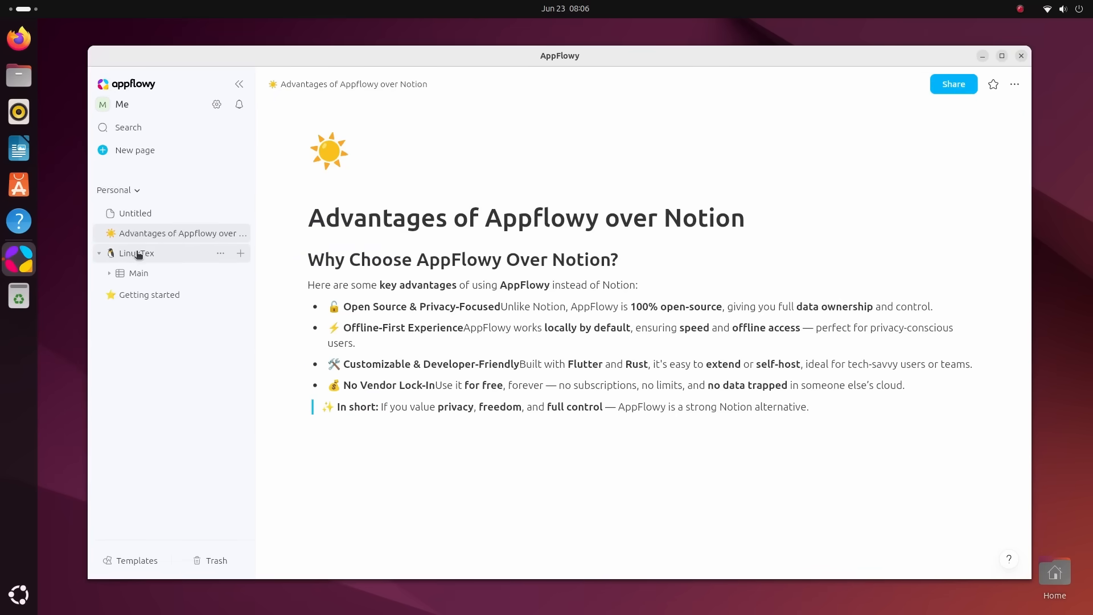
# From the LinuxTex page, search the workspace for plasma, matching Main, Board, Getting started and LinuxTex
pyautogui.click(128, 126)
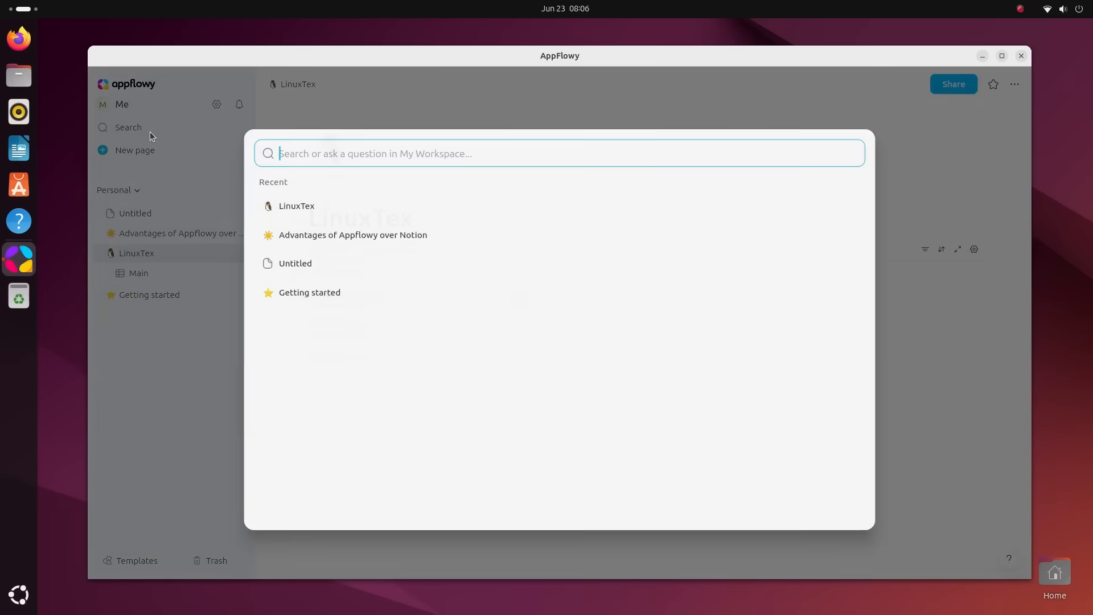
pyautogui.write('kde')
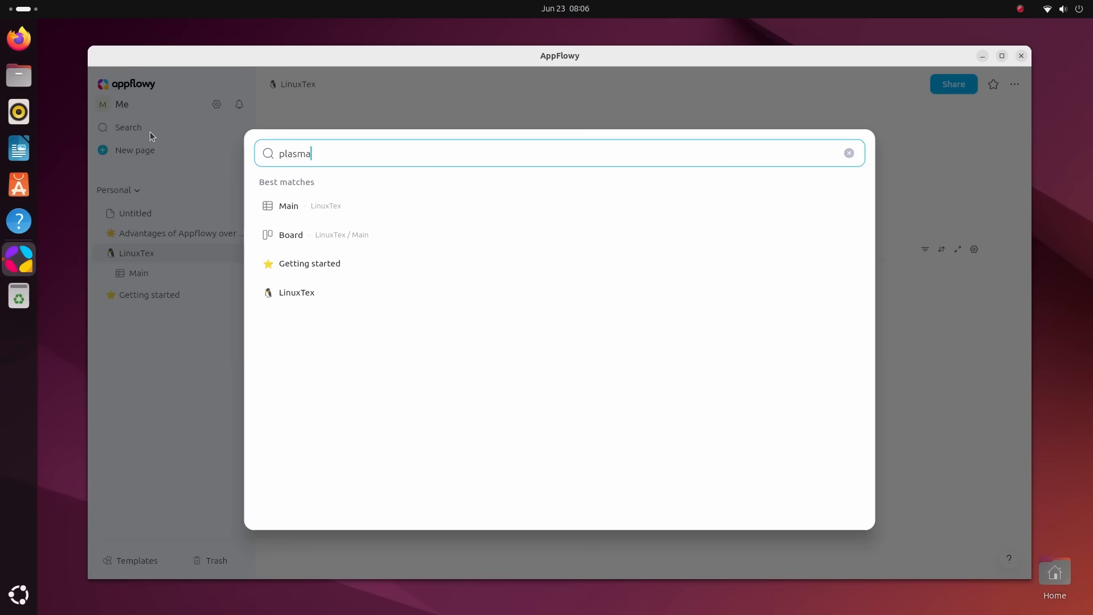
pyautogui.moveTo(288, 207)
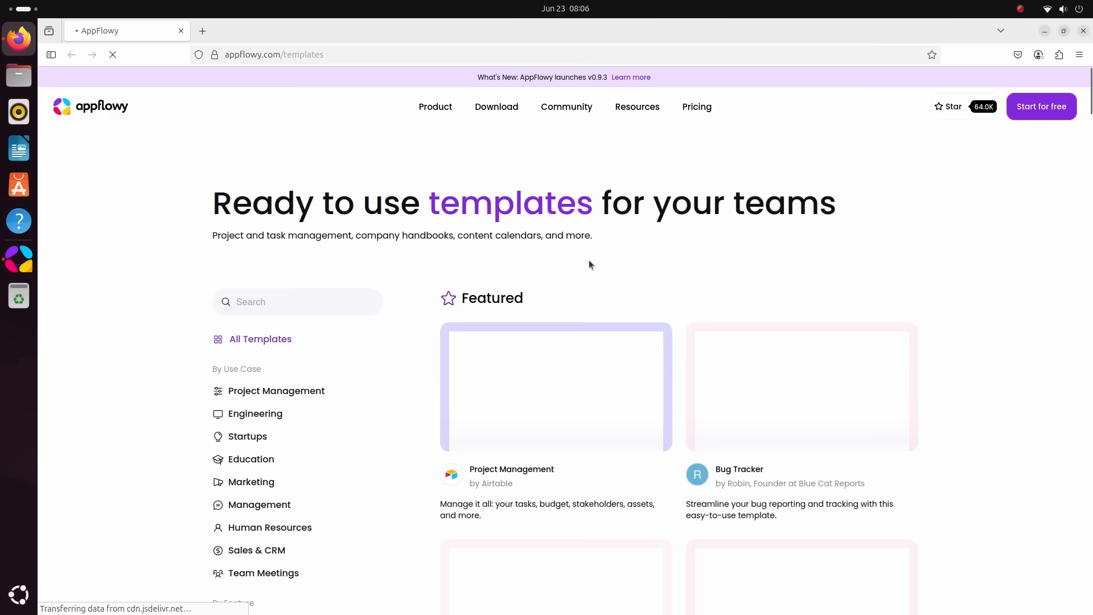
# Scroll through appflowy.com/templates, then load and browse the AppFlowy homepage via the logo
pyautogui.scroll(-3)
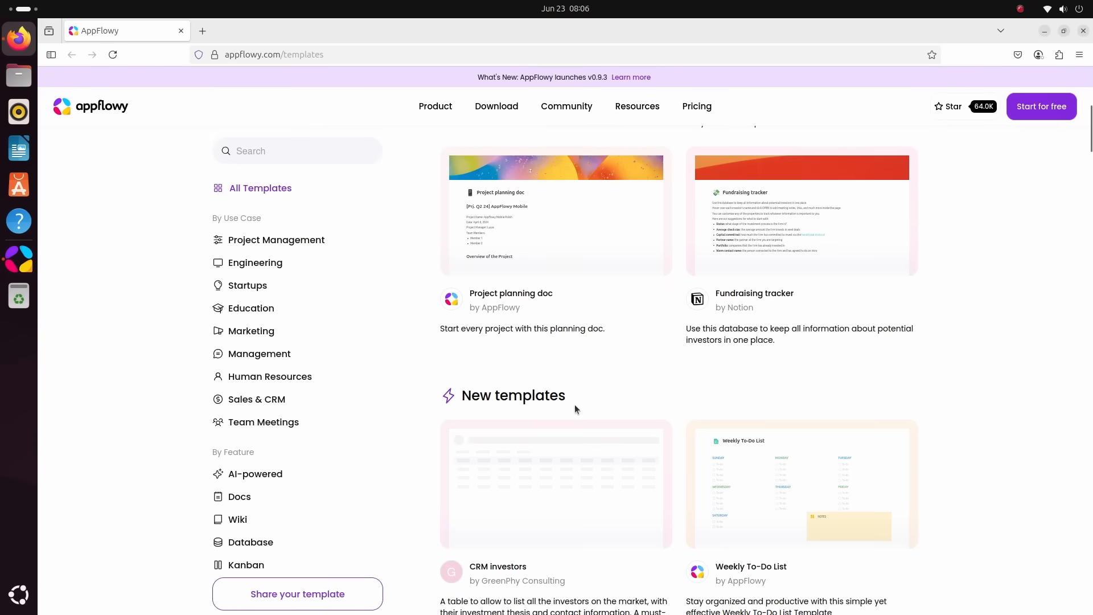
pyautogui.scroll(-3)
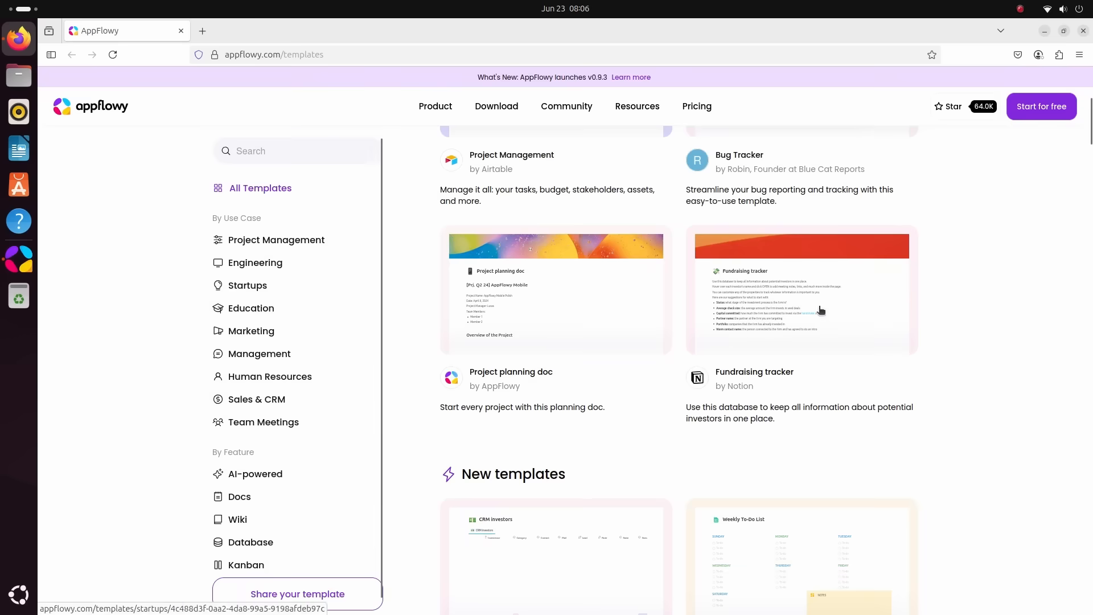
pyautogui.click(72, 55)
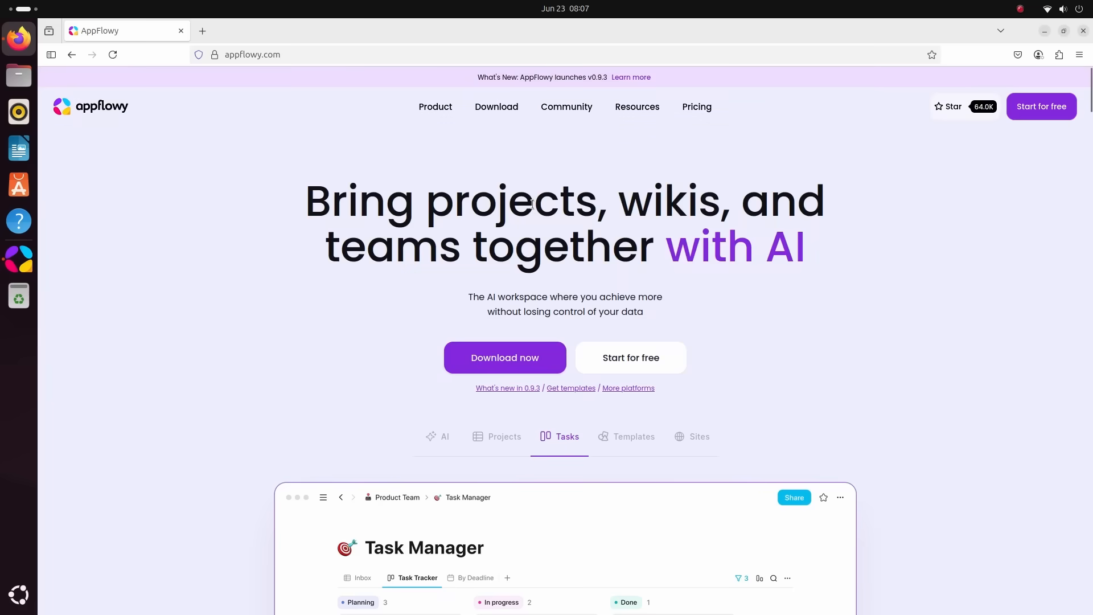
pyautogui.scroll(-3)
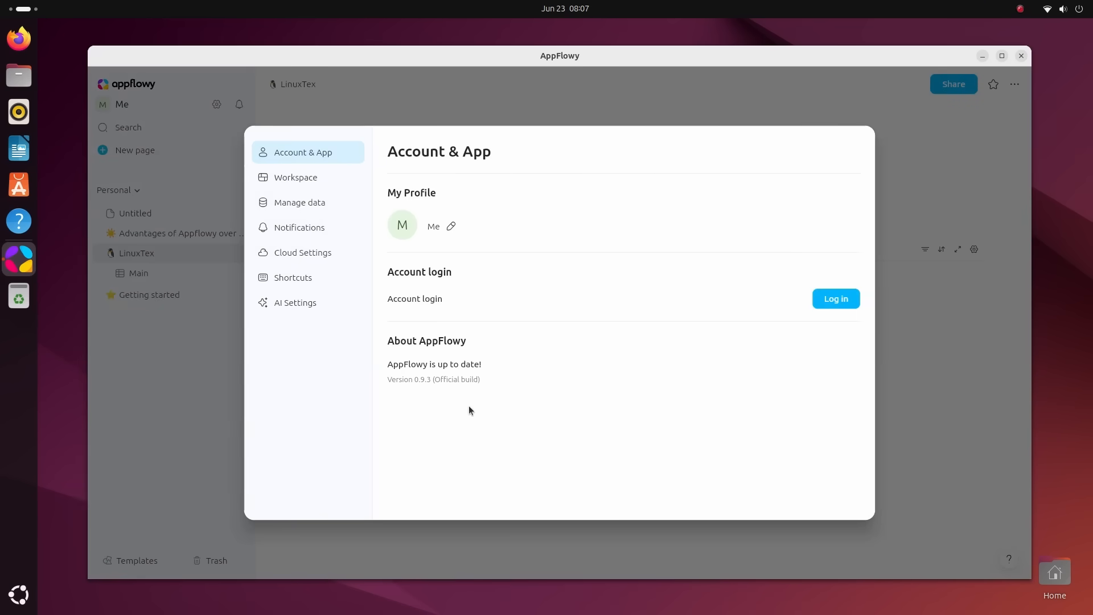
# In Workspace settings choose the Dandelion theme and review font and text direction options
pyautogui.click(295, 177)
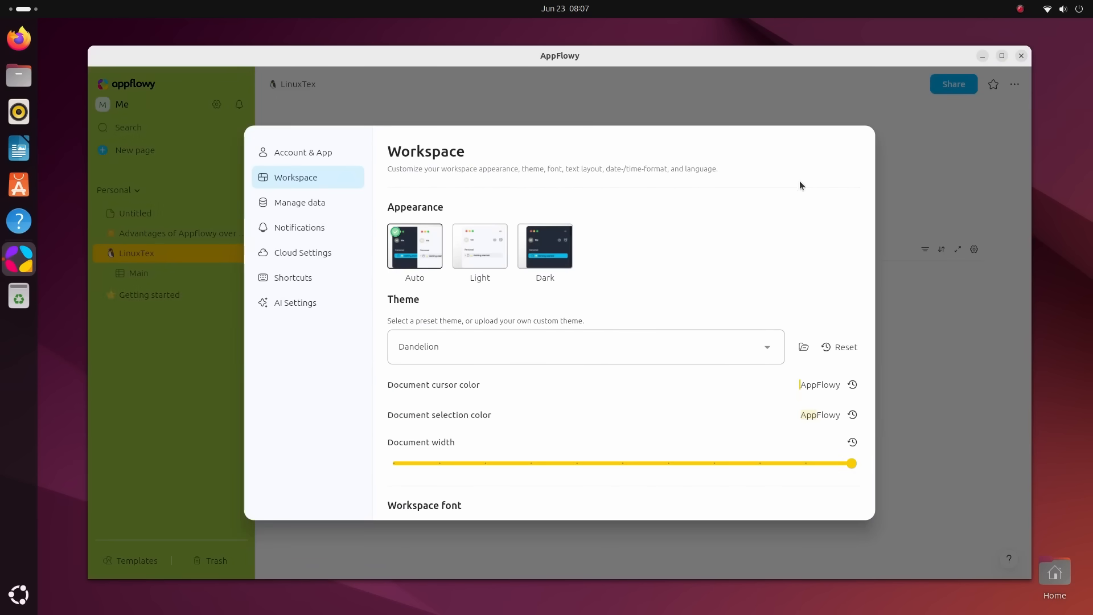
pyautogui.click(302, 152)
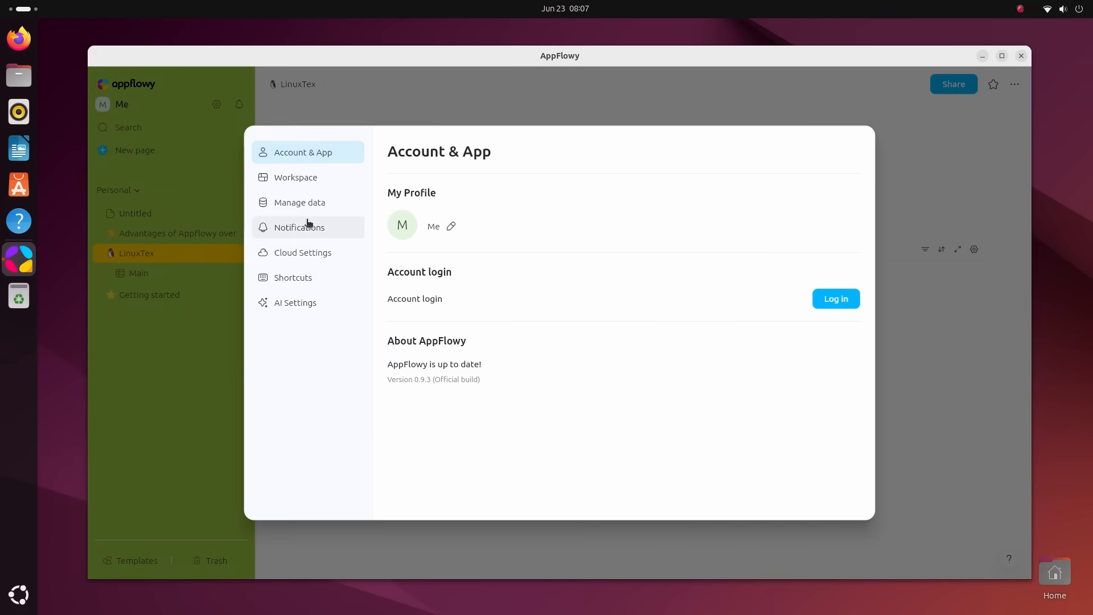
pyautogui.click(295, 177)
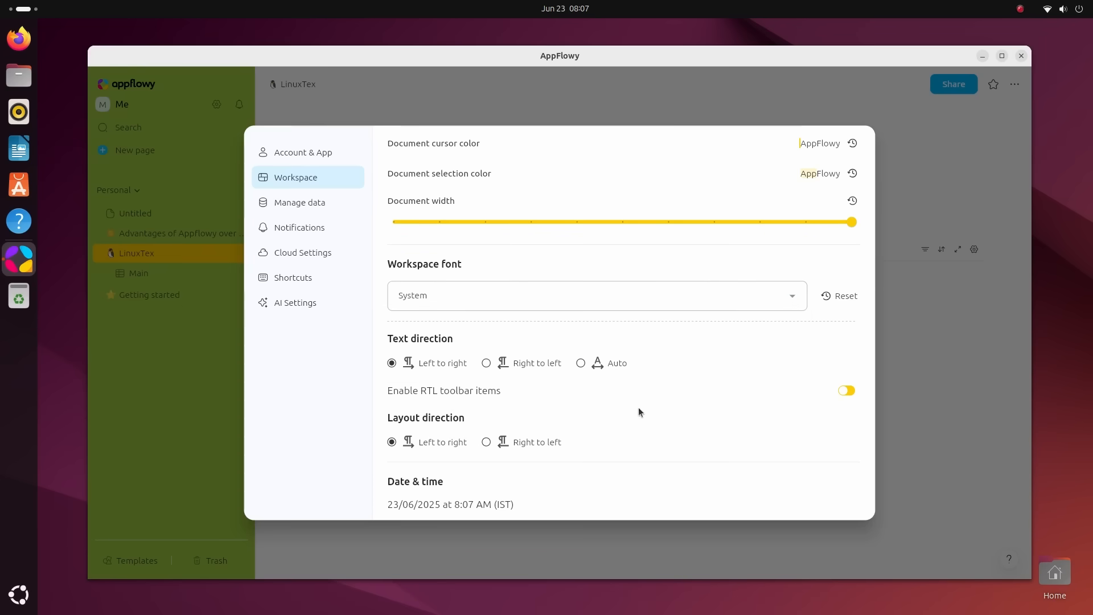
pyautogui.click(300, 203)
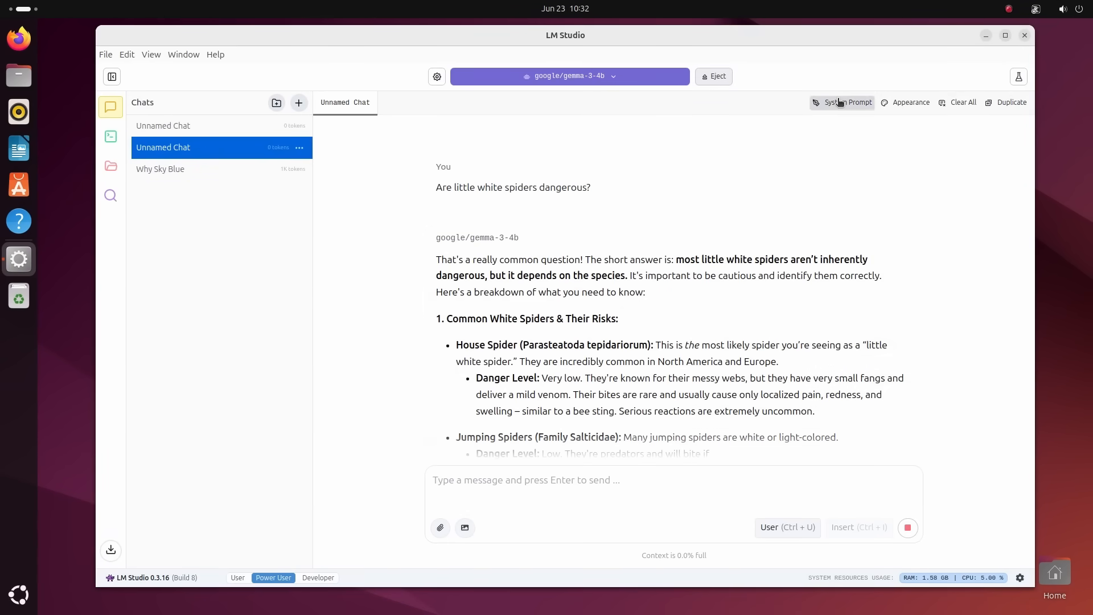
pyautogui.click(909, 103)
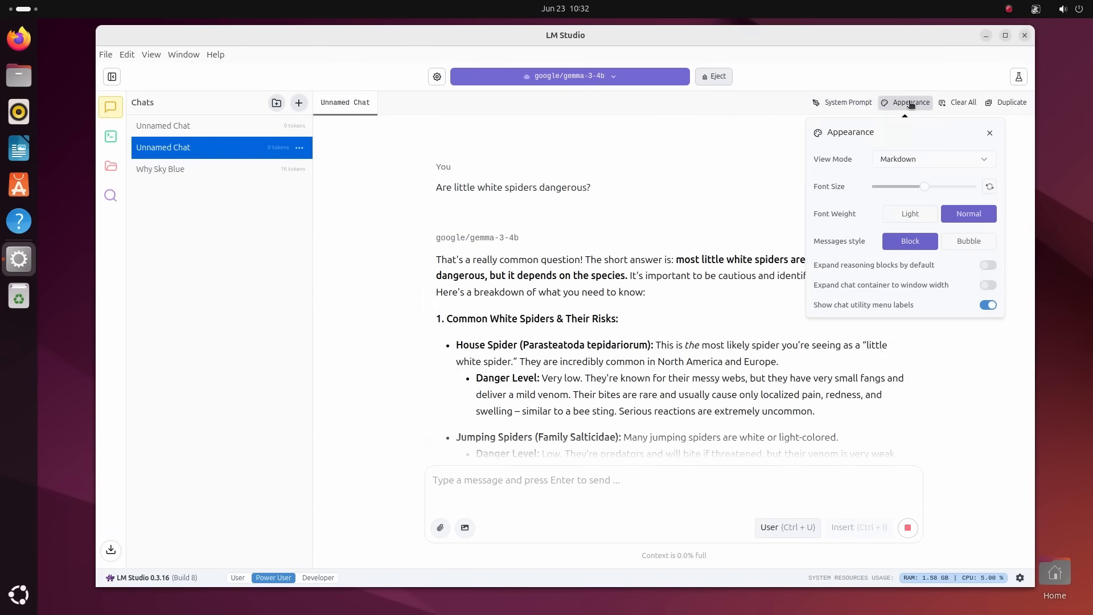
pyautogui.moveTo(924, 185); pyautogui.dragTo(937, 186)
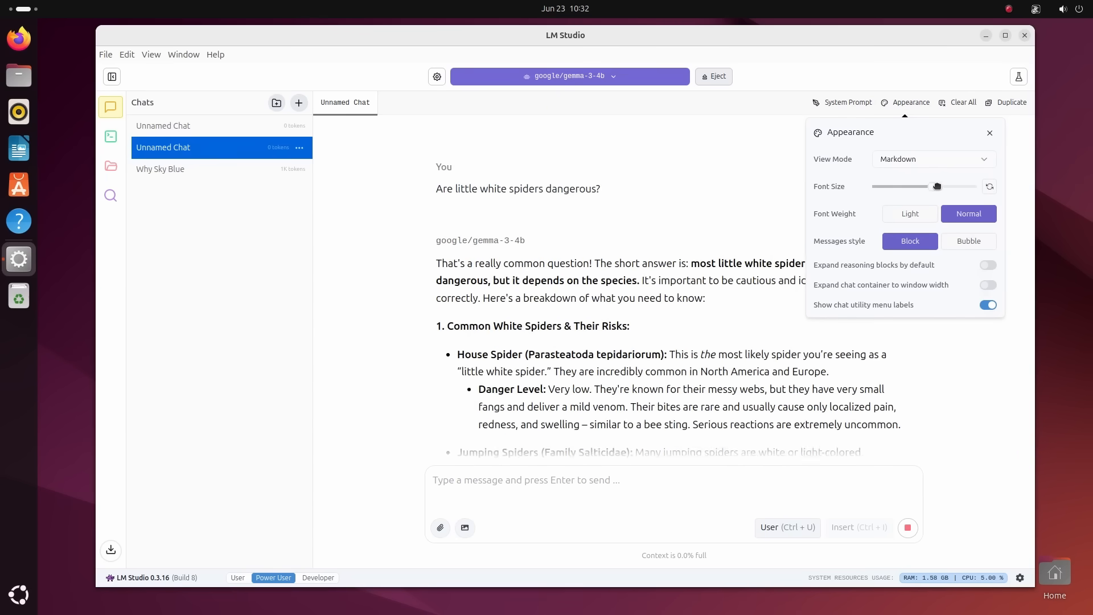
pyautogui.moveTo(937, 186); pyautogui.dragTo(924, 186)
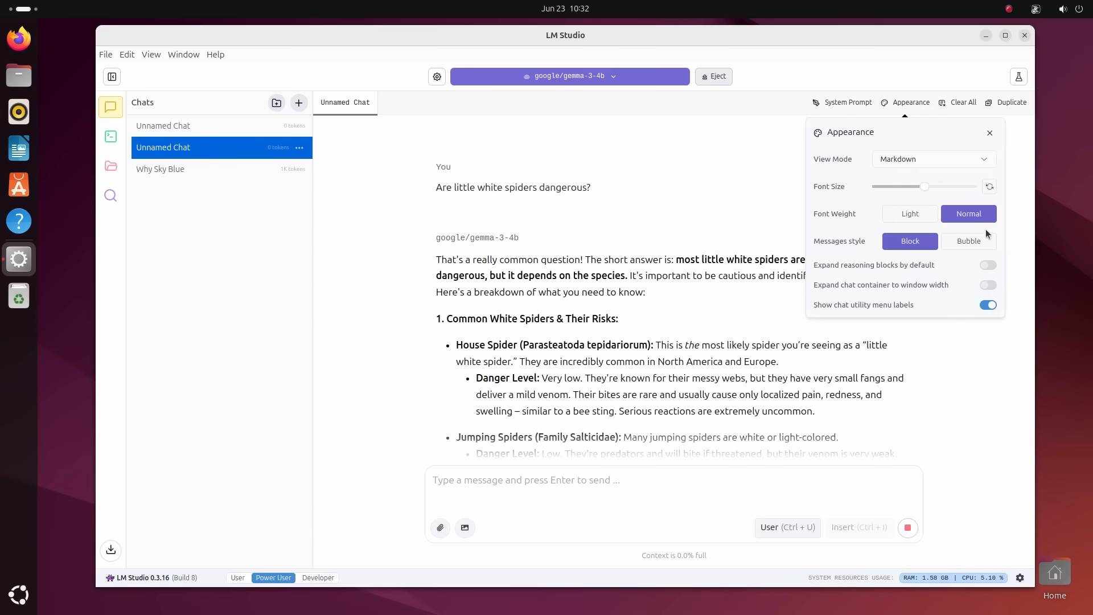
pyautogui.click(988, 132)
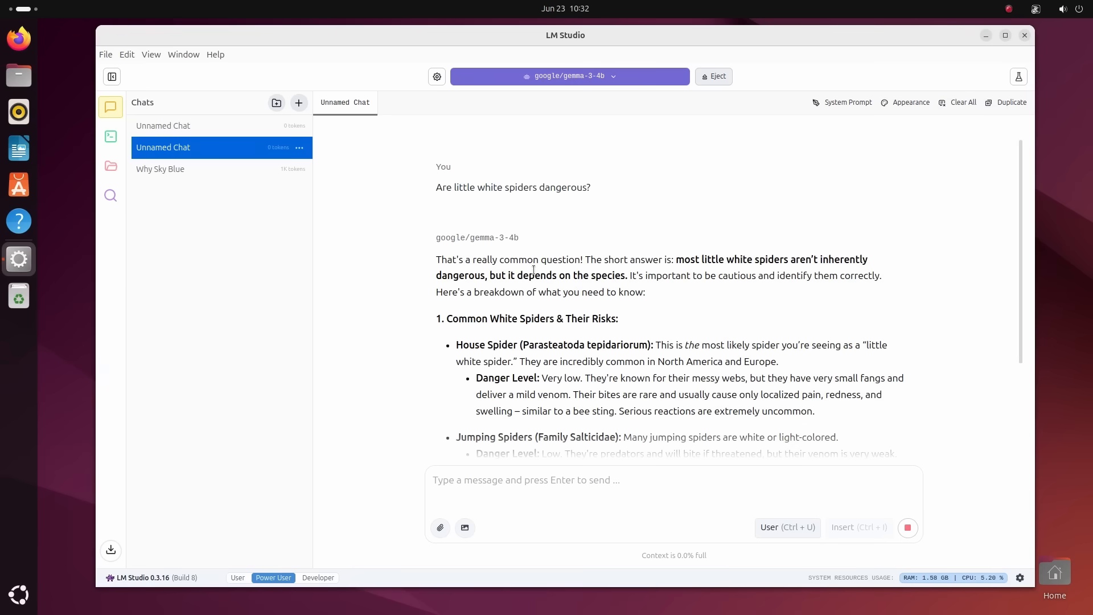
pyautogui.click(111, 135)
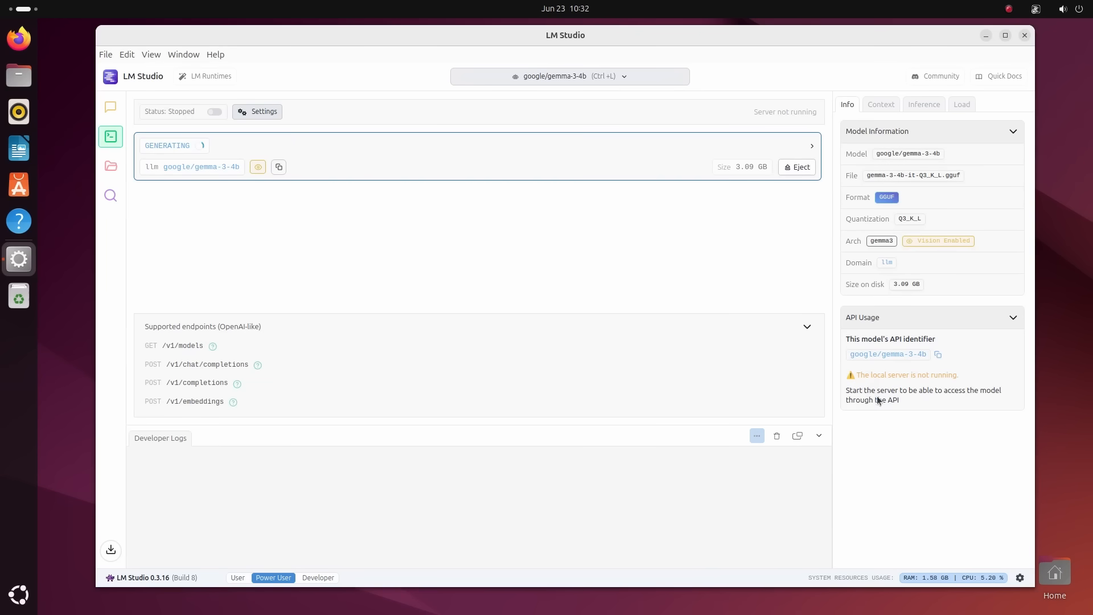
# Review My Models, the gemma-3-4b actions menu and the empty Text Embedding category, then reach model search
pyautogui.click(1064, 8)
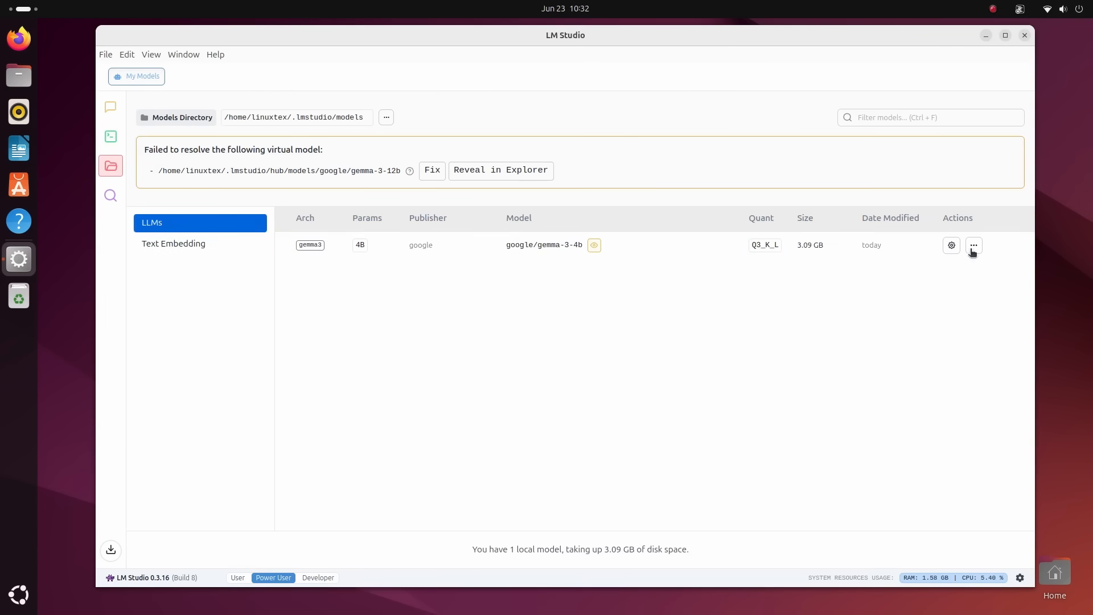
pyautogui.click(974, 245)
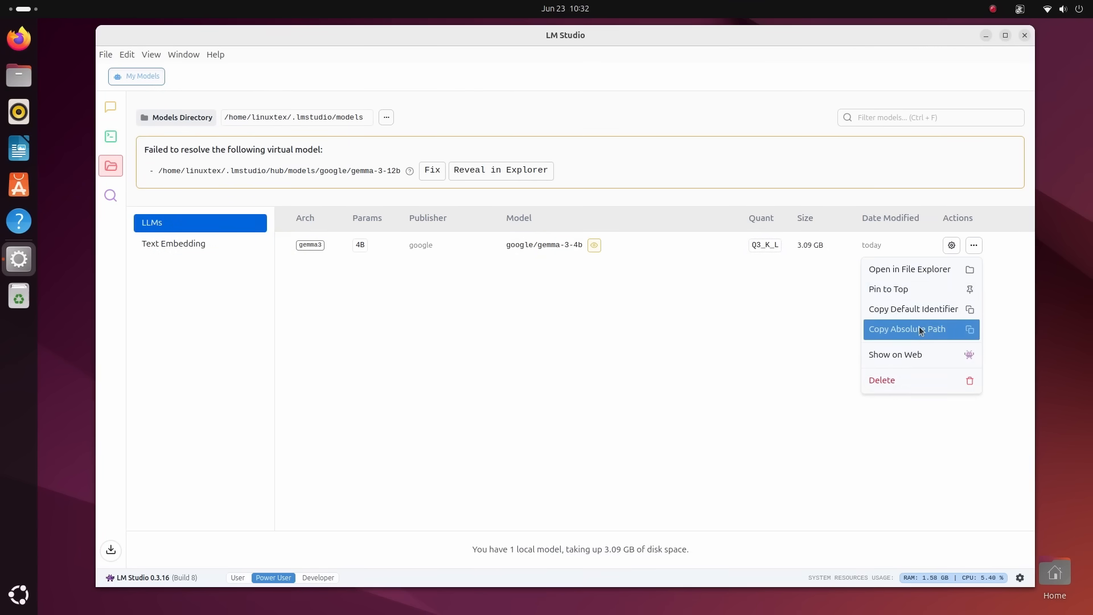
pyautogui.click(173, 244)
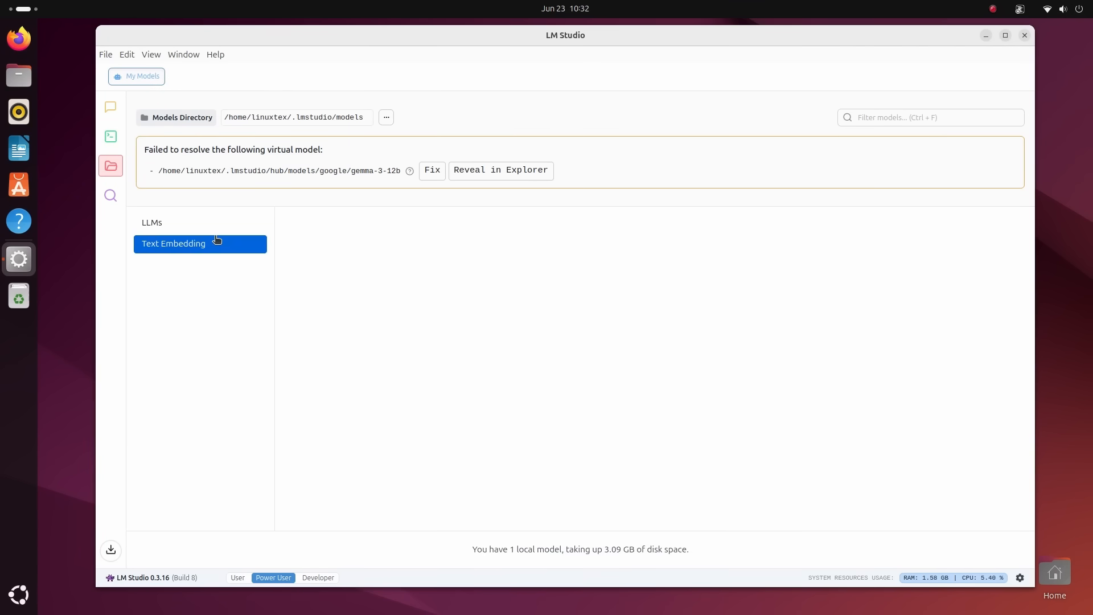
pyautogui.click(152, 222)
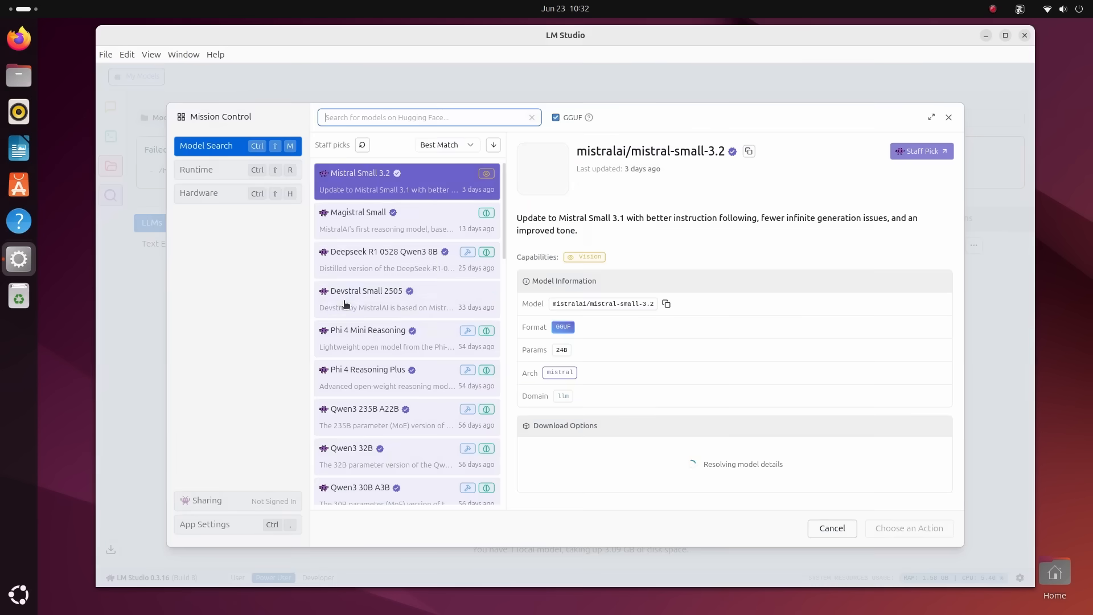
# Select Magistral Small from the staff picks to show its details and download options
pyautogui.click(357, 211)
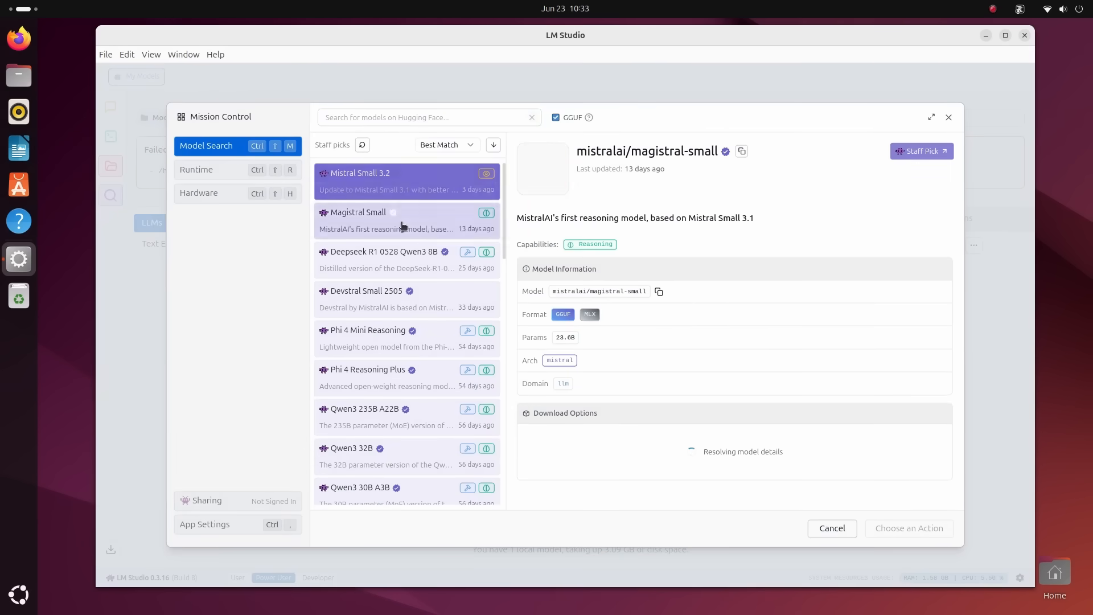